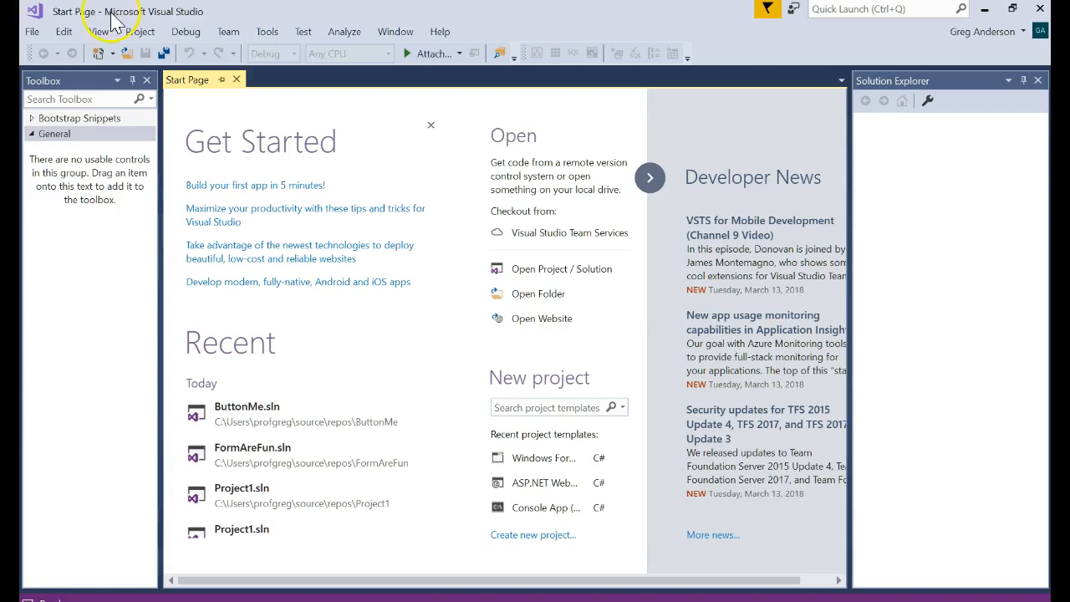
Create a new Windows Forms App (.NET Framework) project named ContainMe.
{"action": "left_click", "coordinate": [32, 31]}
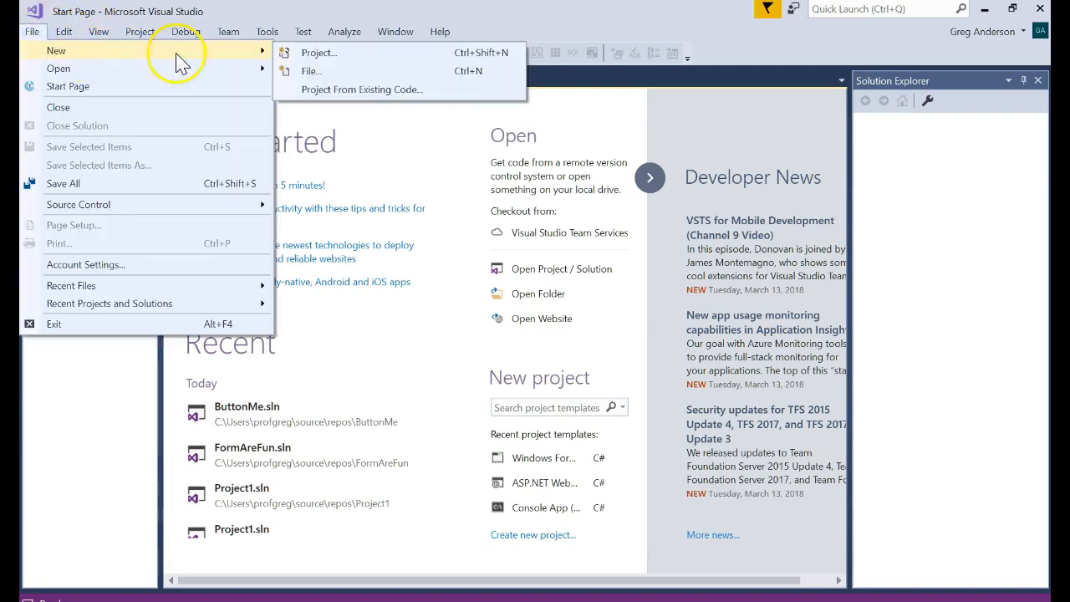
{"action": "left_click", "coordinate": [317, 52]}
{"action": "type", "text": "Contain"}
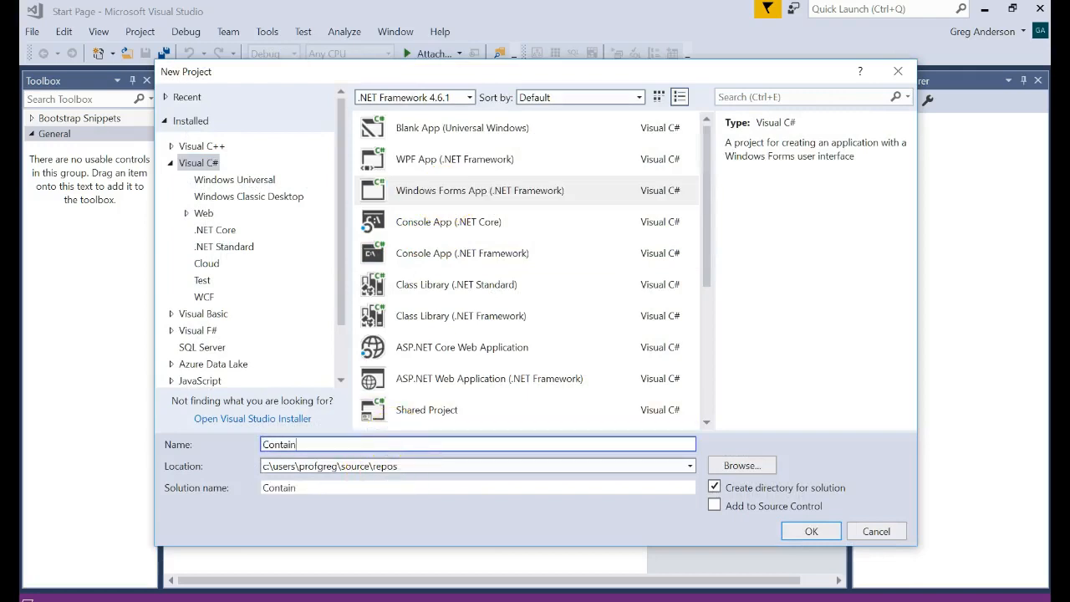
{"action": "type", "text": "Me"}
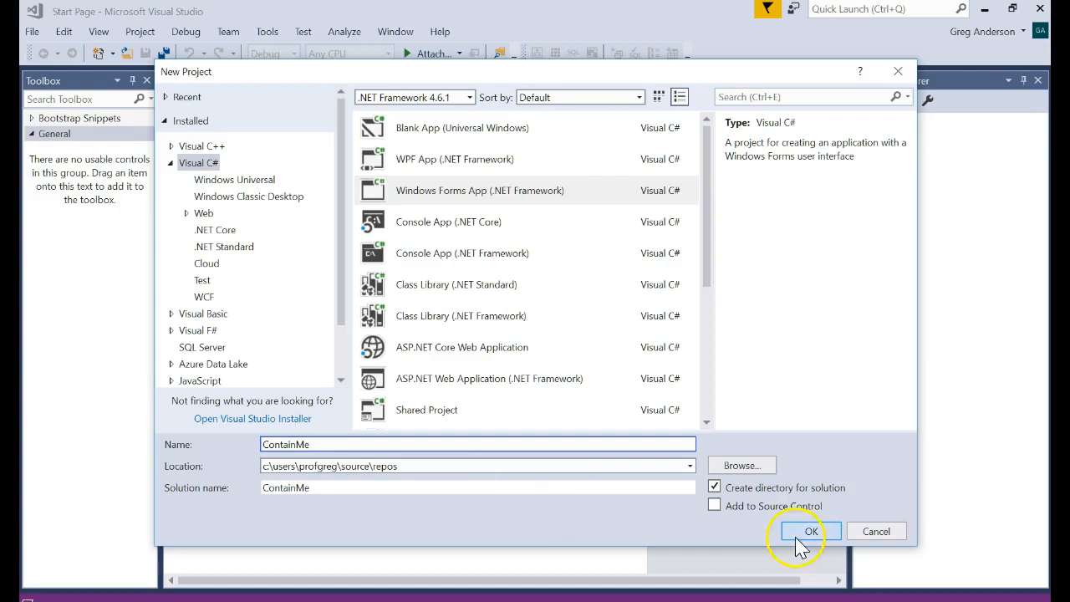
{"action": "left_click", "coordinate": [809, 531]}
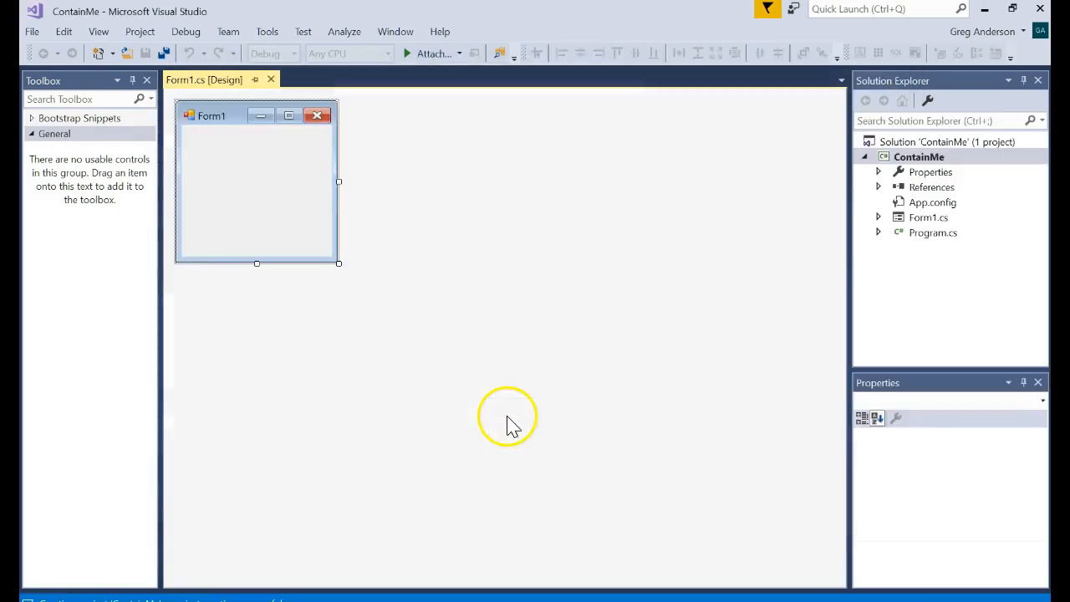
Enlarge Form1, rename it frmMain, and set its title to 'Welcome...'.
{"action": "left_click", "coordinate": [257, 184]}
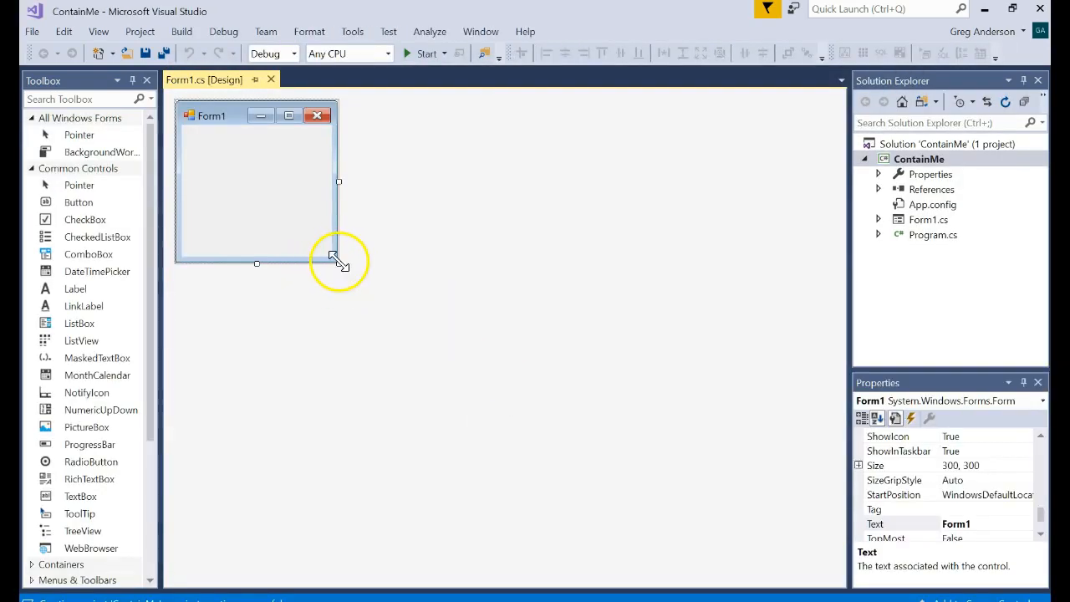
{"action": "left_click_drag", "start_coordinate": [338, 264], "coordinate": [511, 333]}
{"action": "type", "text": "frmMain"}
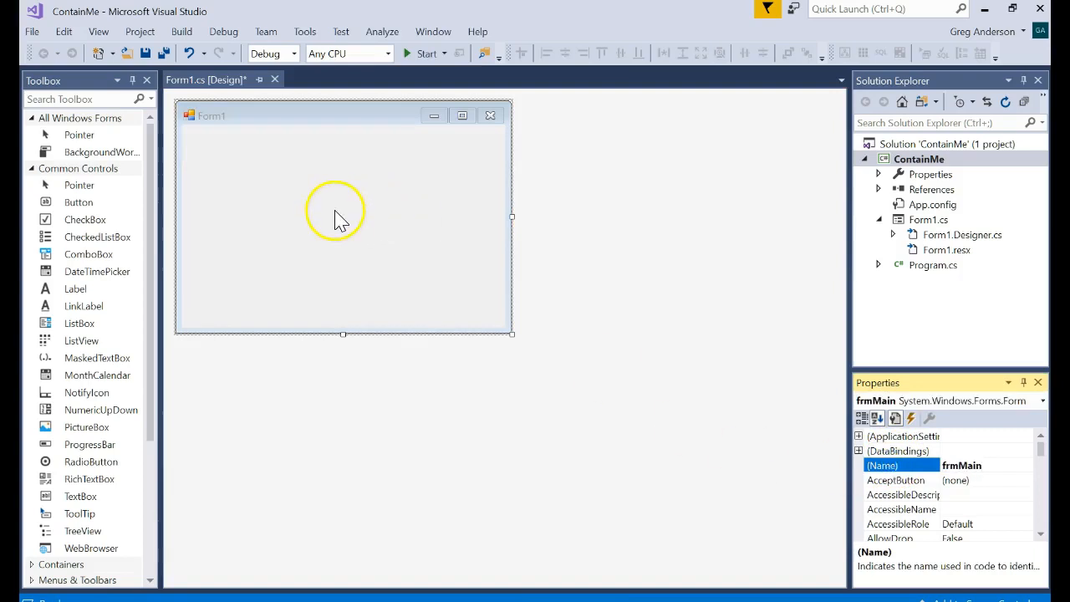
{"action": "scroll", "scroll_direction": "down", "scroll_amount": 3}
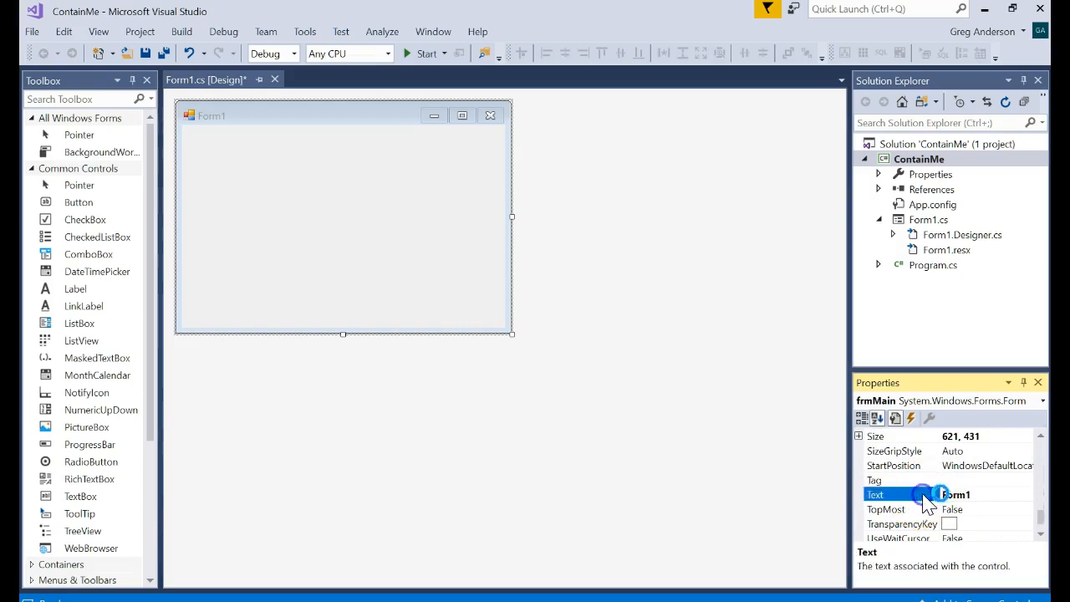
{"action": "type", "text": "Welcome..."}
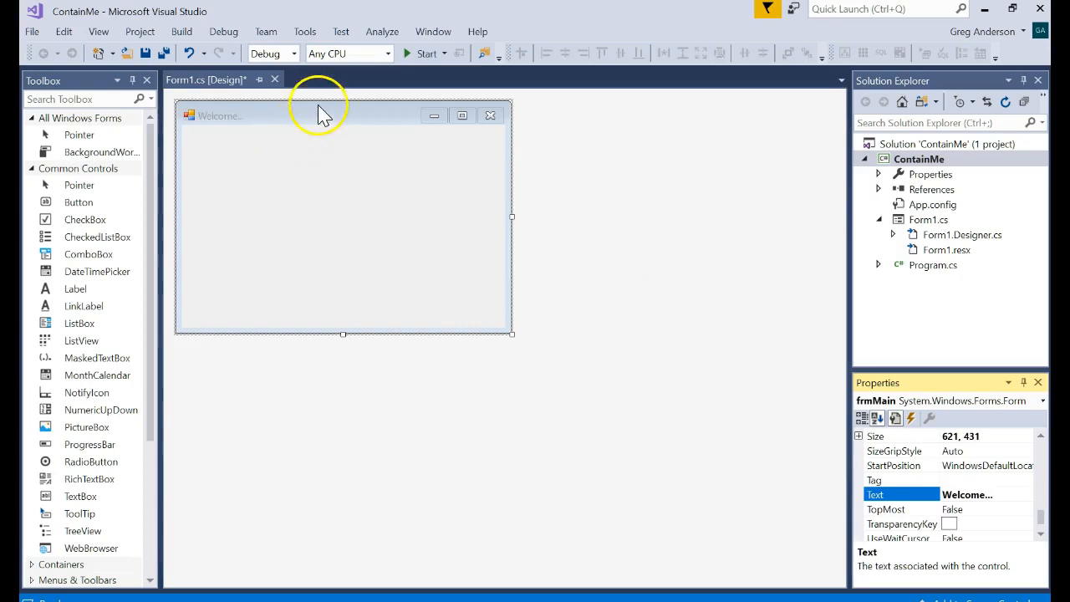
{"action": "left_click", "coordinate": [343, 234]}
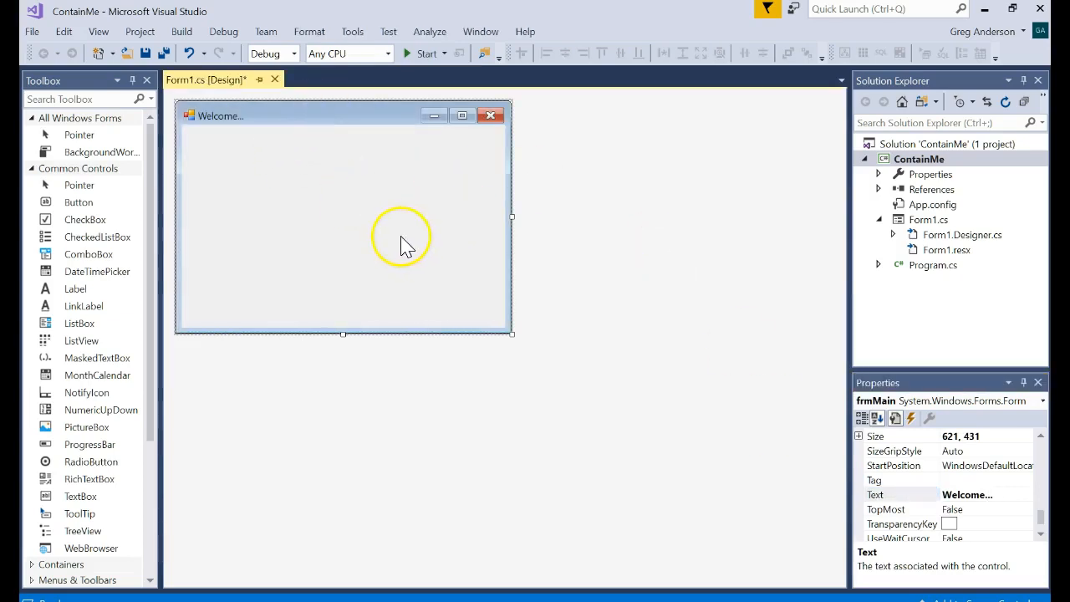
{"action": "mouse_move", "coordinate": [82, 306]}
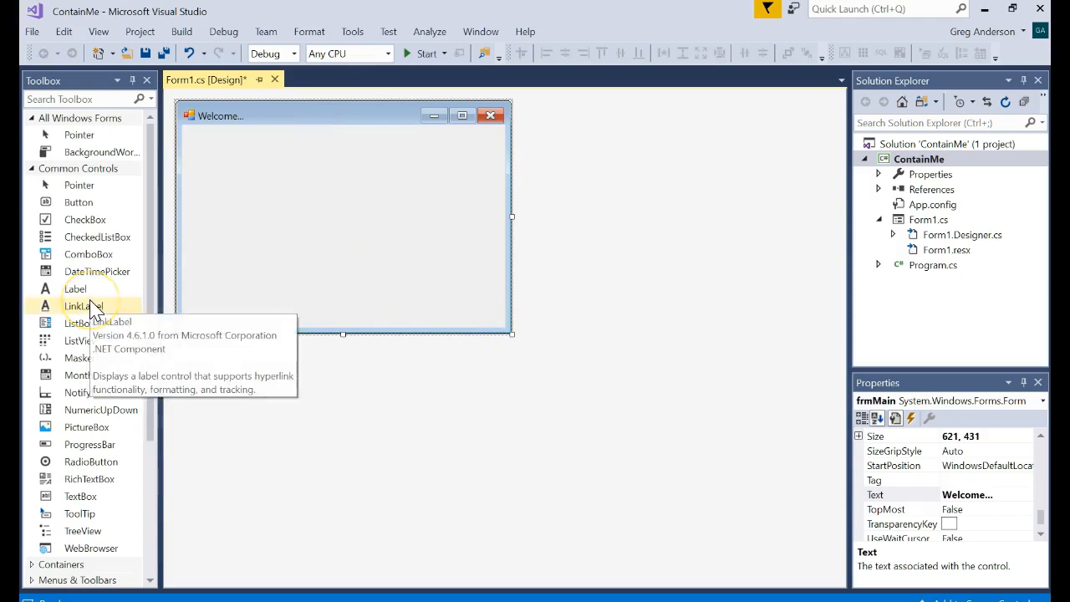
{"action": "mouse_move", "coordinate": [81, 340]}
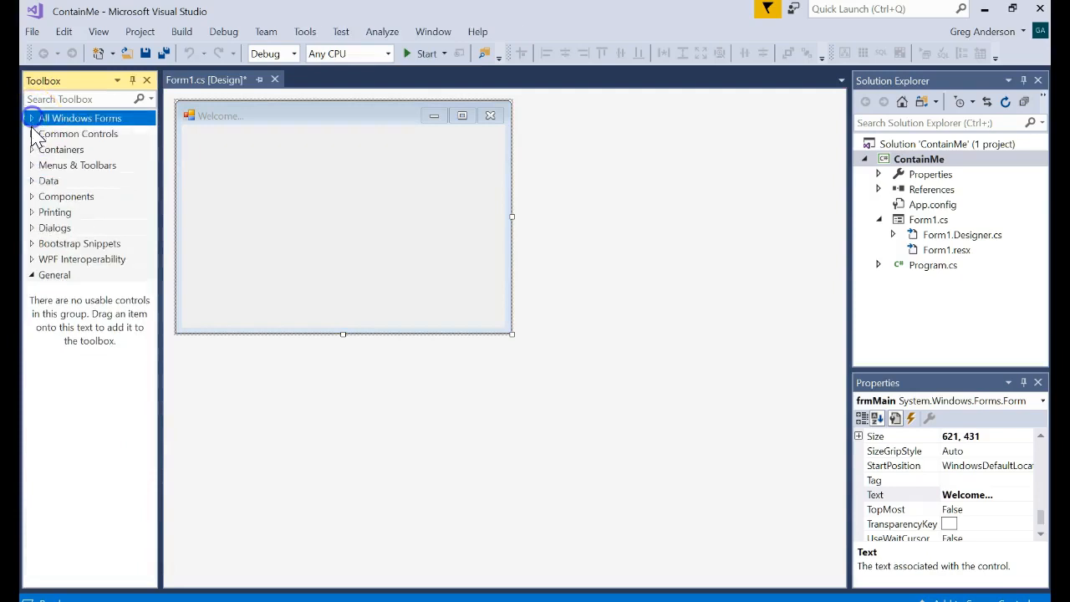
Draw panel1 from the Containers toolbox and stretch it across the form's top.
{"action": "left_click", "coordinate": [61, 149]}
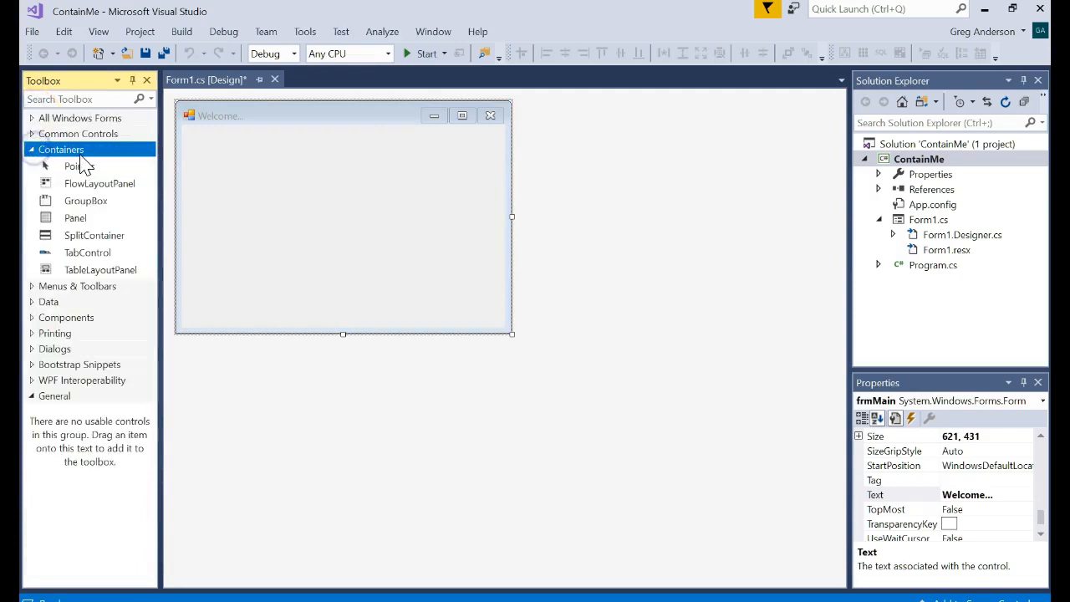
{"action": "mouse_move", "coordinate": [75, 217]}
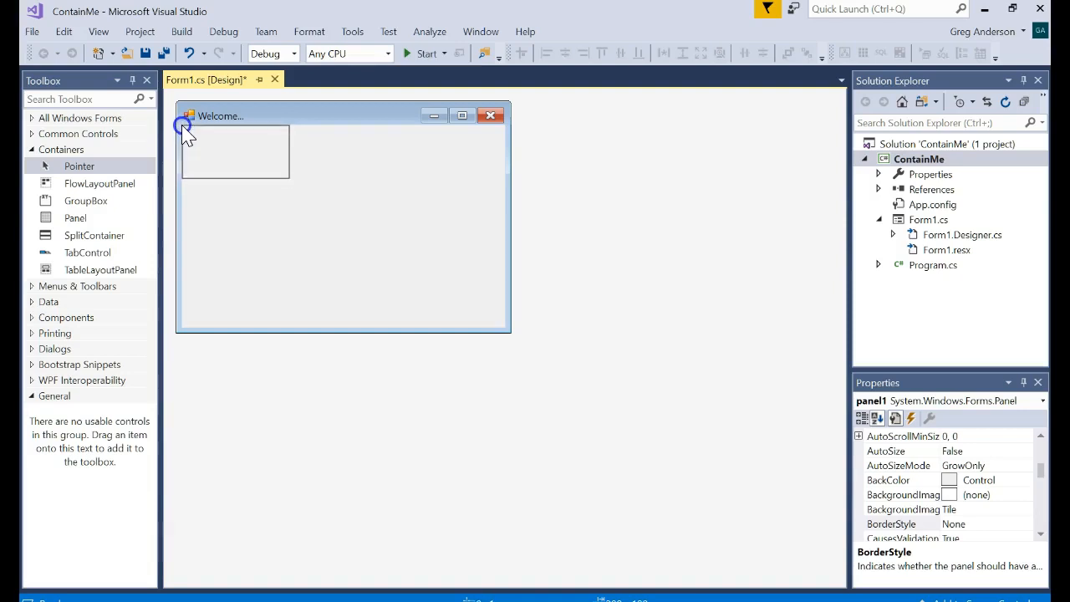
{"action": "left_click_drag", "start_coordinate": [288, 179], "coordinate": [443, 184]}
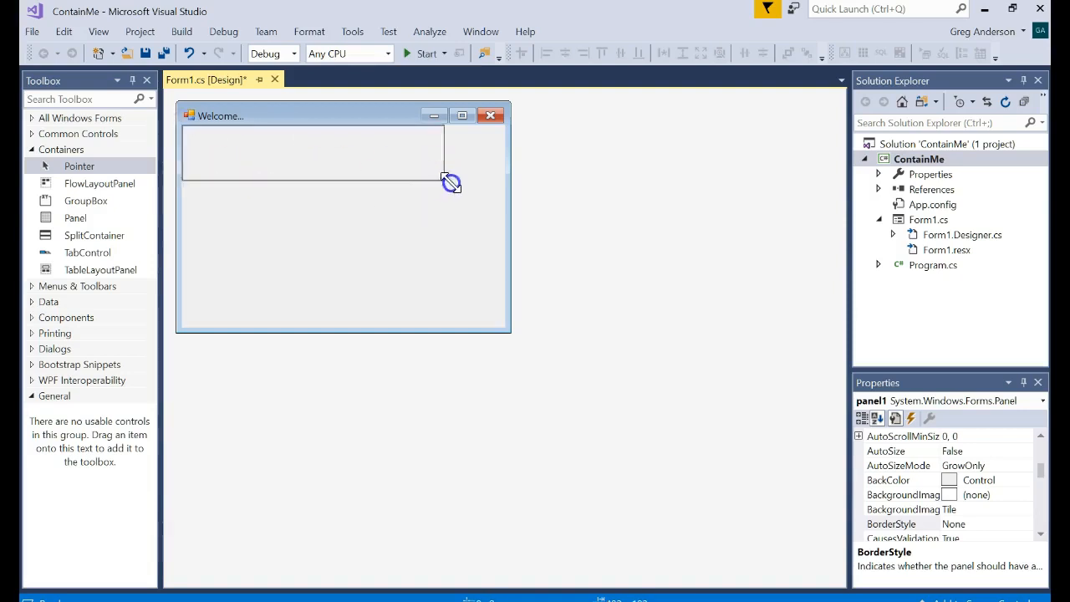
{"action": "left_click_drag", "start_coordinate": [447, 163], "coordinate": [505, 168]}
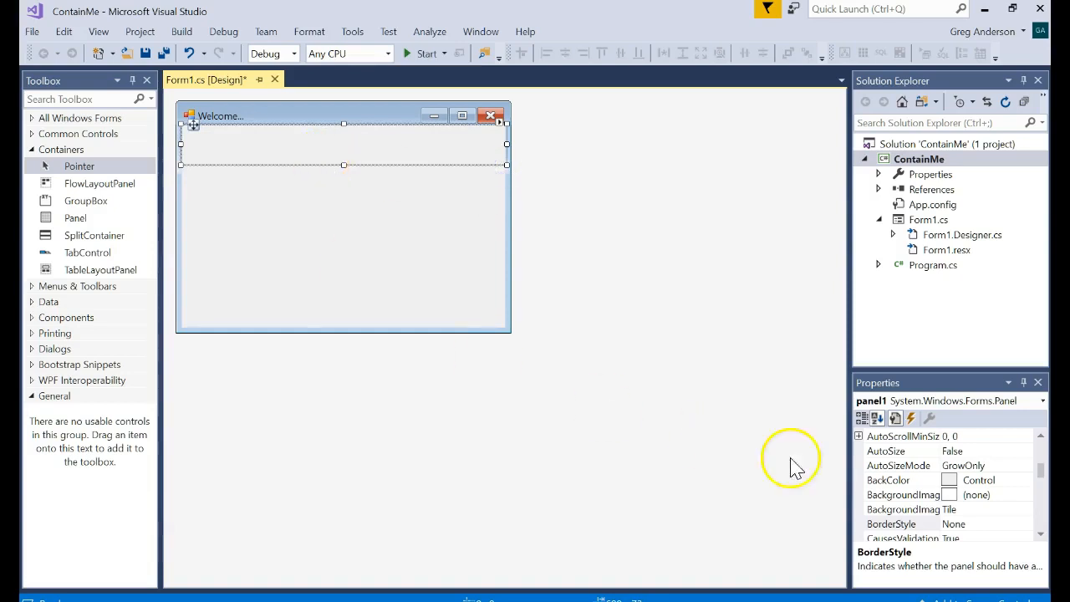
{"action": "mouse_move", "coordinate": [949, 480]}
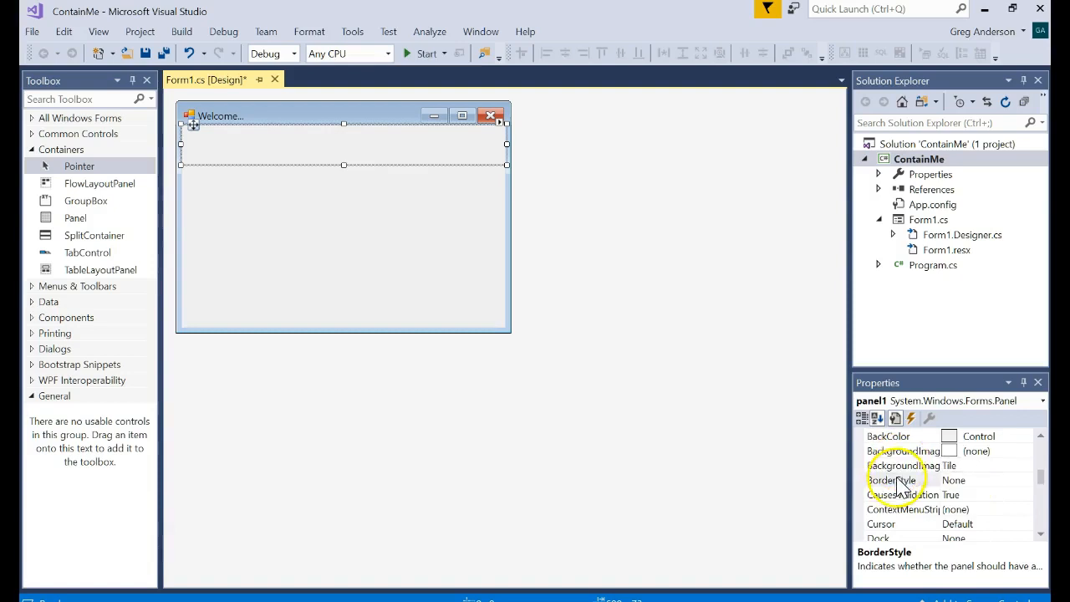
{"action": "left_click", "coordinate": [901, 479]}
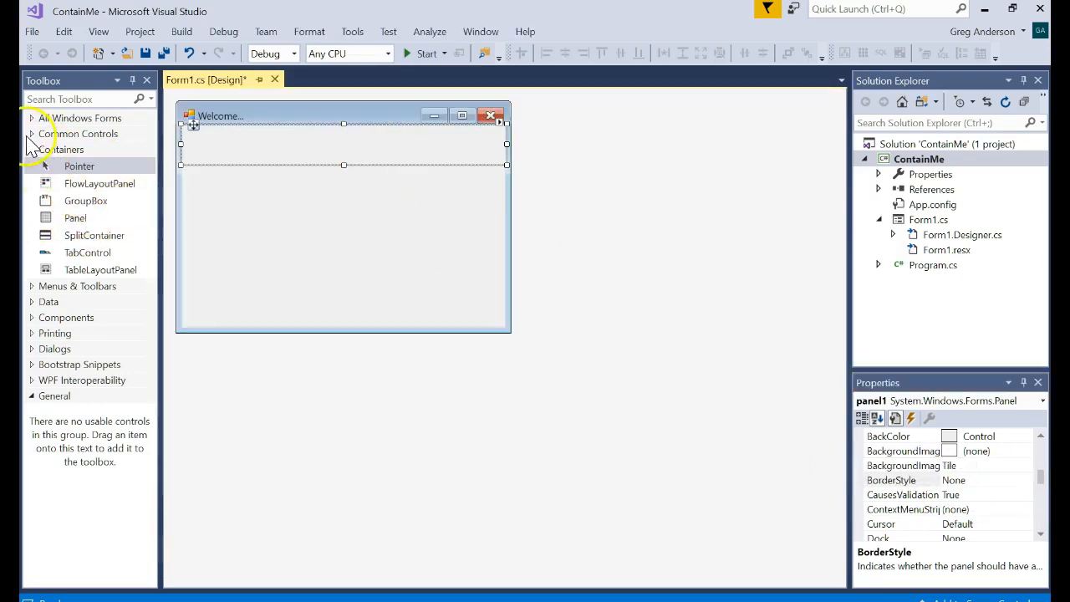
Place a Button from Common Controls at the right end of the top panel.
{"action": "left_click", "coordinate": [82, 133]}
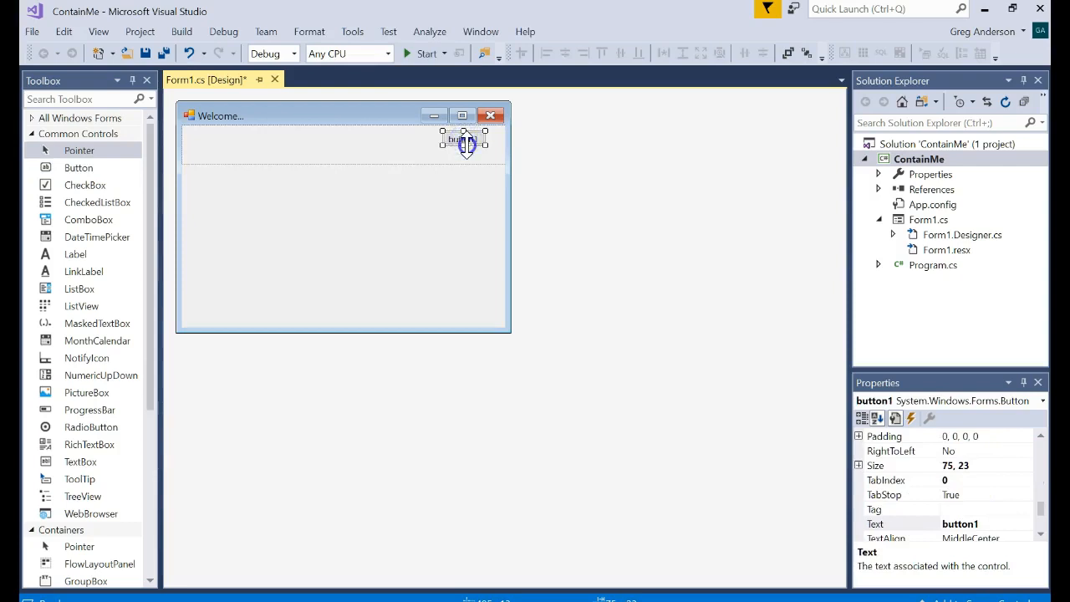
{"action": "left_click_drag", "start_coordinate": [464, 150], "coordinate": [464, 153]}
{"action": "type", "text": "btnClose"}
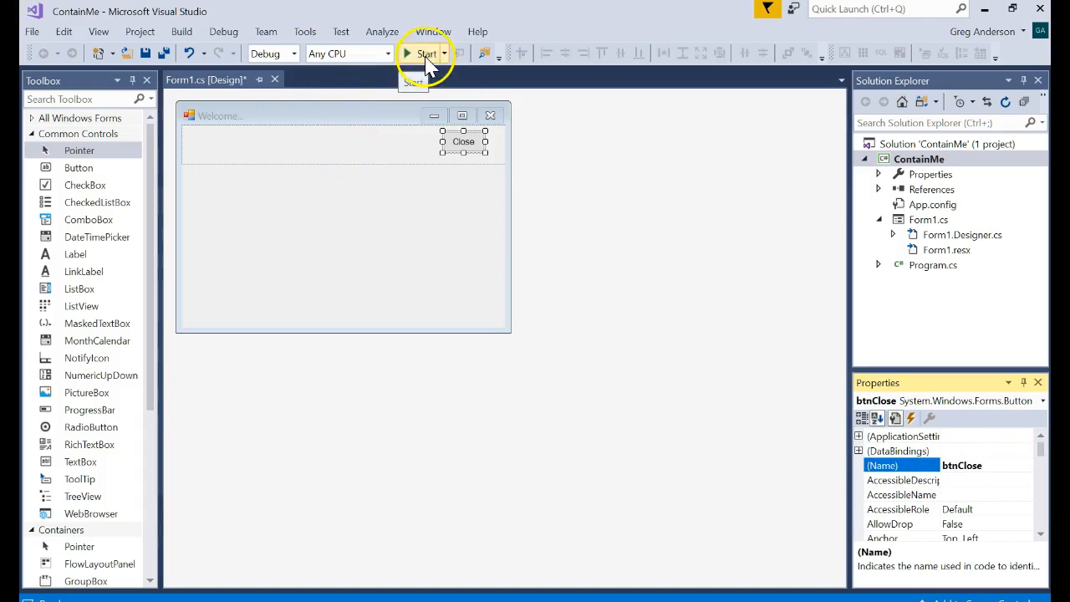
{"action": "left_click", "coordinate": [427, 53]}
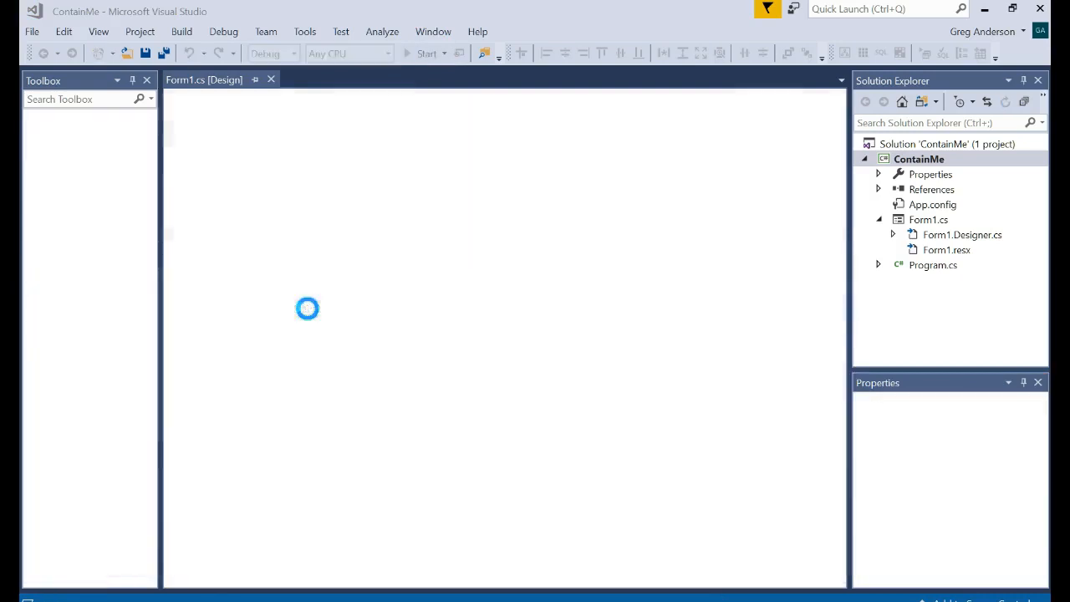
{"action": "left_click", "coordinate": [426, 53]}
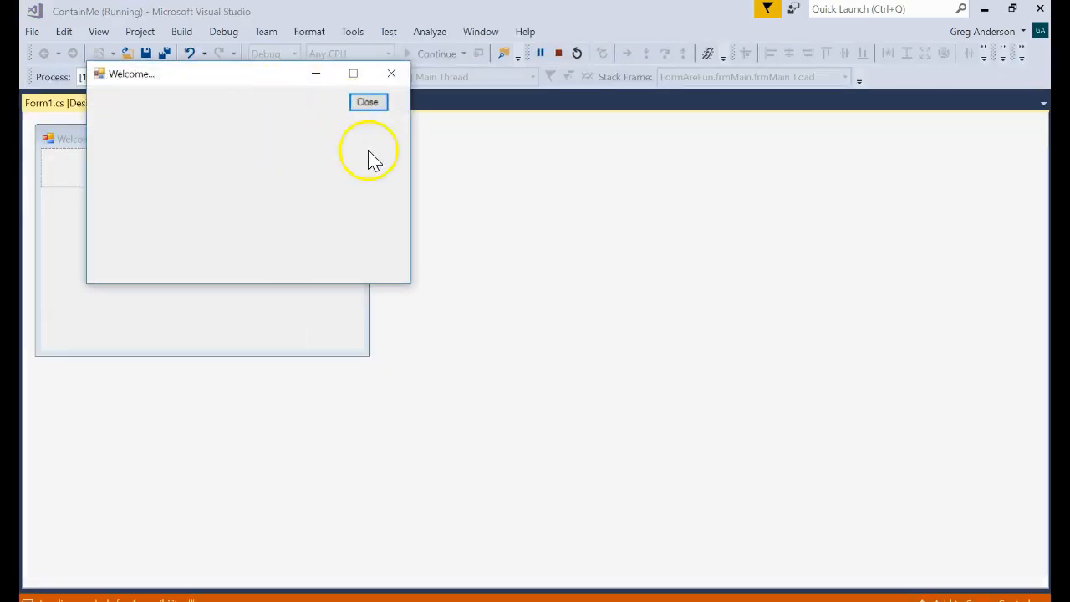
{"action": "left_click", "coordinate": [367, 101]}
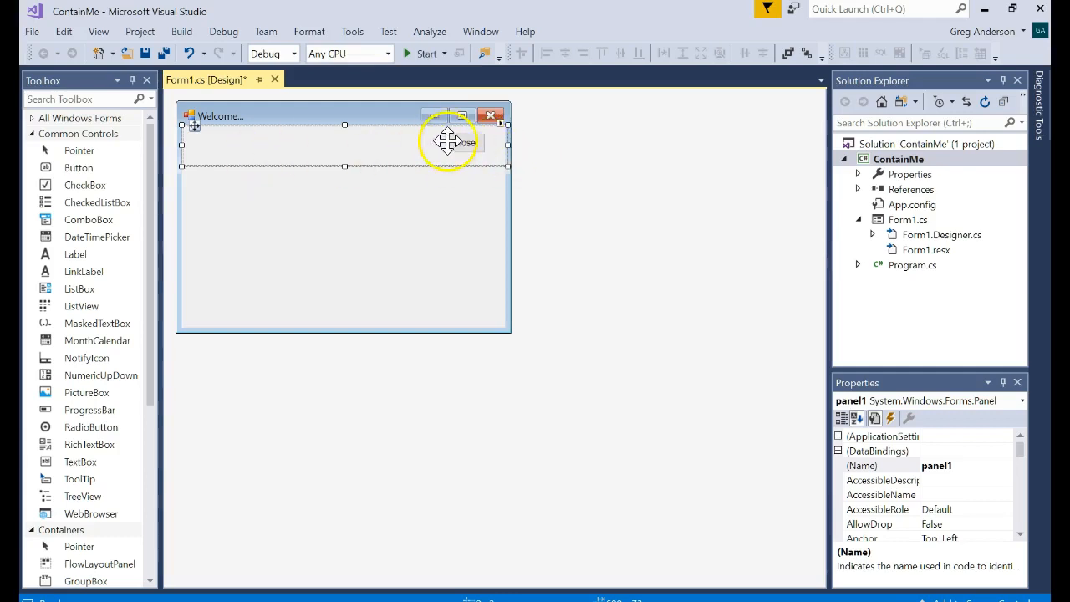
{"action": "mouse_move", "coordinate": [450, 145]}
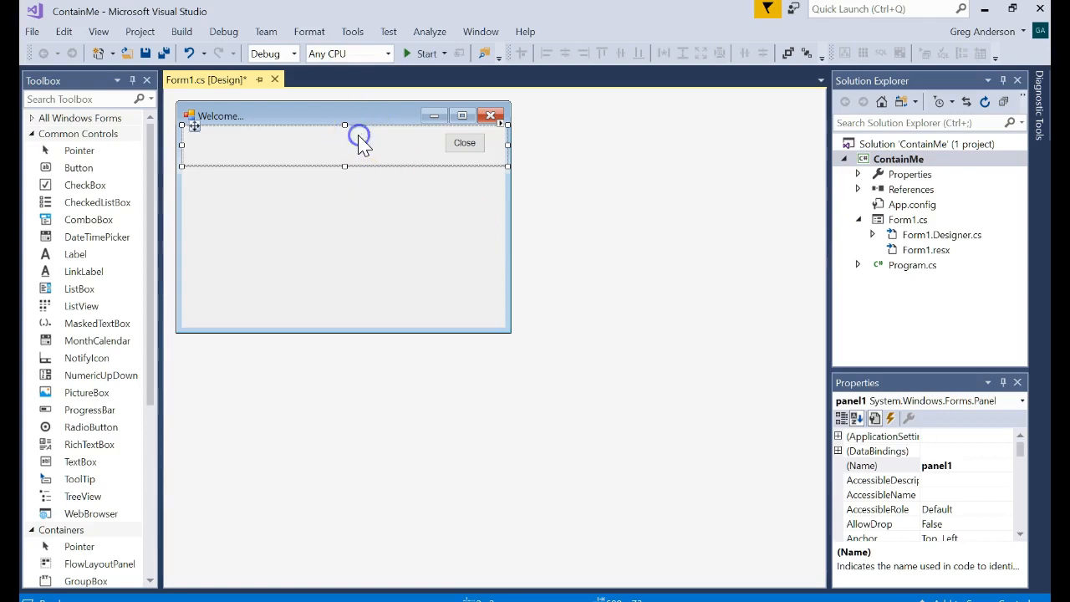
Select the top panel and rename it pnlTop.
{"action": "left_click", "coordinate": [861, 465]}
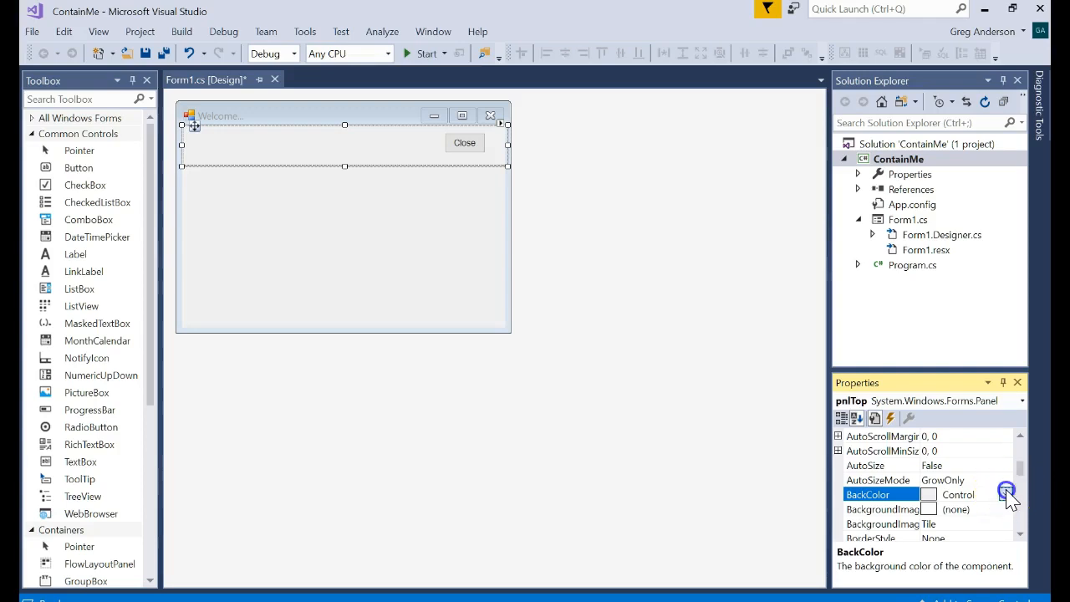
Give pnlTop a light grey background and a single-line border.
{"action": "left_click", "coordinate": [1007, 494]}
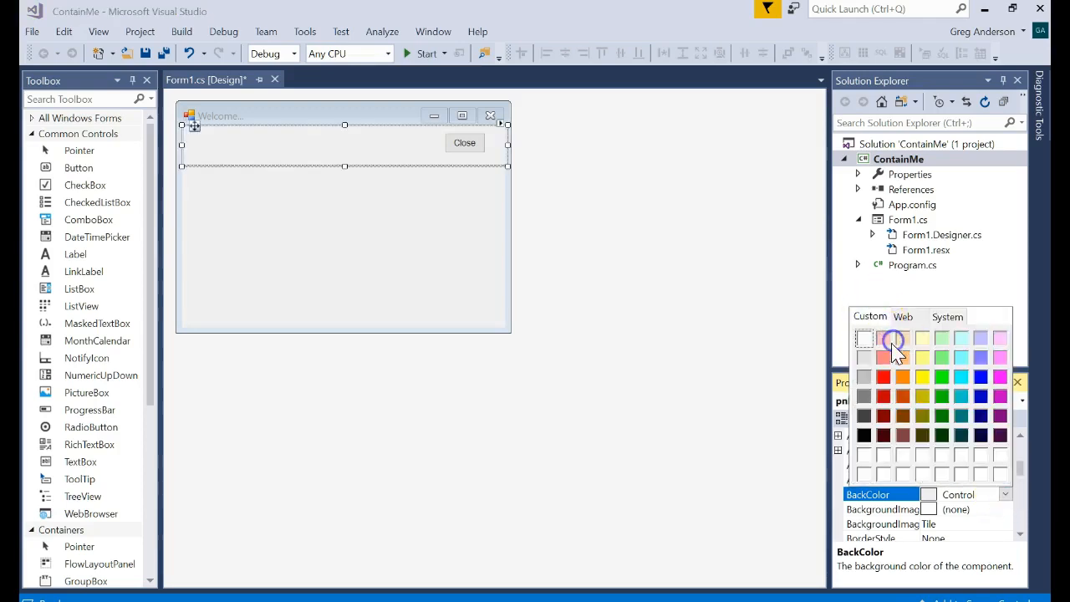
{"action": "left_click", "coordinate": [891, 341]}
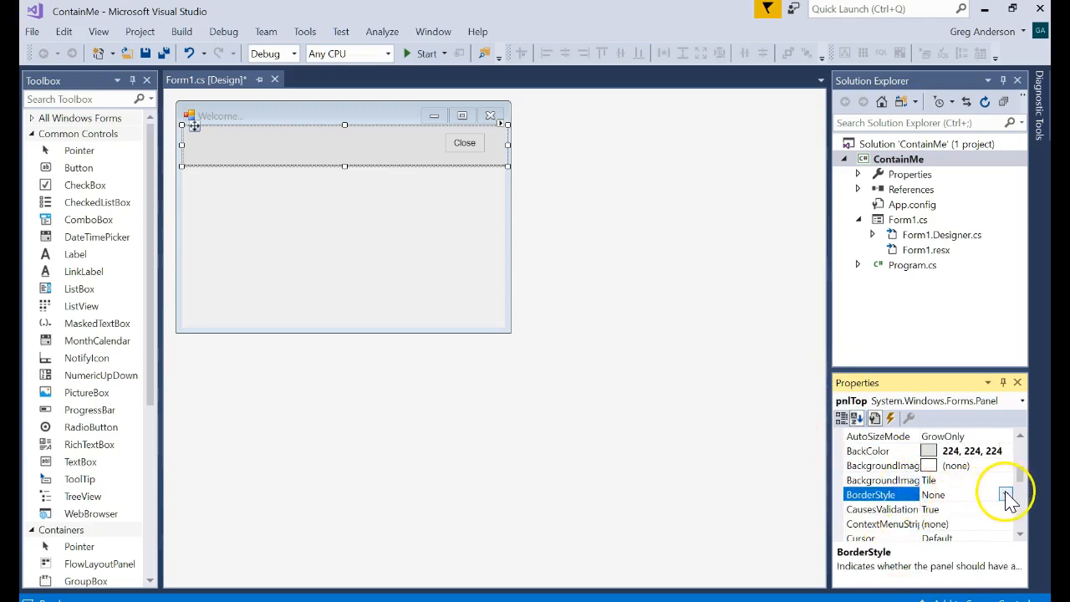
{"action": "left_click", "coordinate": [1006, 494]}
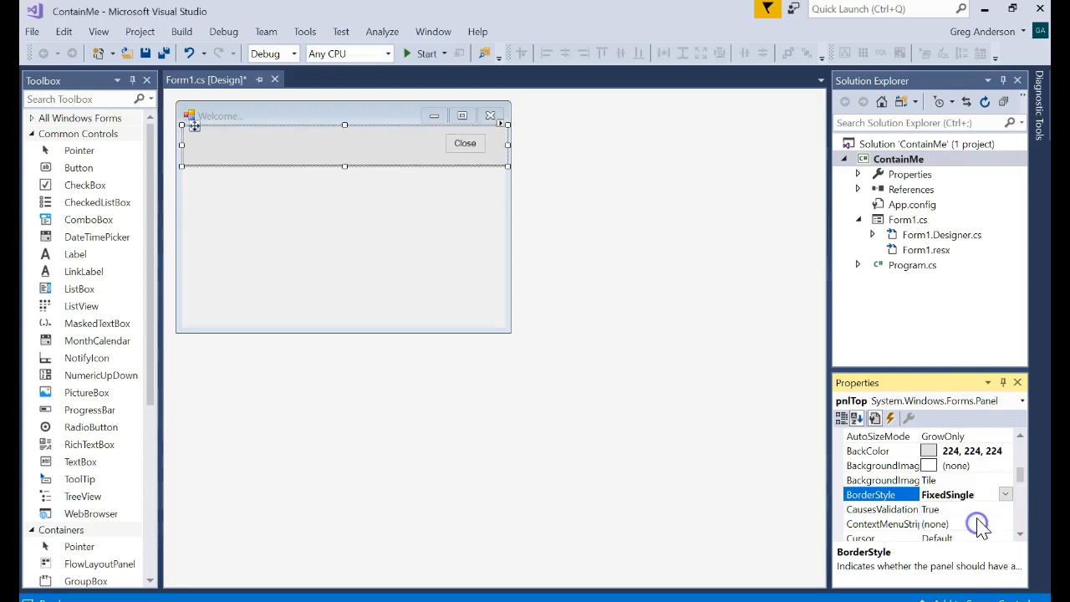
{"action": "scroll", "scroll_direction": "down", "scroll_amount": 3}
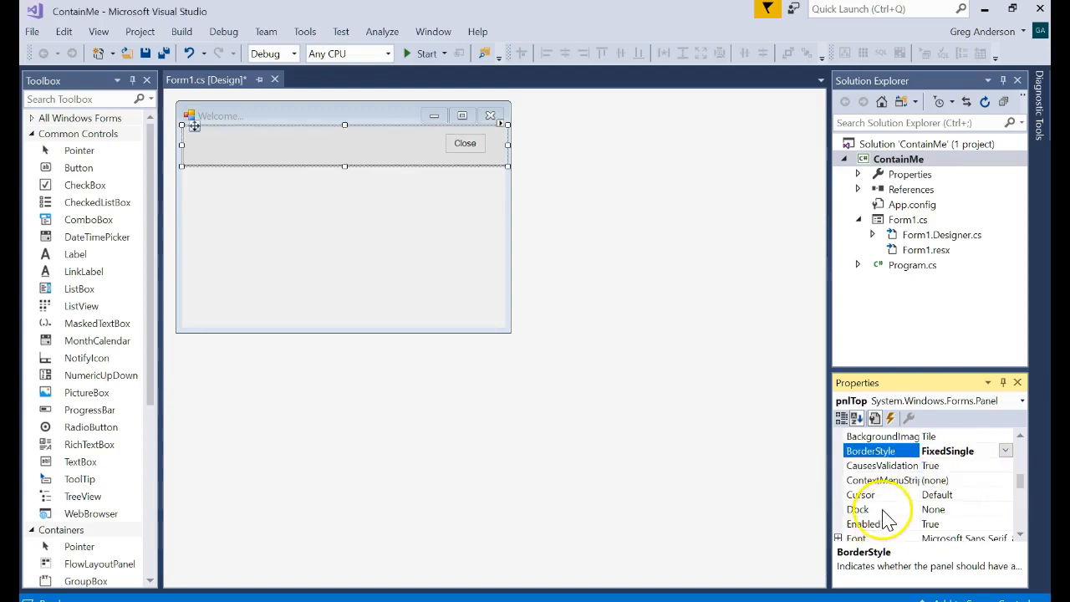
Set pnlTop's Locked property to True.
{"action": "scroll", "scroll_direction": "down", "scroll_amount": 3}
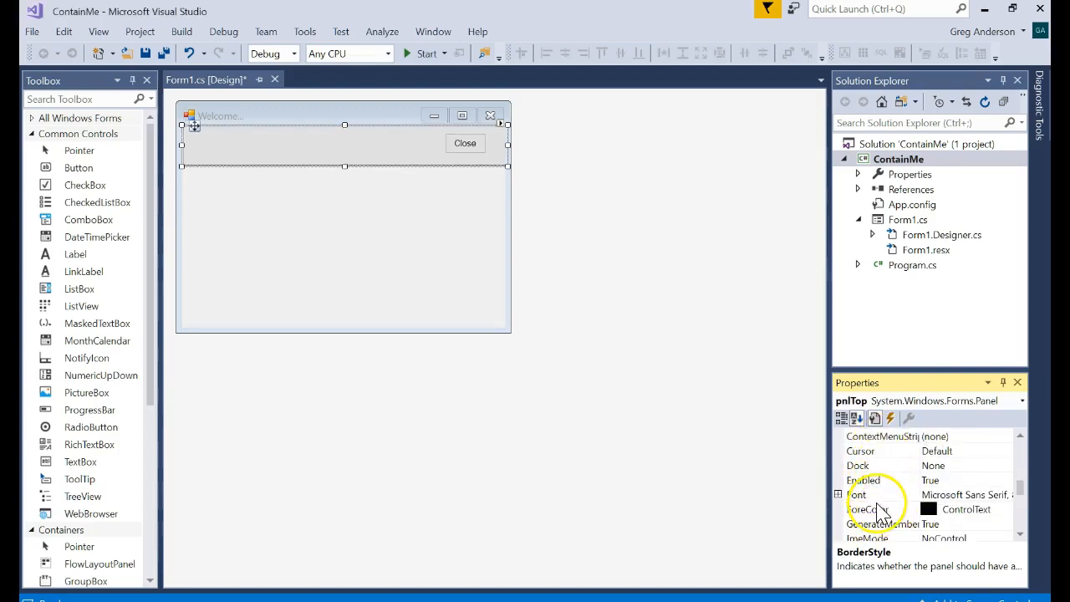
{"action": "scroll", "scroll_direction": "down", "scroll_amount": 3}
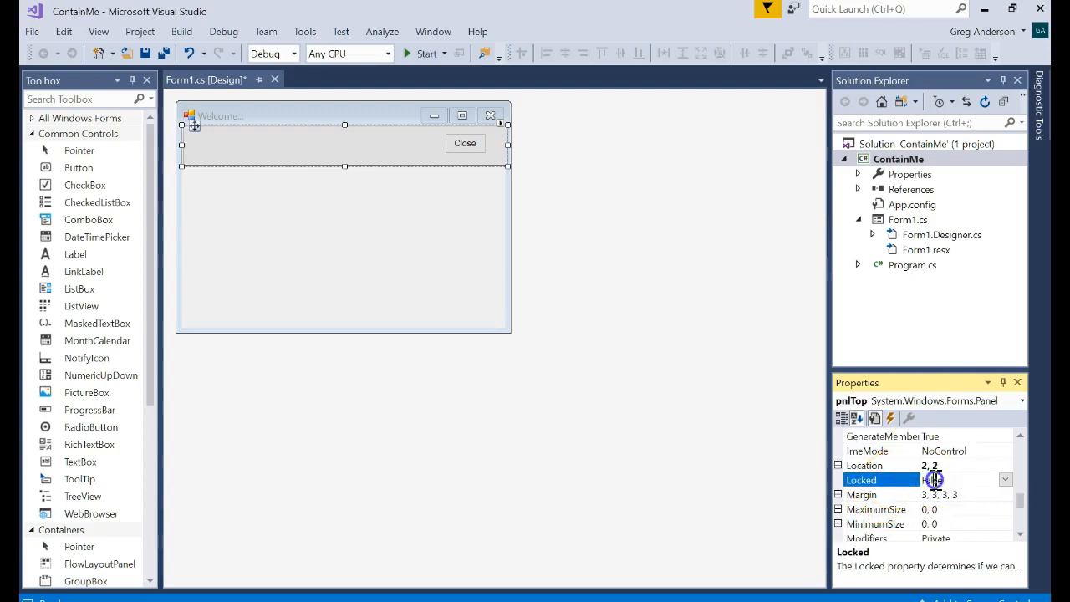
{"action": "left_click", "coordinate": [961, 479]}
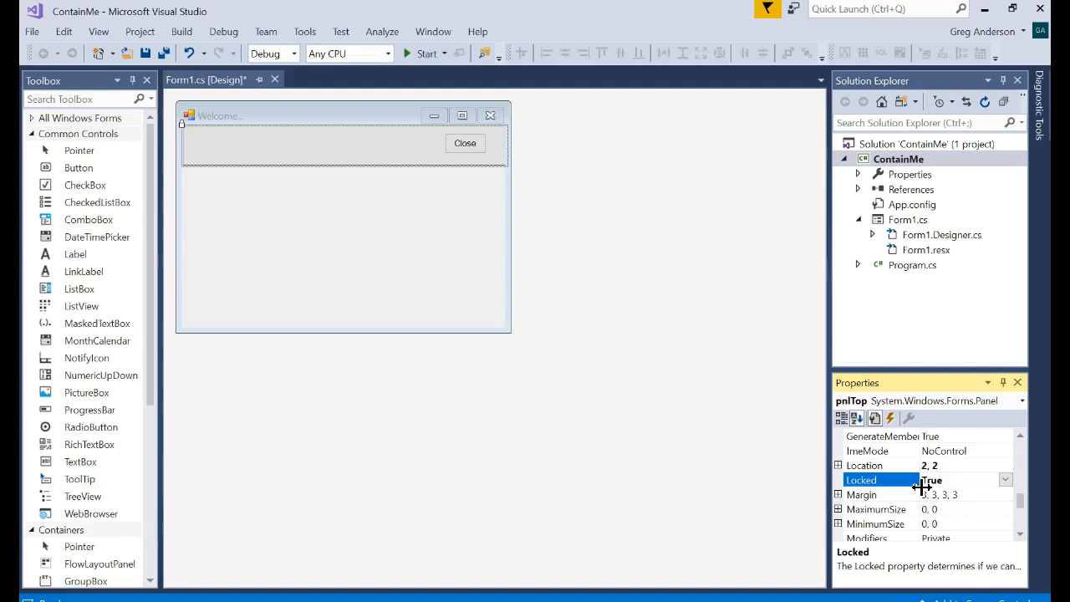
{"action": "scroll", "scroll_direction": "down", "scroll_amount": 3}
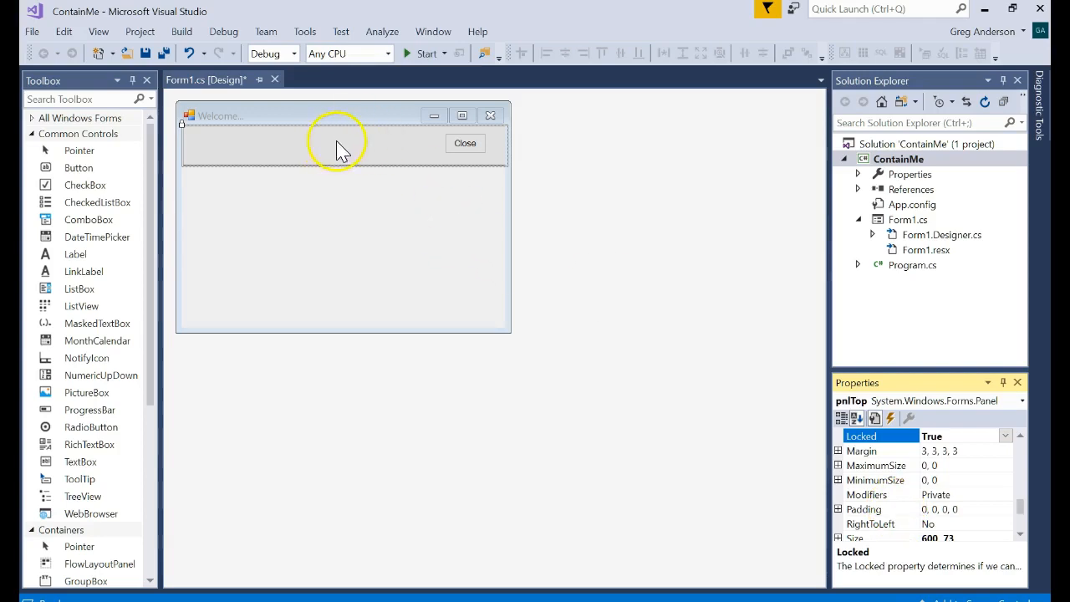
{"action": "scroll", "scroll_direction": "down", "scroll_amount": 3}
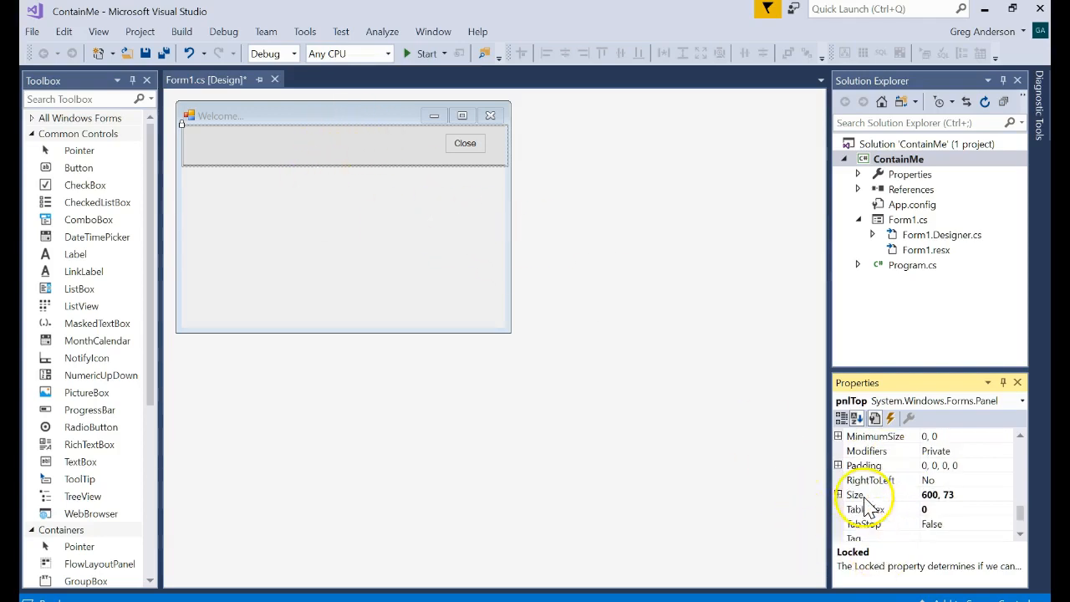
{"action": "scroll", "scroll_direction": "down", "scroll_amount": 3}
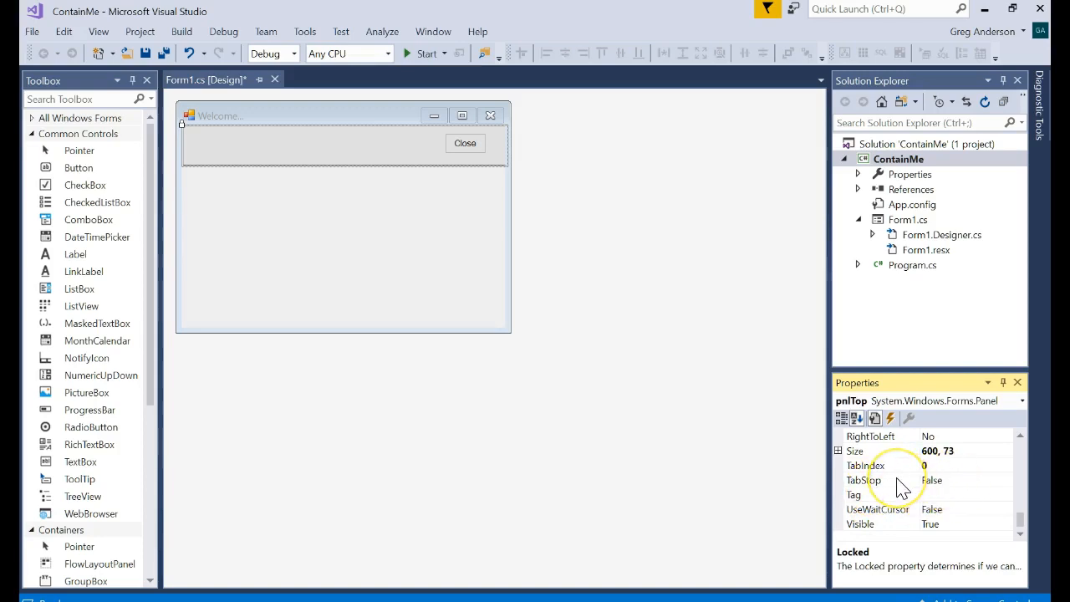
{"action": "mouse_move", "coordinate": [920, 499]}
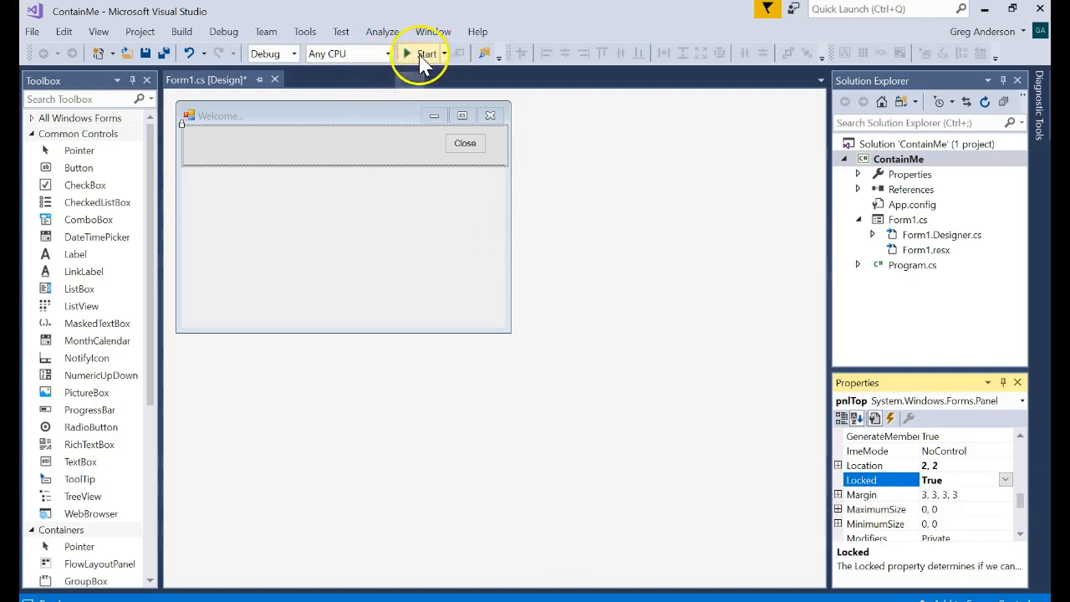
{"action": "left_click", "coordinate": [427, 54]}
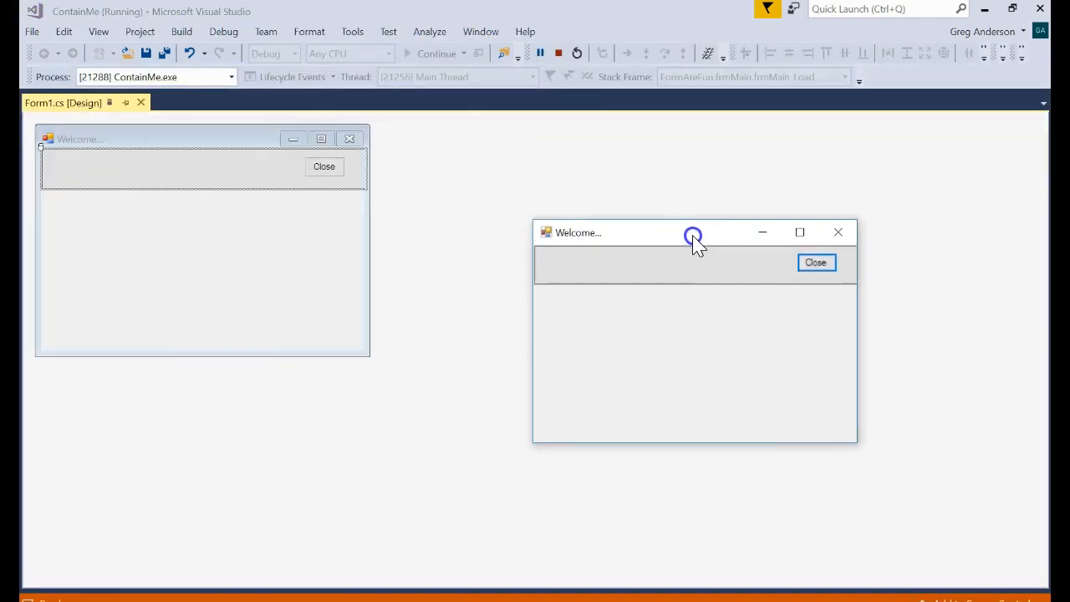
{"action": "left_click_drag", "start_coordinate": [692, 233], "coordinate": [630, 217]}
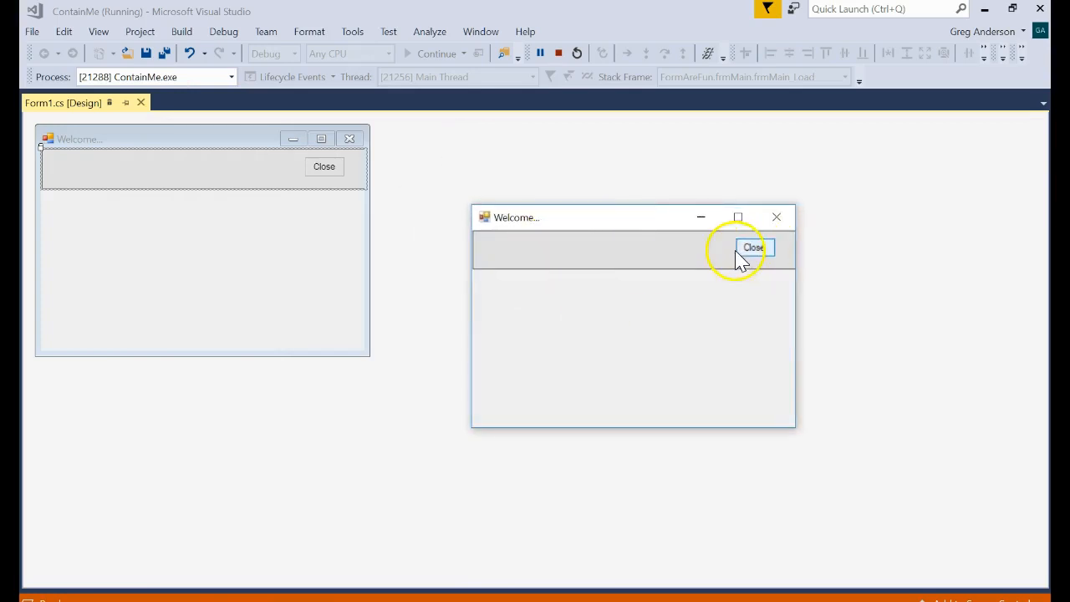
{"action": "left_click", "coordinate": [752, 247]}
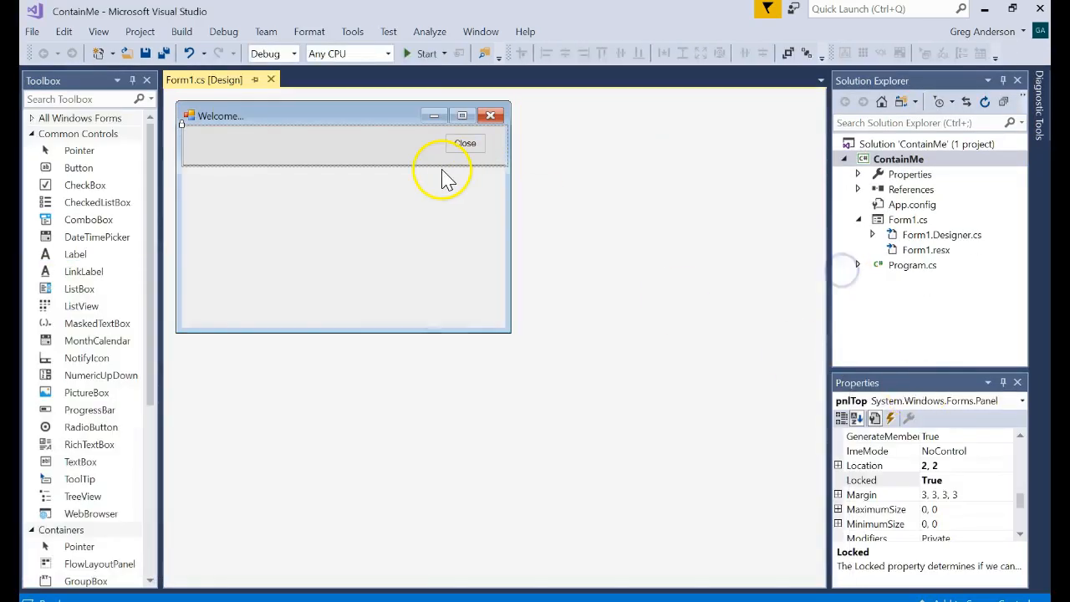
{"action": "mouse_move", "coordinate": [322, 157]}
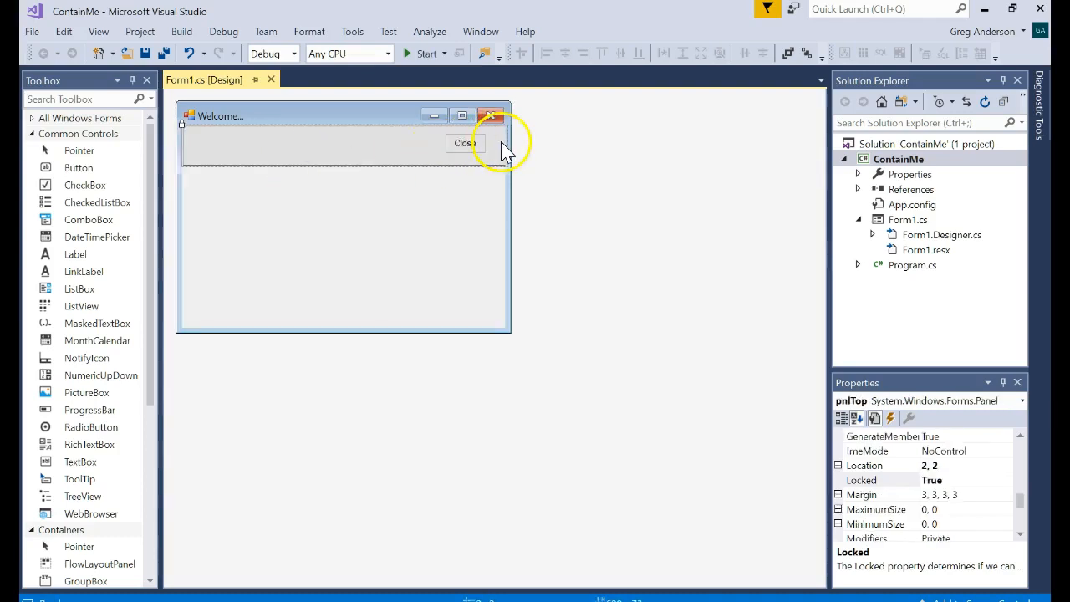
{"action": "mouse_move", "coordinate": [207, 207]}
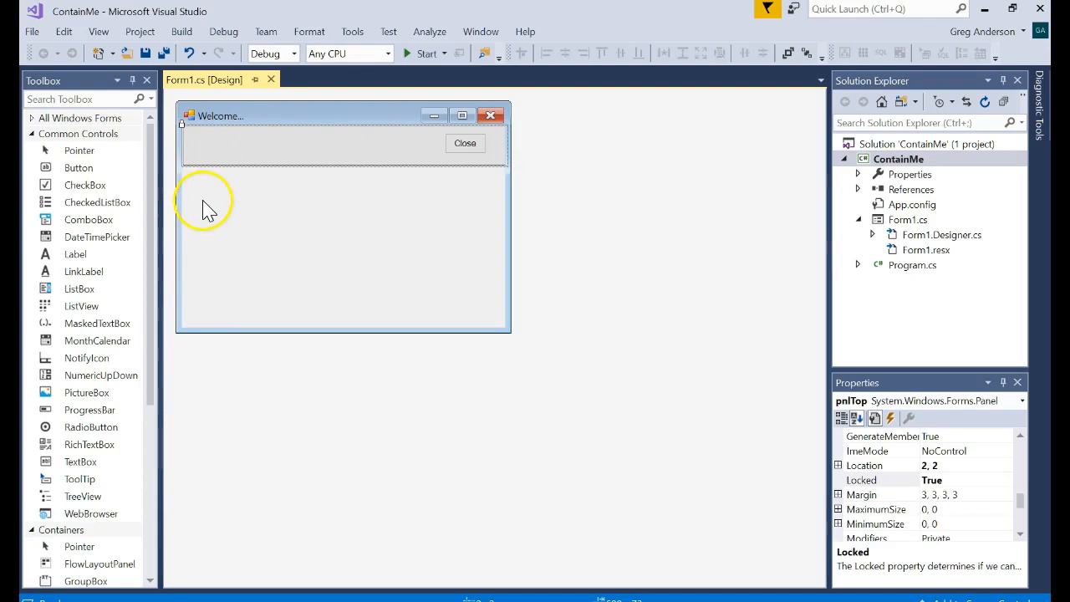
{"action": "mouse_move", "coordinate": [359, 318]}
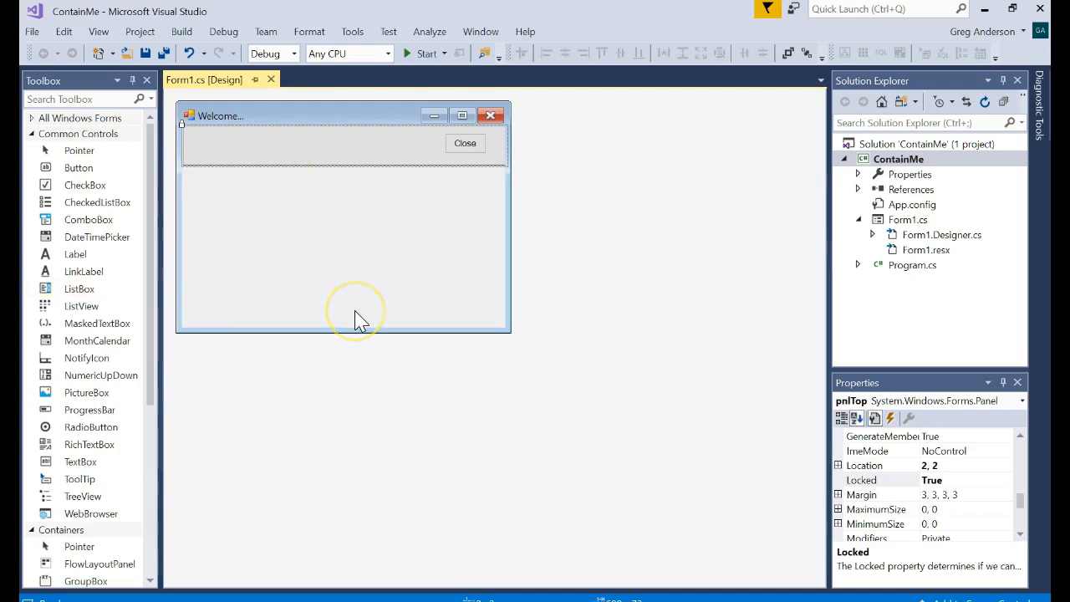
{"action": "mouse_move", "coordinate": [357, 276]}
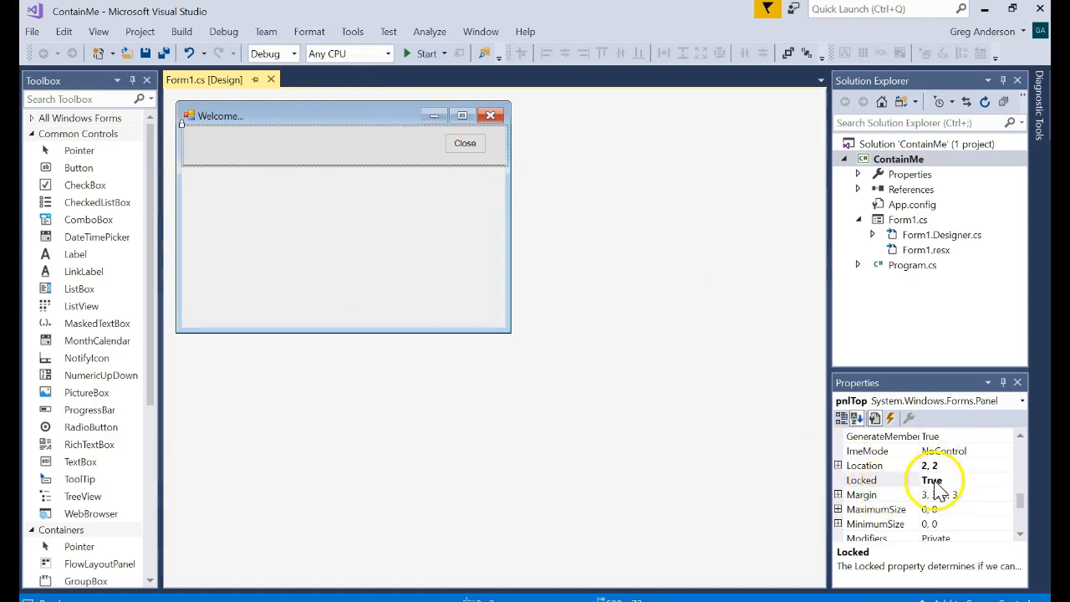
Set pnlTop's Locked property back to False and select the form.
{"action": "left_click", "coordinate": [961, 479]}
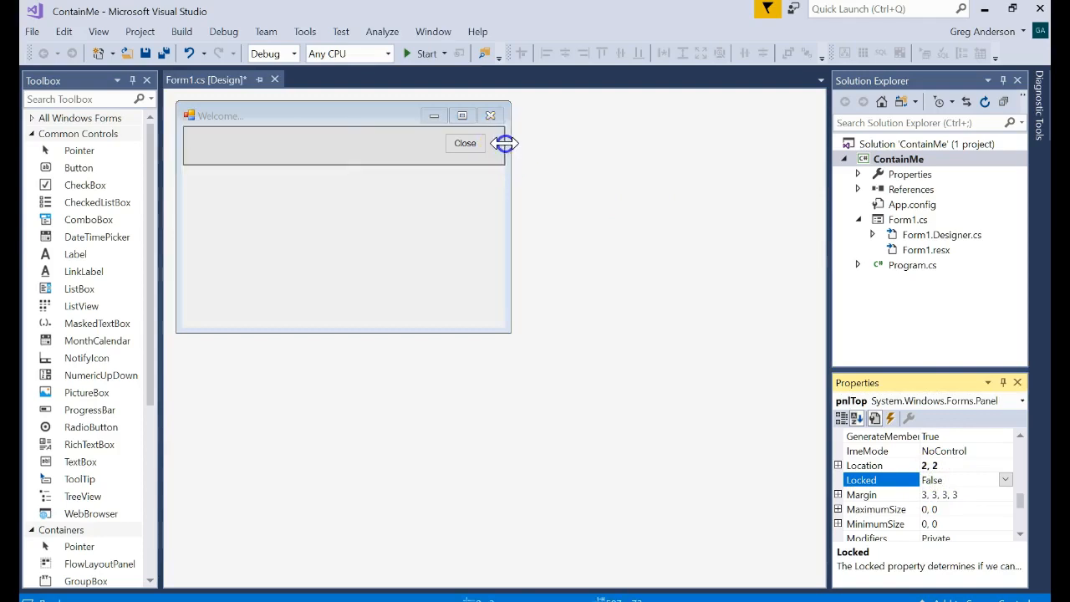
{"action": "left_click", "coordinate": [343, 250]}
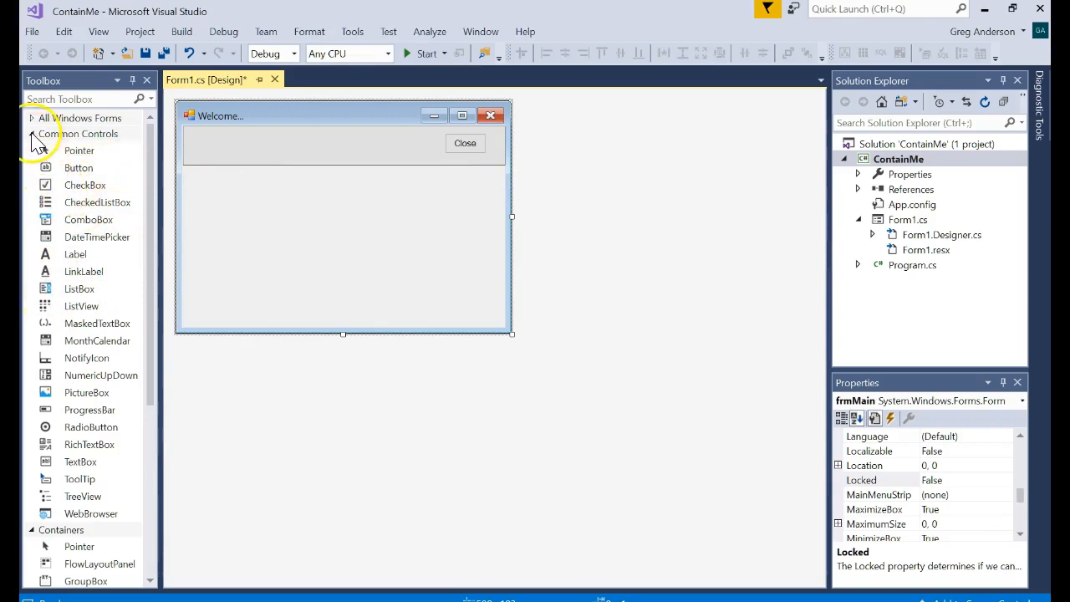
Position a new panel below pnlTop at the left with a FixedSingle border.
{"action": "left_click", "coordinate": [78, 134]}
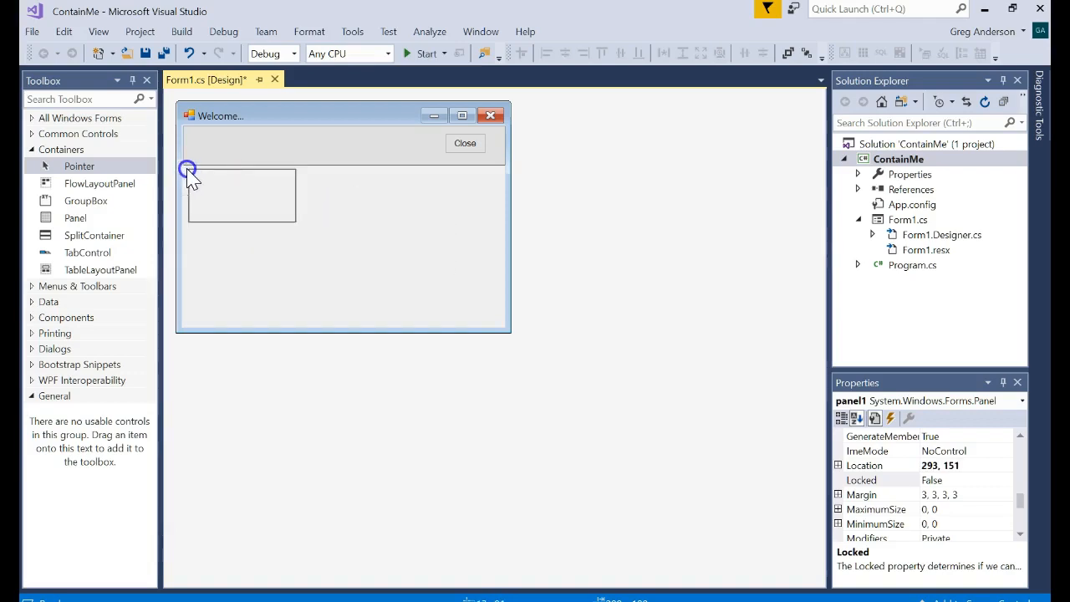
{"action": "left_click_drag", "start_coordinate": [187, 170], "coordinate": [308, 272]}
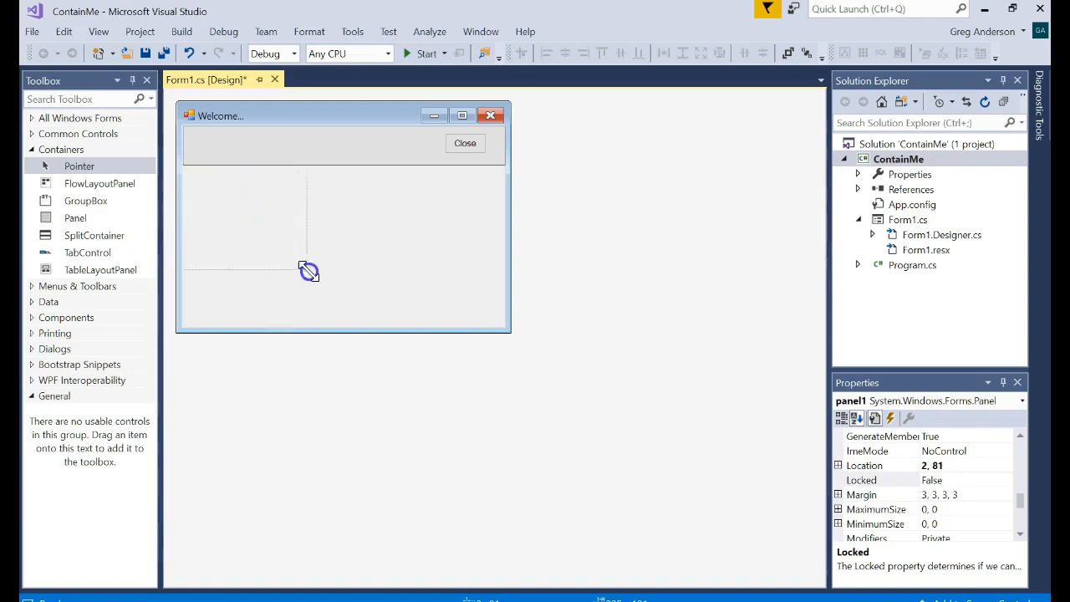
{"action": "left_click", "coordinate": [251, 234]}
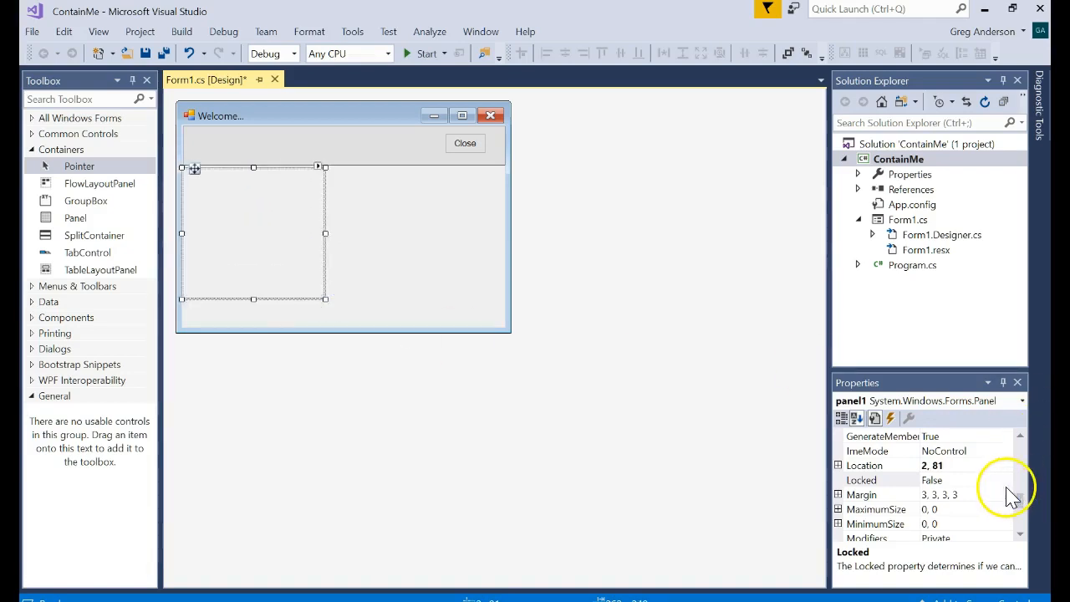
{"action": "scroll", "scroll_direction": "up", "scroll_amount": 3}
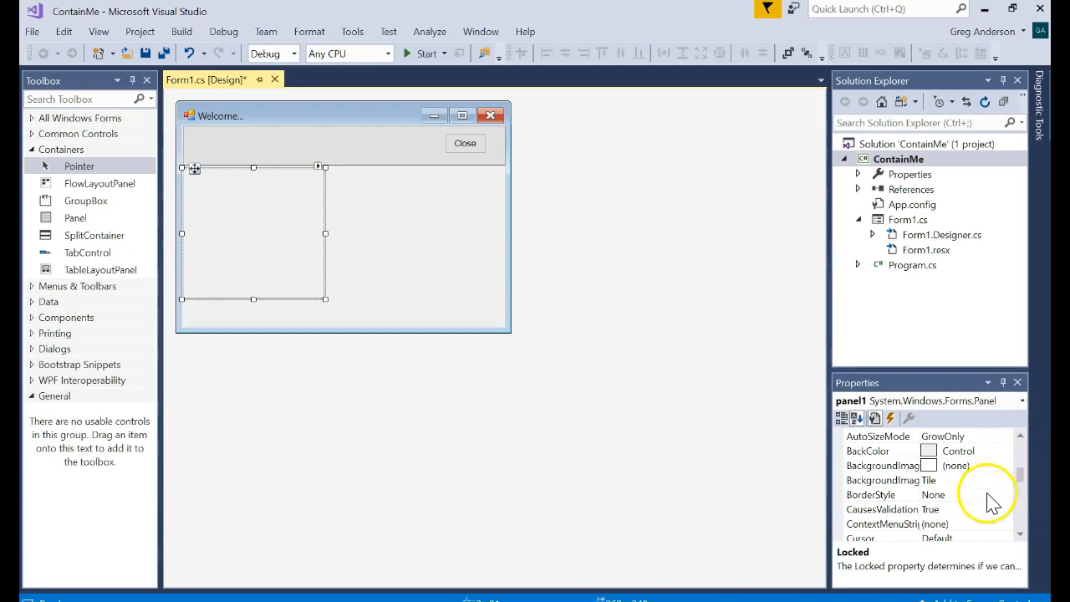
{"action": "left_click", "coordinate": [1006, 493]}
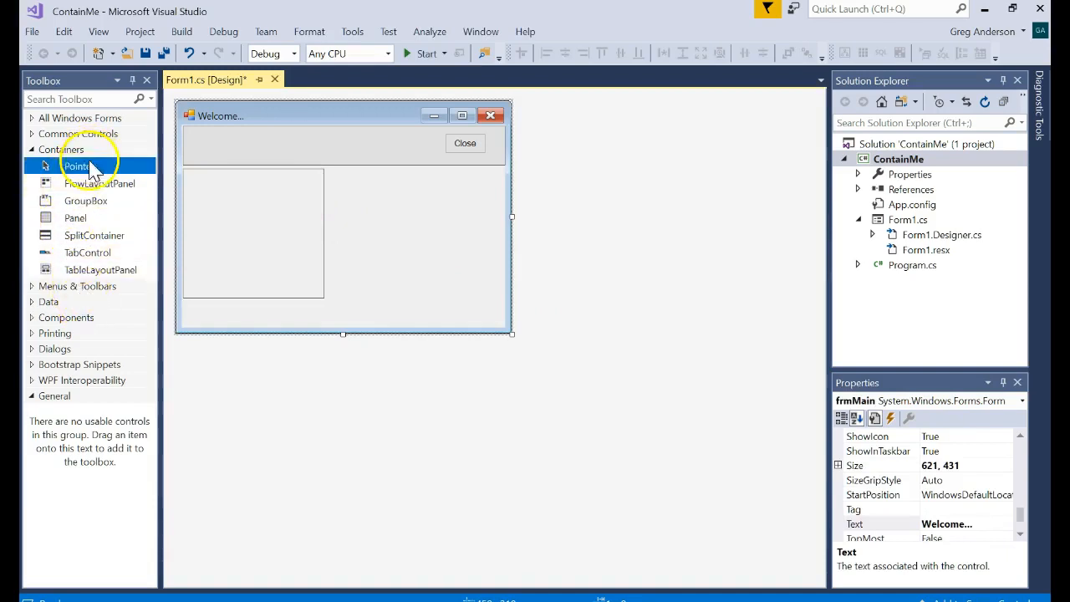
Add a second, slightly larger panel on the form's right side.
{"action": "left_click_drag", "start_coordinate": [348, 180], "coordinate": [458, 237]}
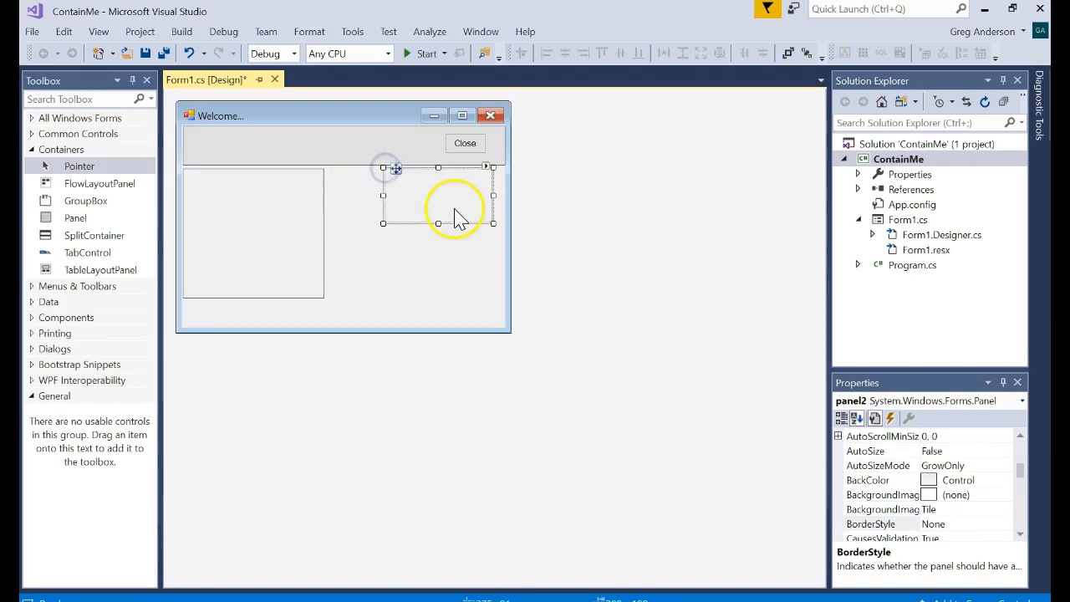
{"action": "left_click_drag", "start_coordinate": [456, 209], "coordinate": [402, 171]}
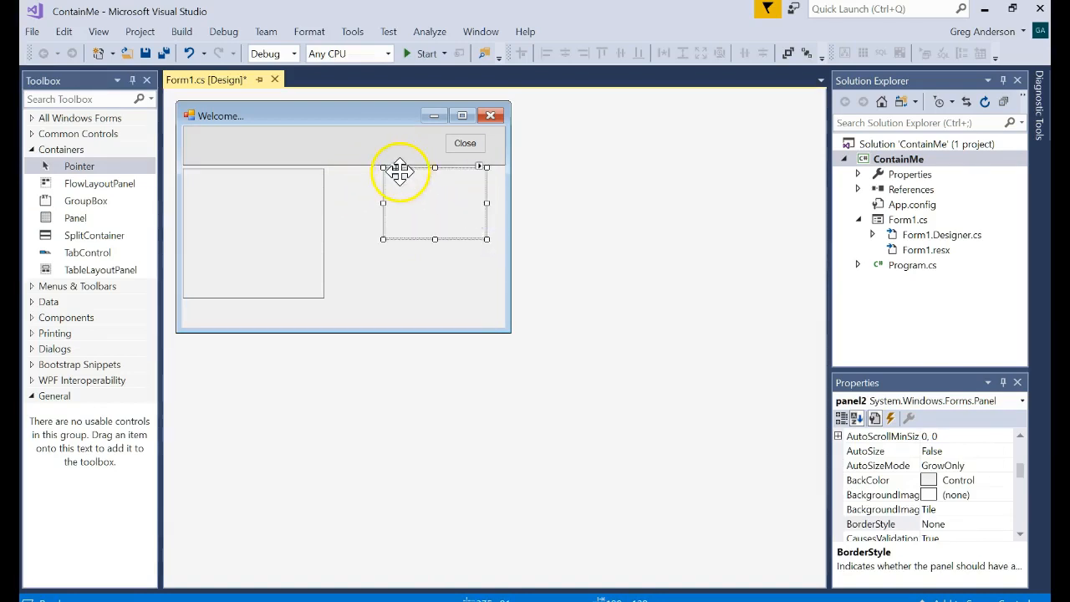
{"action": "left_click", "coordinate": [251, 234]}
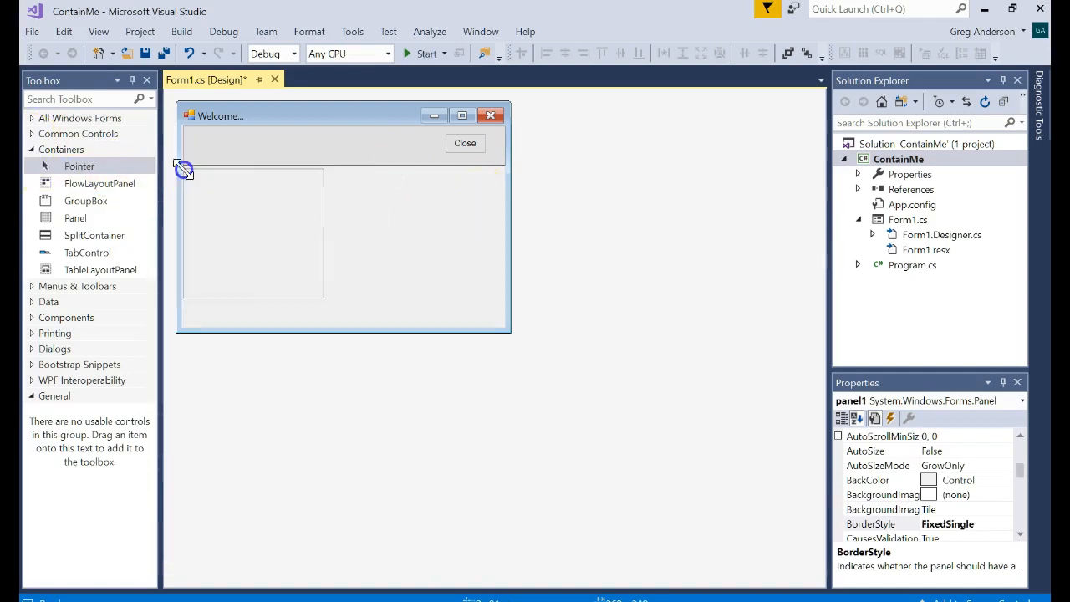
{"action": "left_click", "coordinate": [342, 144]}
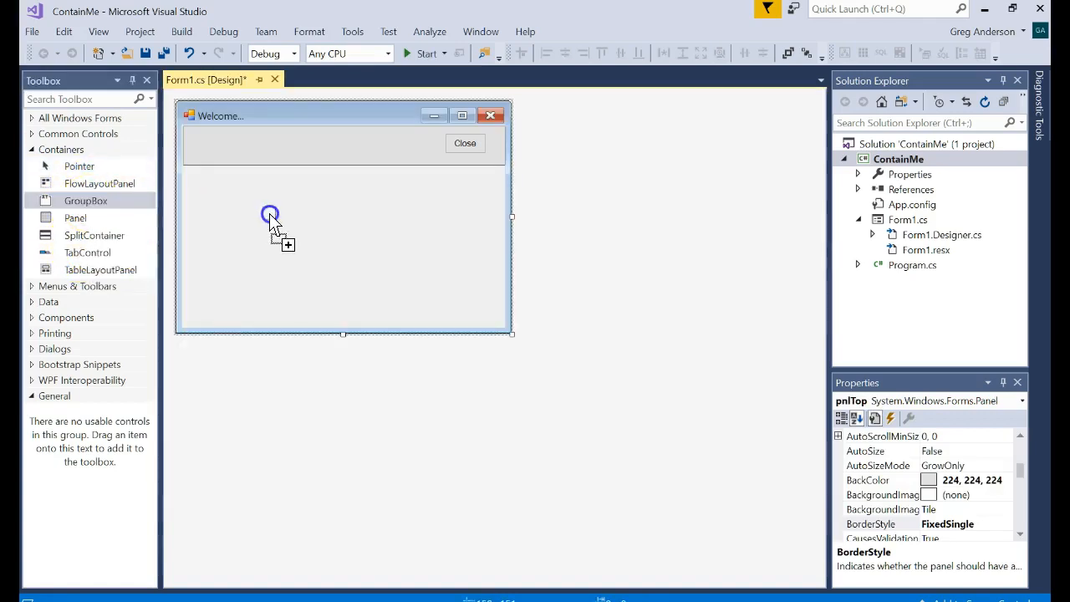
Add a group box below pnlTop, enlarge it, and caption it Gender.
{"action": "left_click_drag", "start_coordinate": [85, 200], "coordinate": [252, 205]}
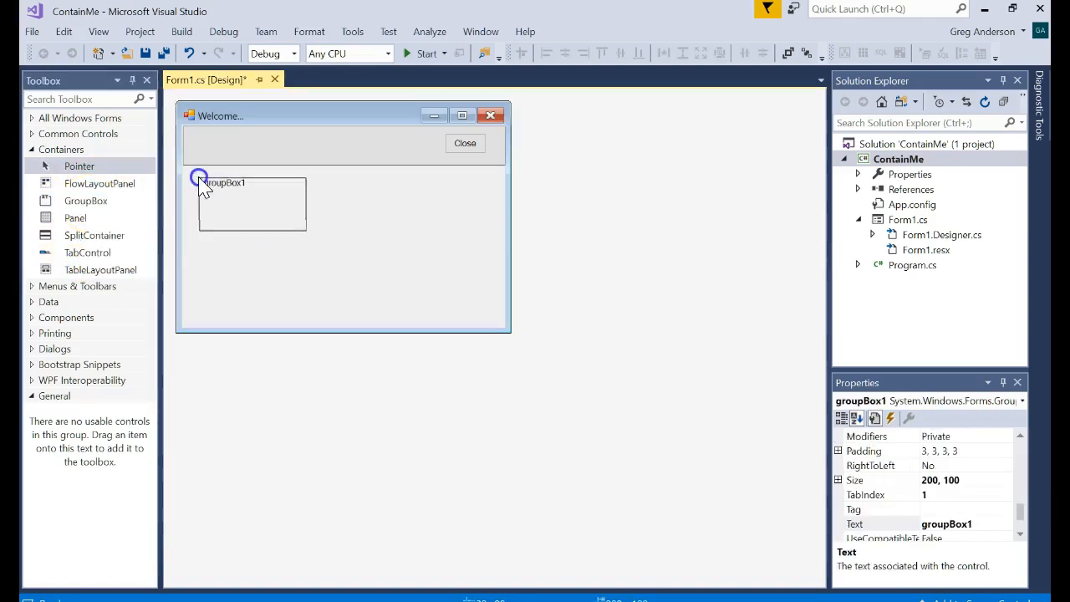
{"action": "left_click_drag", "start_coordinate": [251, 203], "coordinate": [236, 196]}
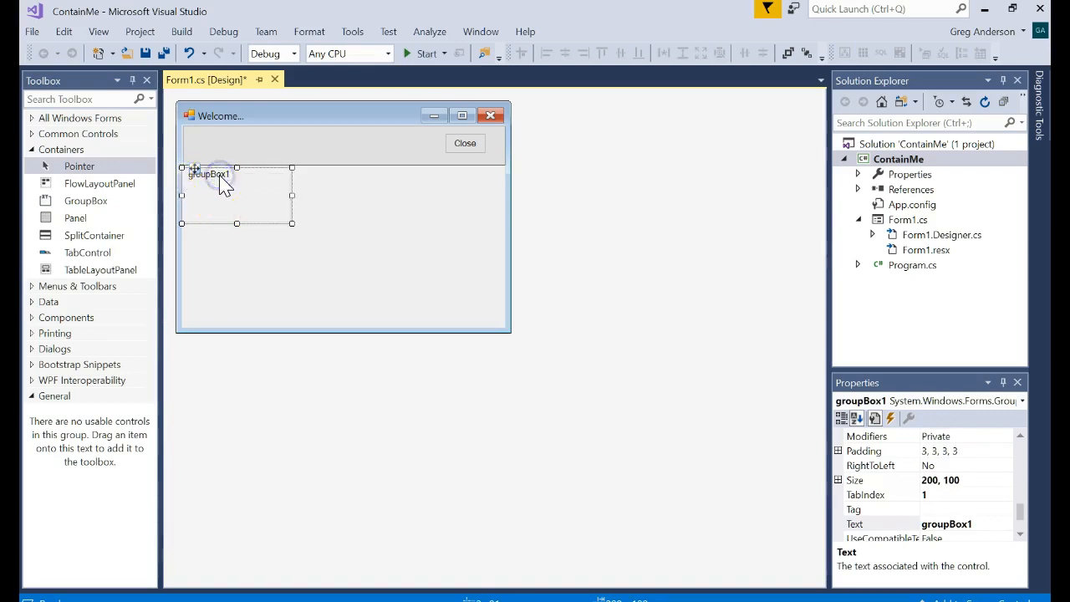
{"action": "left_click_drag", "start_coordinate": [292, 223], "coordinate": [307, 233]}
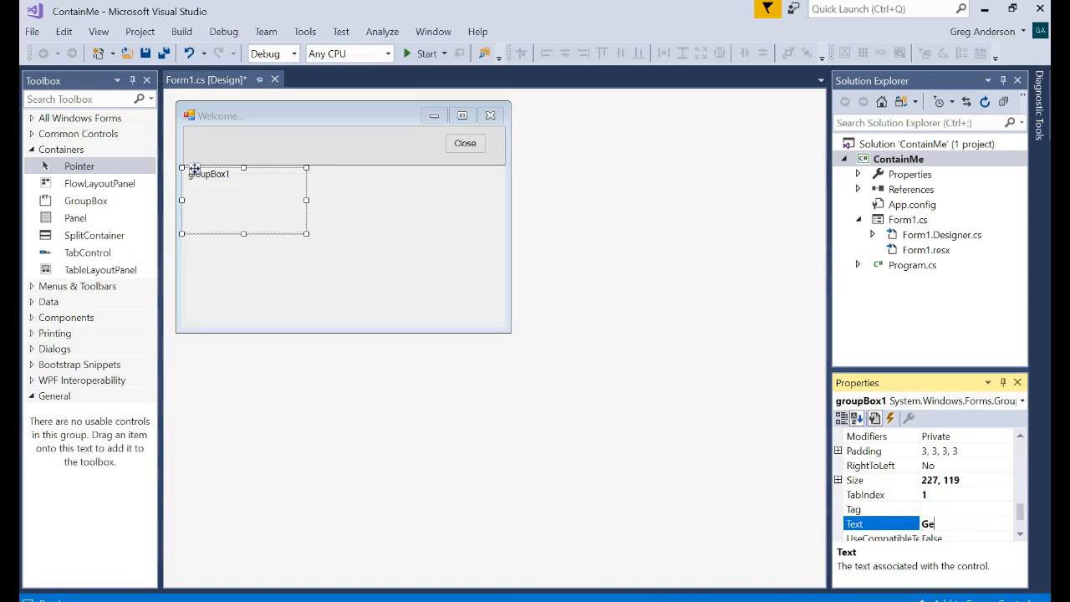
{"action": "type", "text": "Gender"}
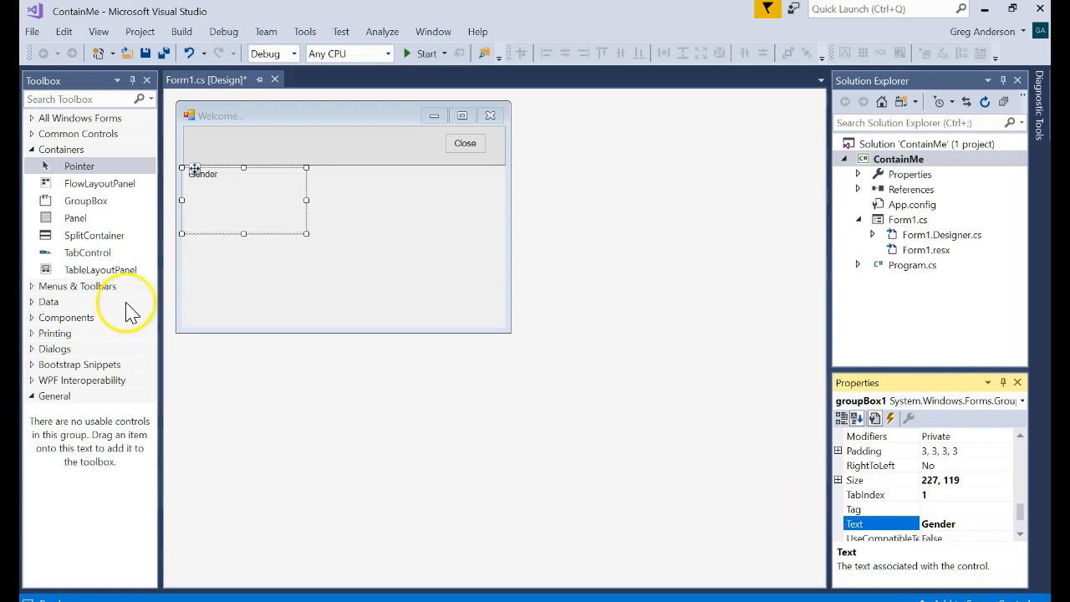
{"action": "mouse_move", "coordinate": [239, 207]}
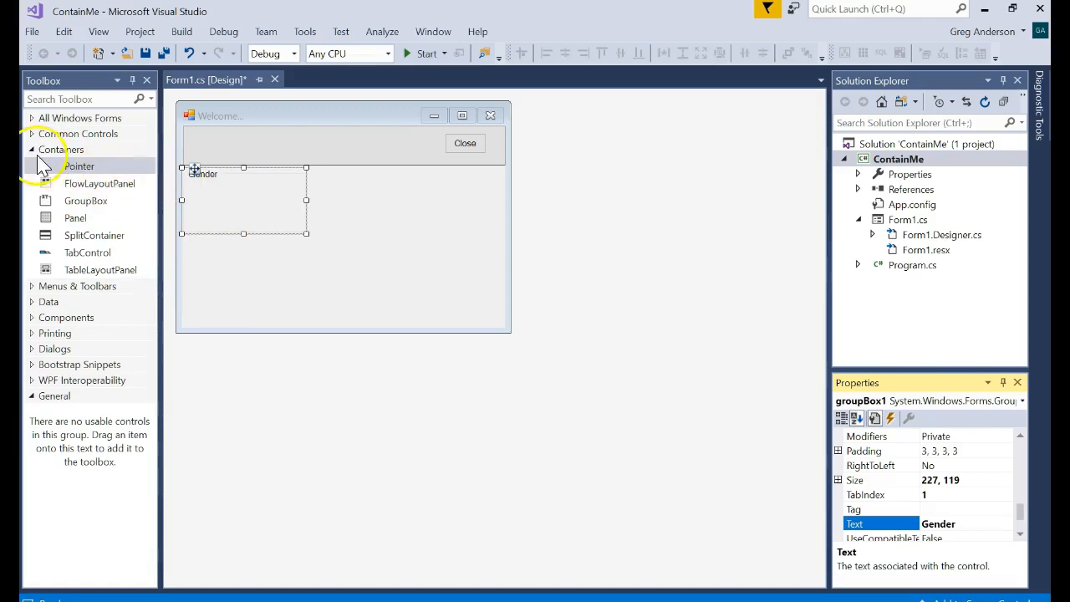
{"action": "left_click", "coordinate": [79, 132]}
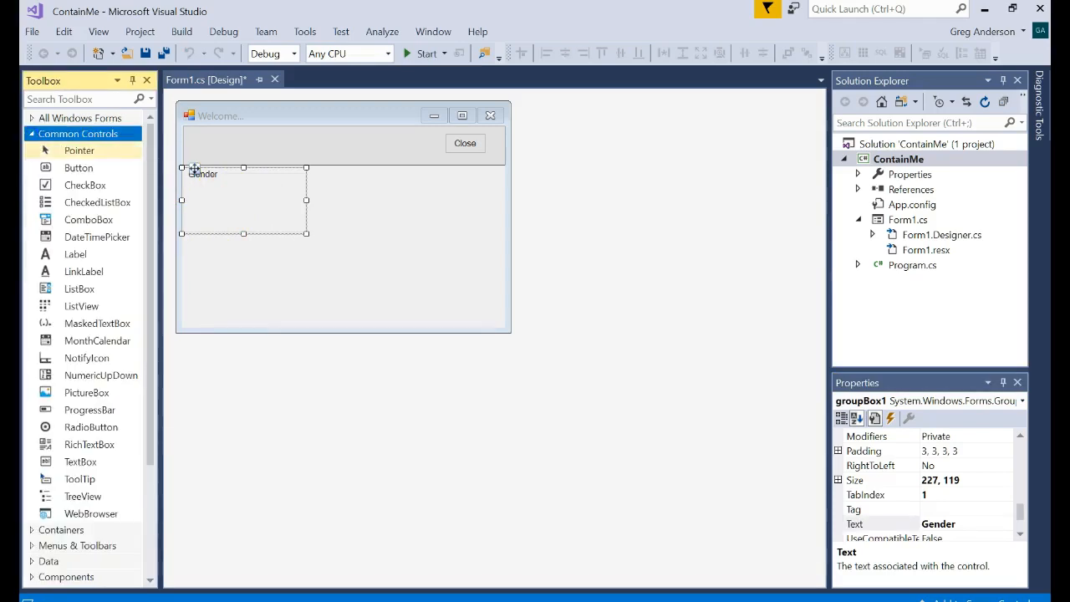
{"action": "mouse_move", "coordinate": [80, 393]}
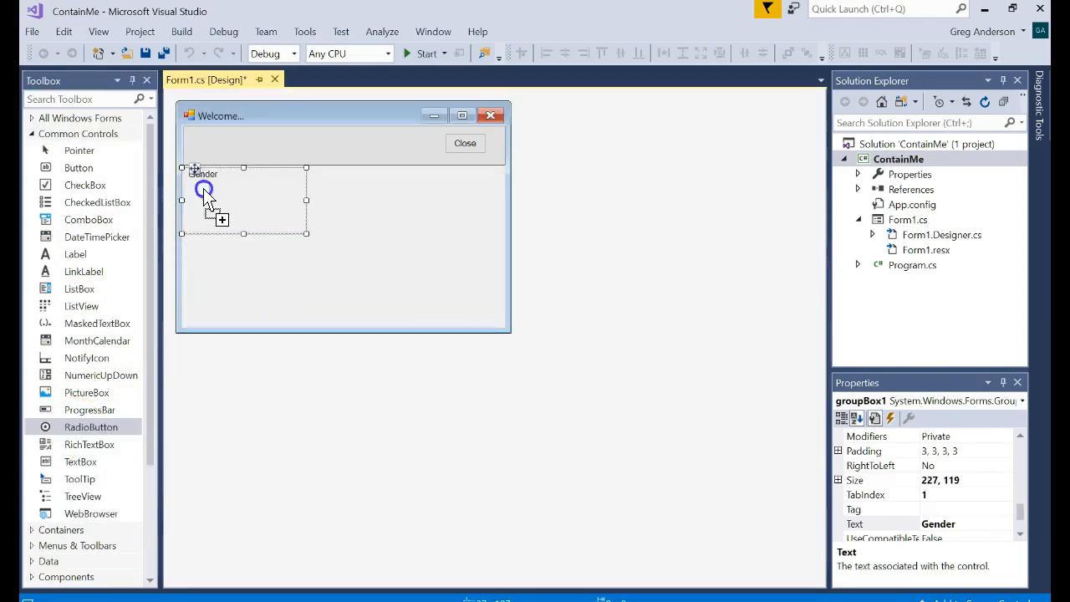
Add radio buttons rbMale and rbFemale, captioned Male and Female, inside the Gender box.
{"action": "left_click_drag", "start_coordinate": [91, 426], "coordinate": [205, 188]}
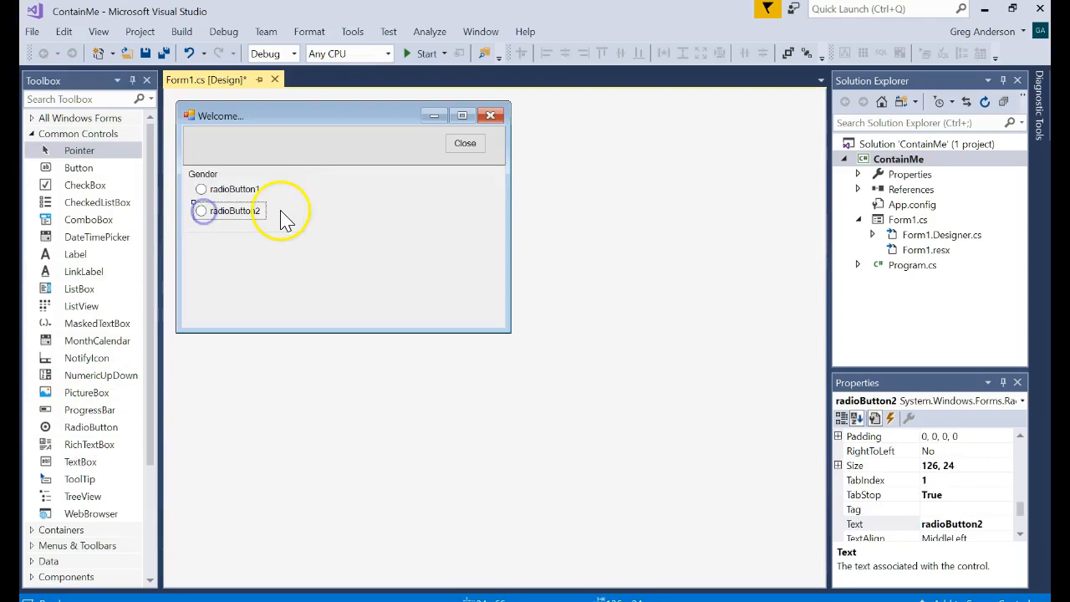
{"action": "left_click", "coordinate": [234, 188]}
{"action": "type", "text": "Male"}
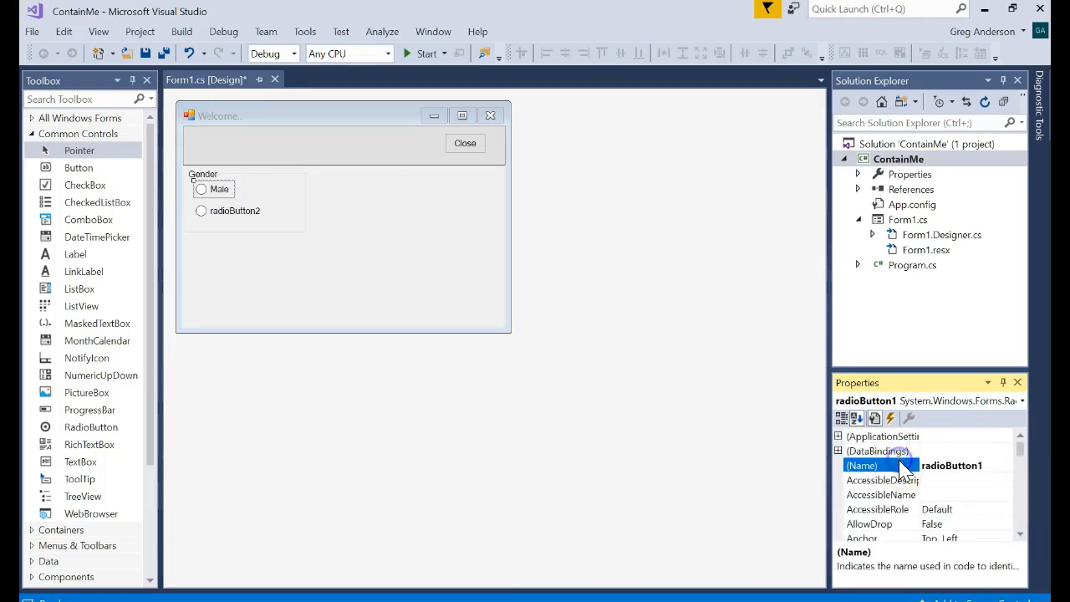
{"action": "type", "text": "rbMale"}
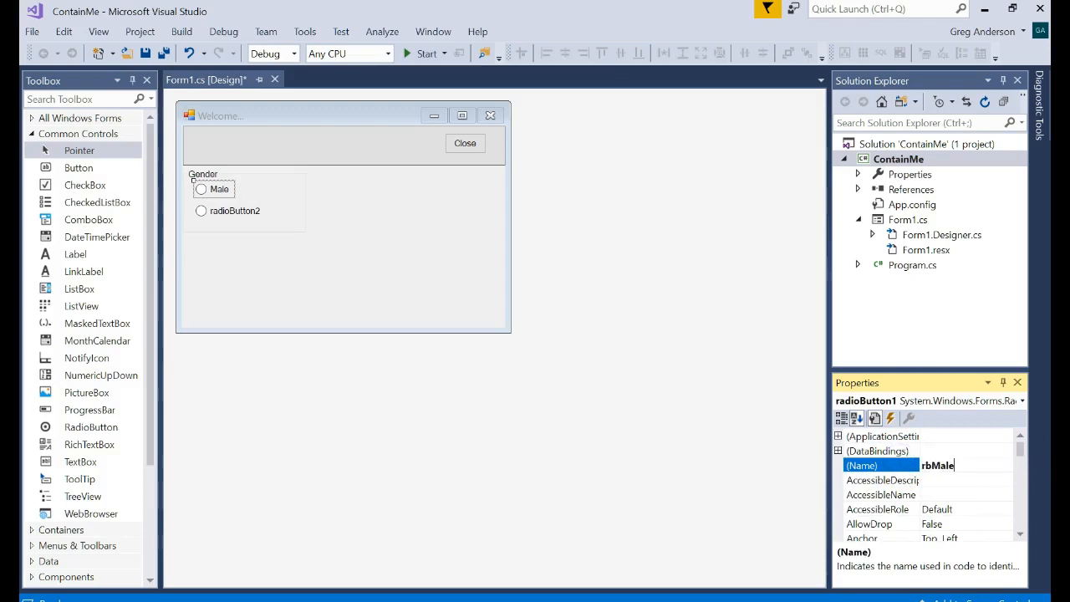
{"action": "left_click", "coordinate": [234, 210]}
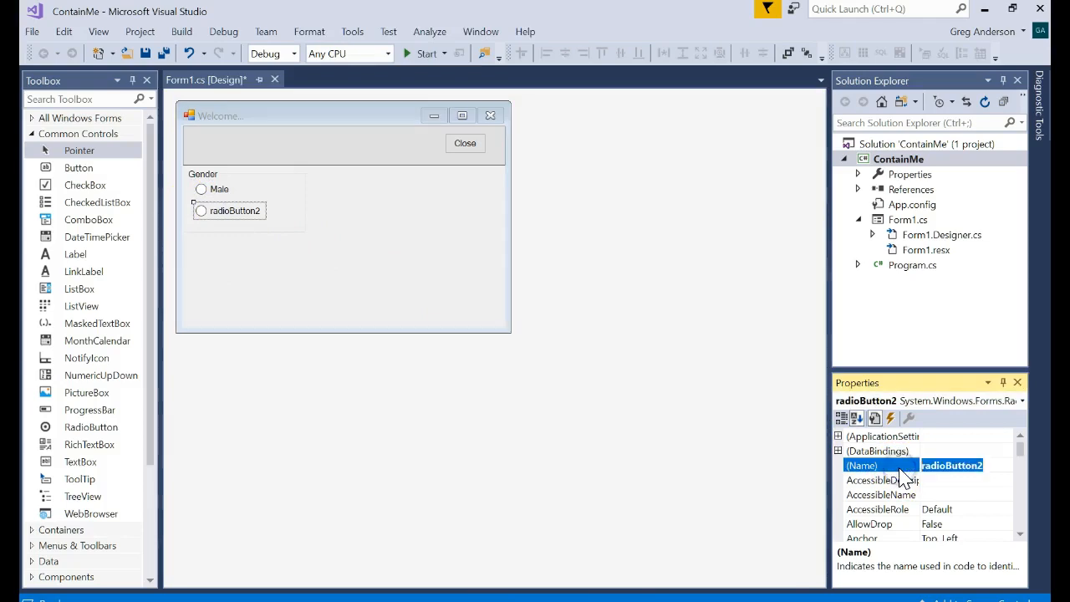
{"action": "type", "text": "rbFemale"}
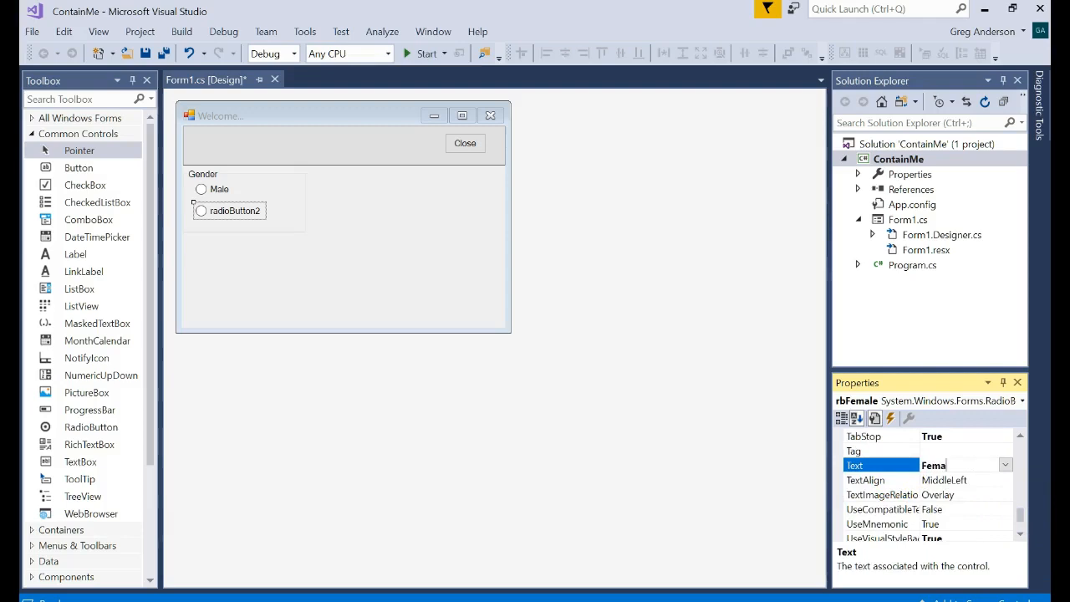
{"action": "type", "text": "Female"}
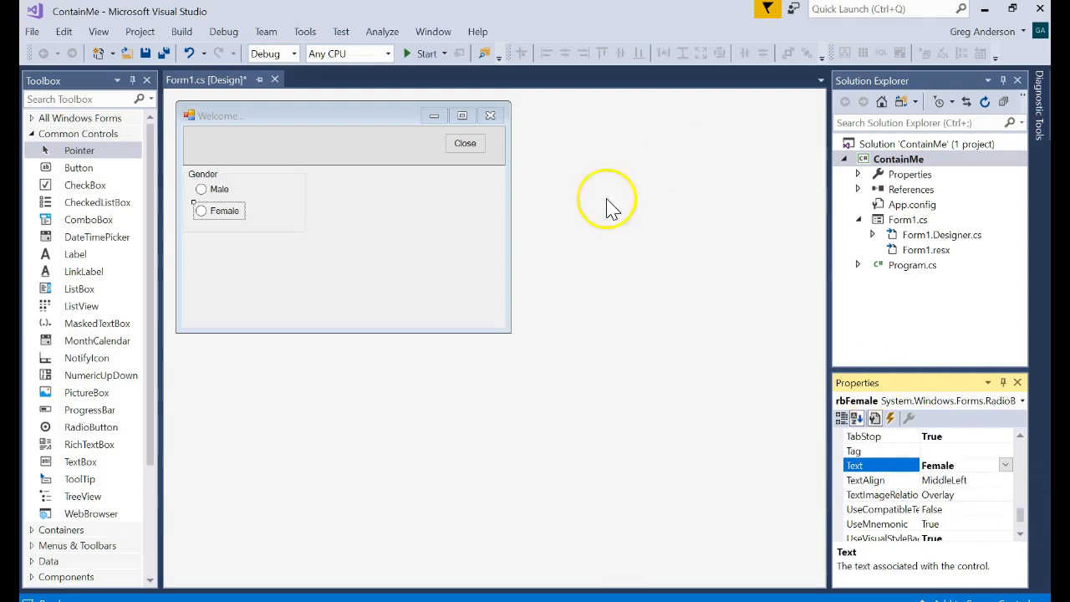
{"action": "left_click", "coordinate": [203, 174]}
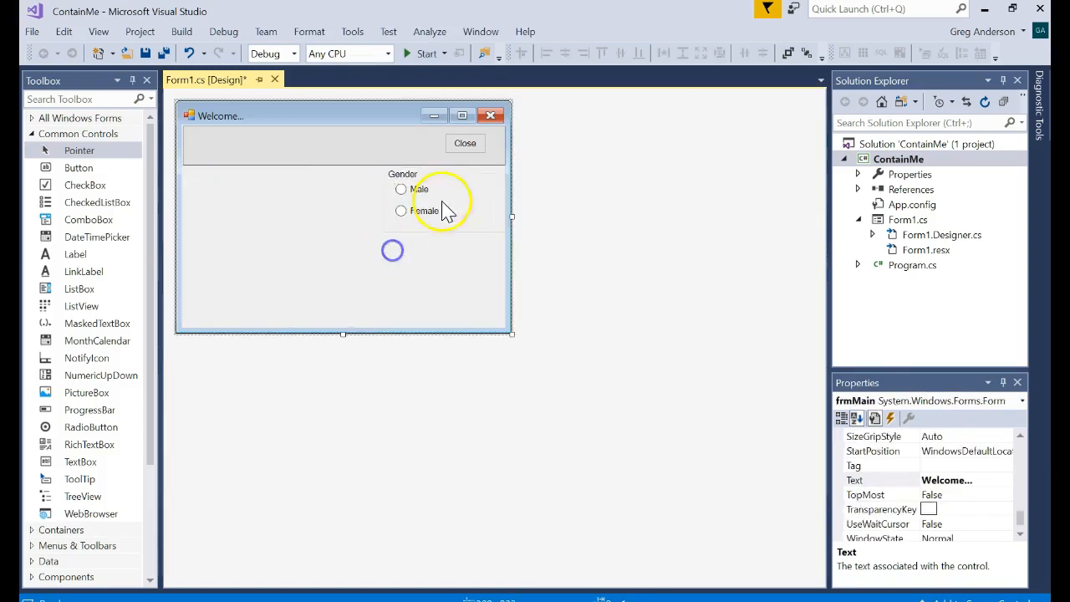
Move the Gender group box to the form's right side, then select the Male radio button.
{"action": "left_click", "coordinate": [443, 201]}
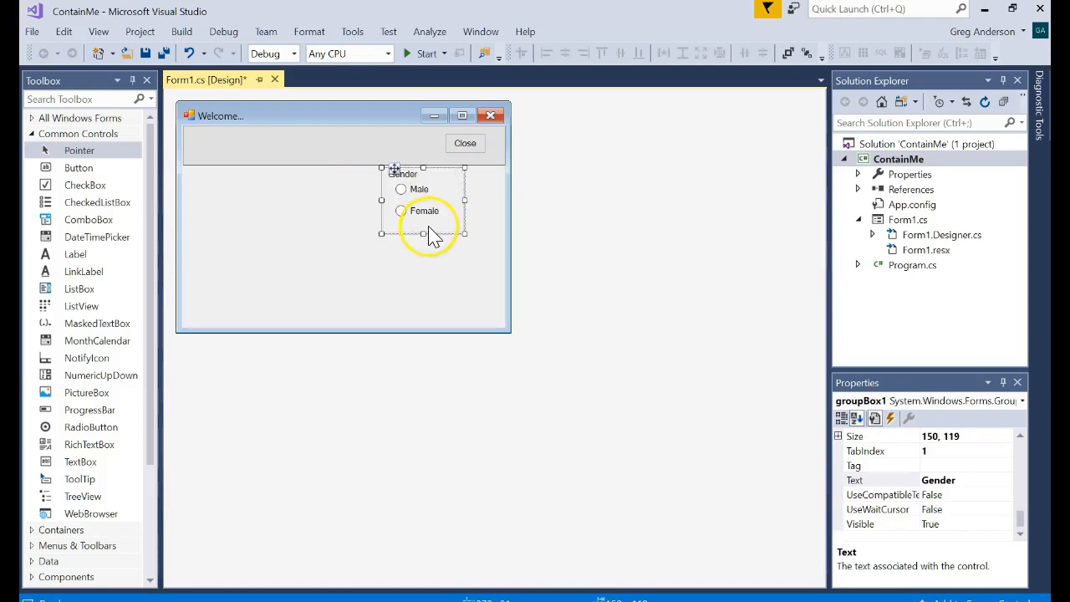
{"action": "left_click_drag", "start_coordinate": [430, 234], "coordinate": [406, 184]}
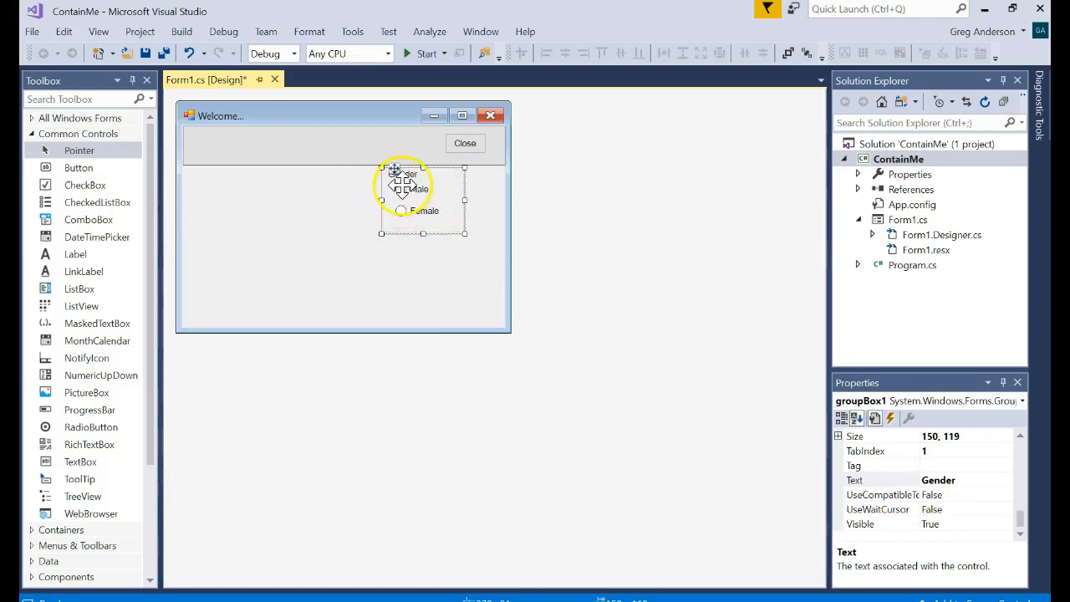
{"action": "left_click", "coordinate": [402, 189]}
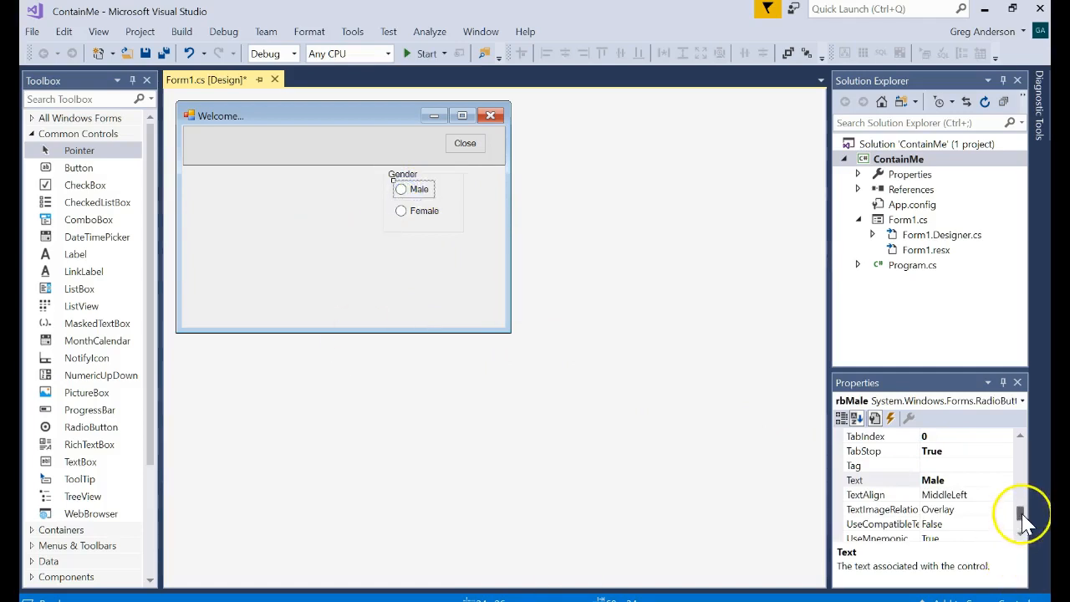
{"action": "scroll", "scroll_direction": "up", "scroll_amount": 3}
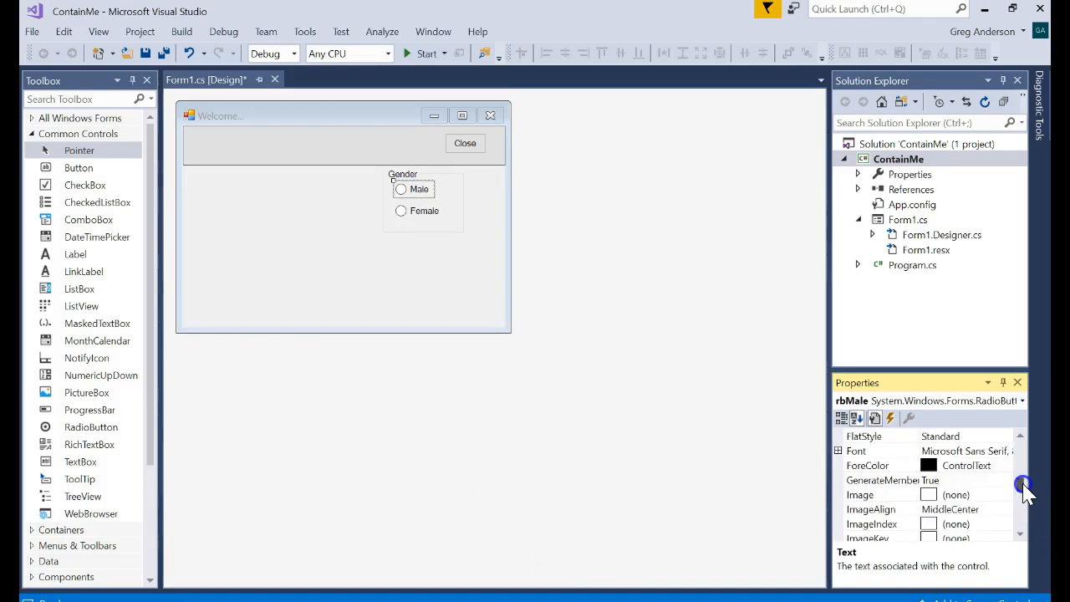
{"action": "scroll", "scroll_direction": "down", "scroll_amount": 3}
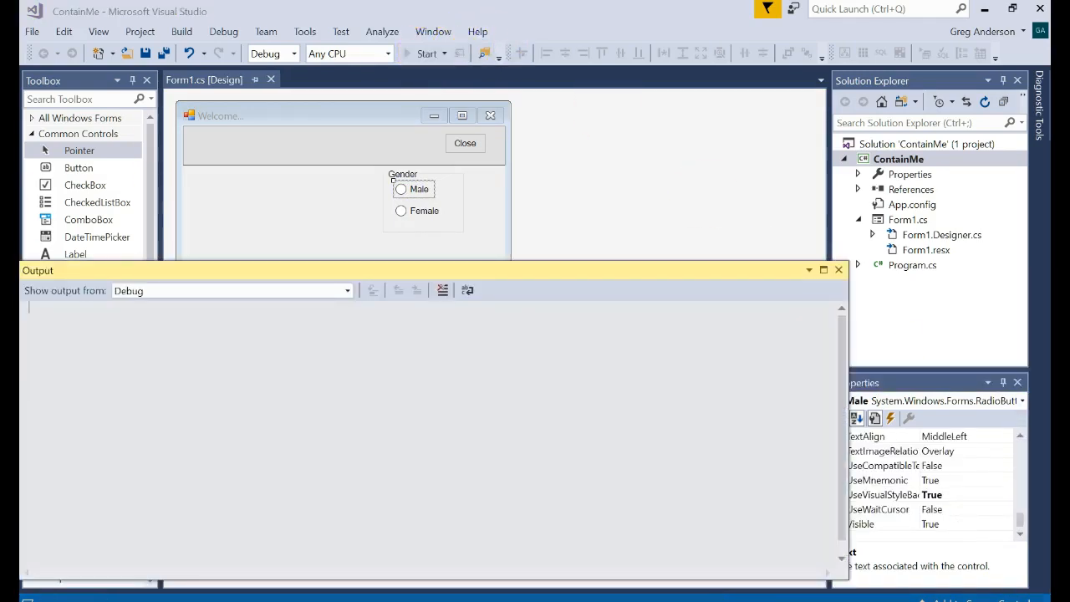
{"action": "left_click", "coordinate": [427, 53]}
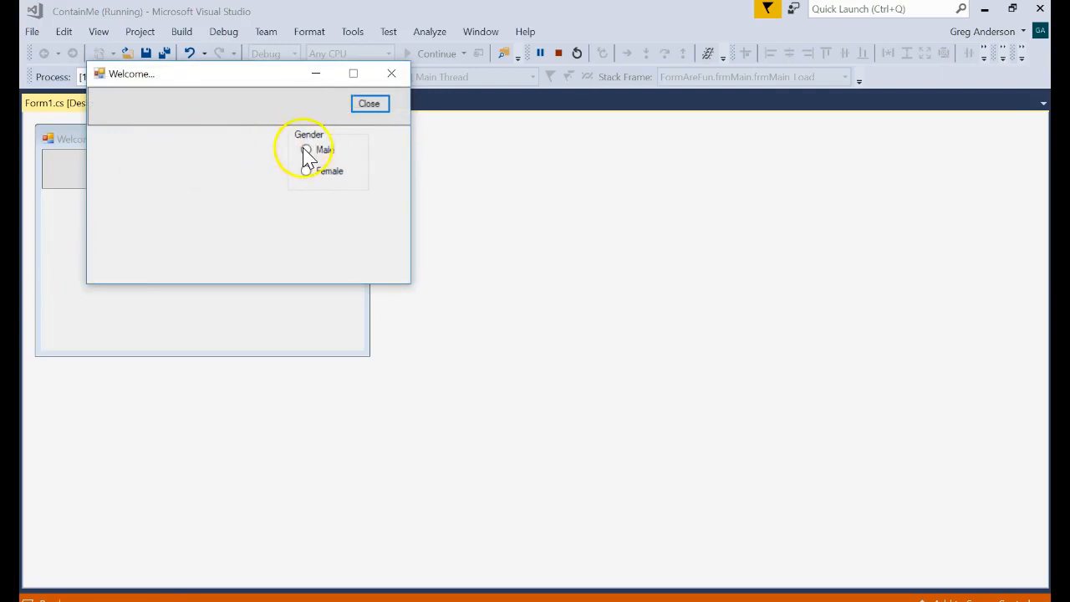
{"action": "left_click", "coordinate": [305, 170]}
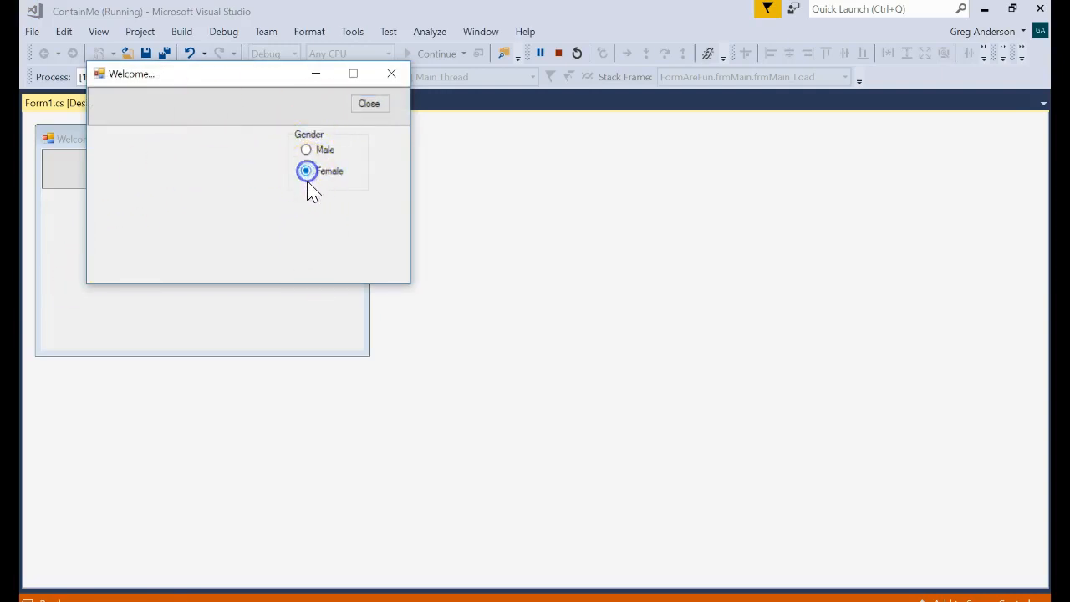
{"action": "left_click", "coordinate": [306, 150]}
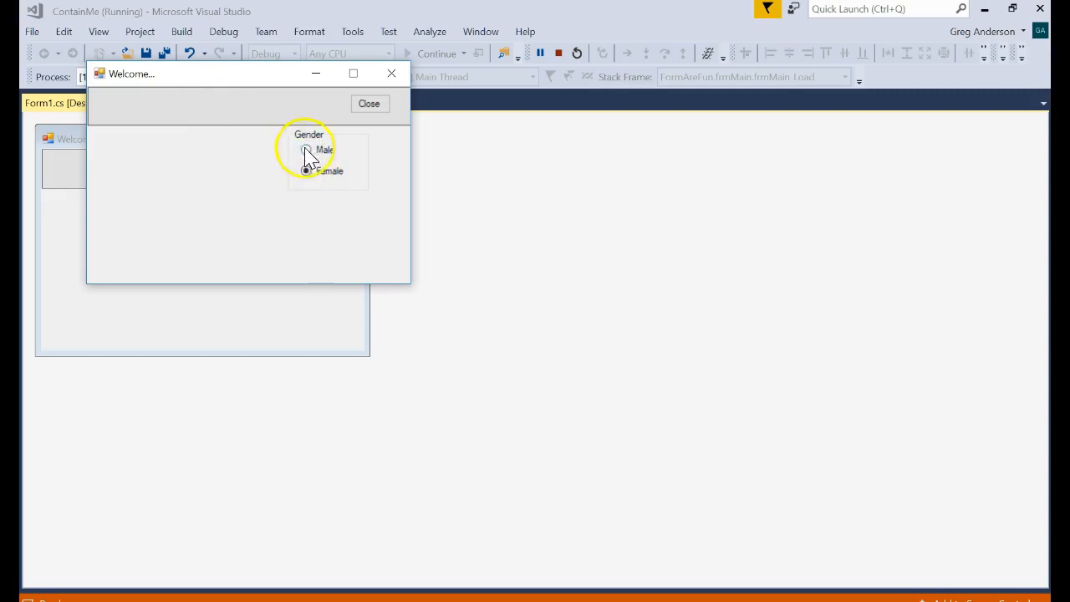
{"action": "left_click", "coordinate": [305, 172]}
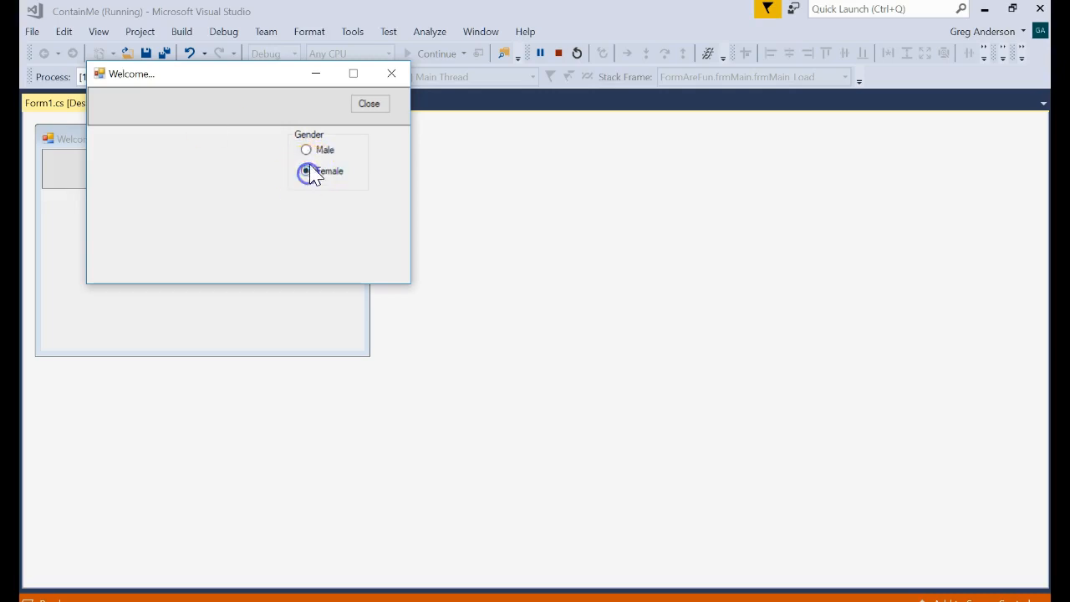
{"action": "left_click", "coordinate": [306, 149]}
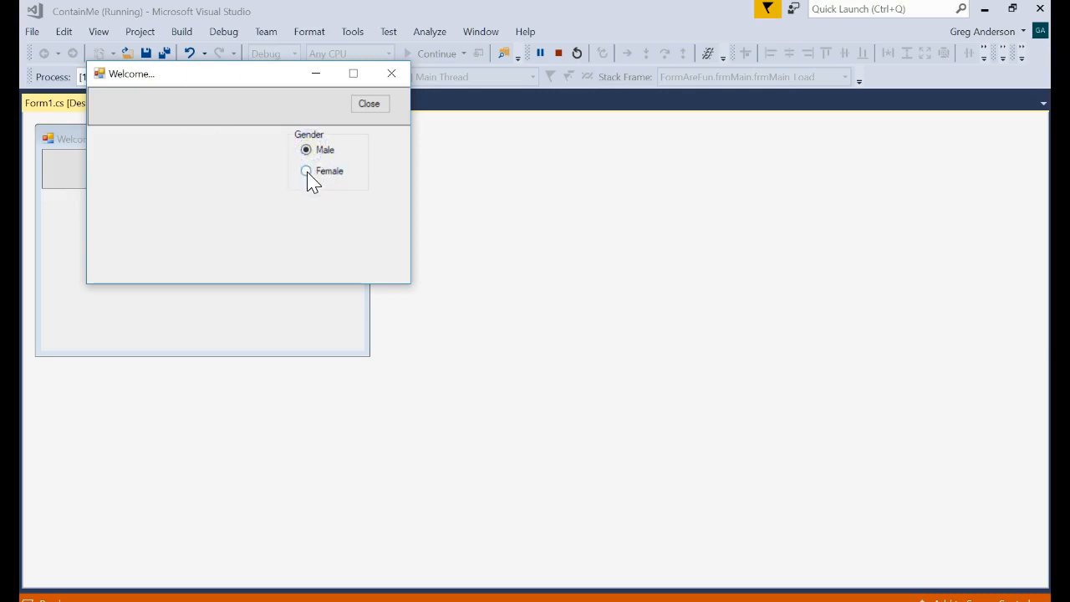
{"action": "left_click", "coordinate": [306, 150]}
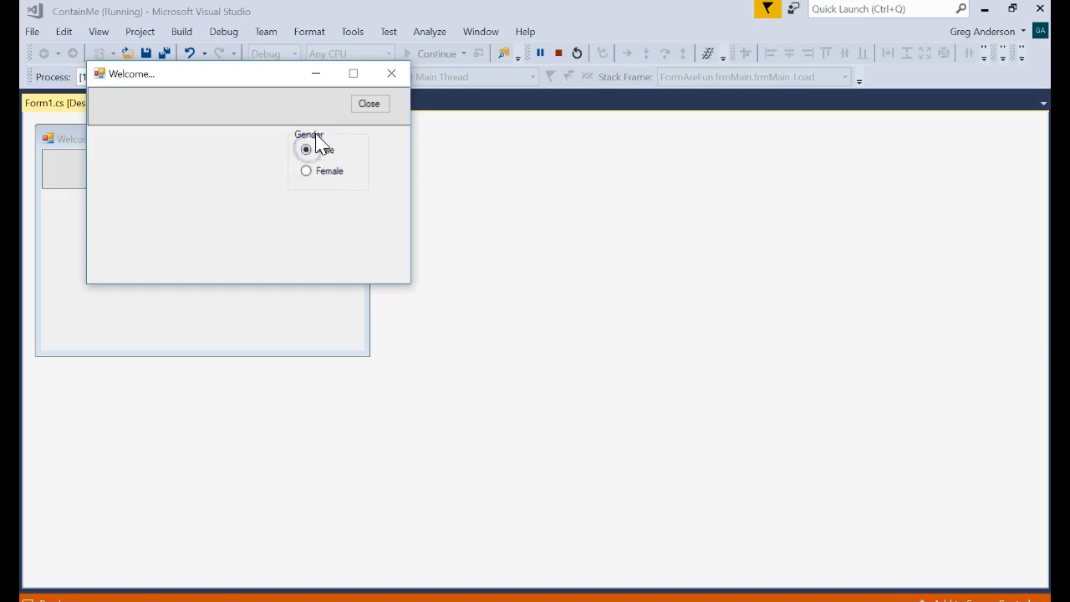
{"action": "mouse_move", "coordinate": [292, 182]}
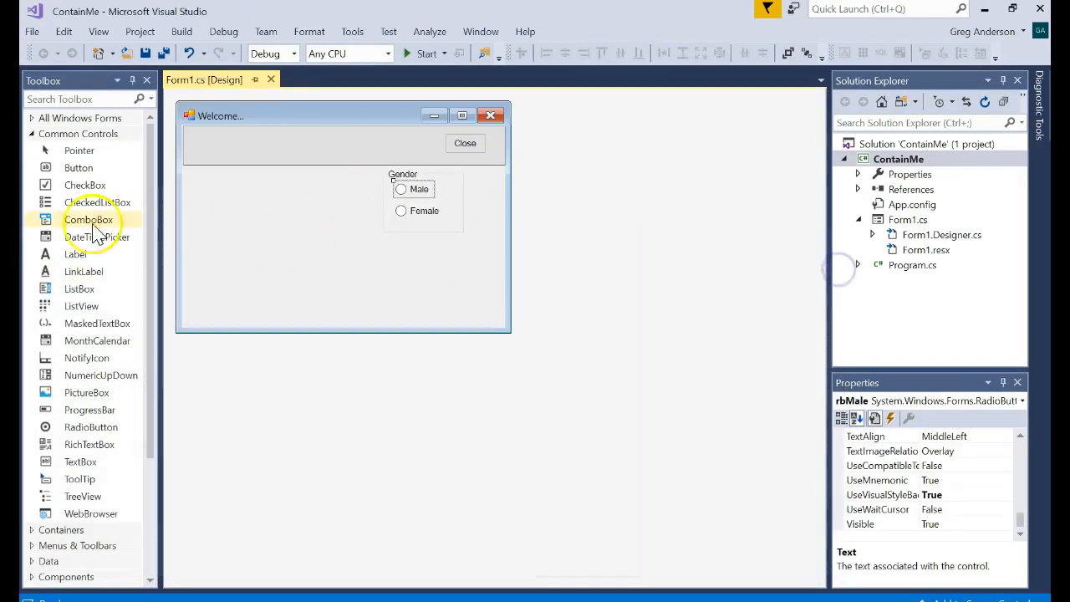
Add a radio button below the Gender group, test-run it alongside Female, then close Output.
{"action": "left_click", "coordinate": [91, 427]}
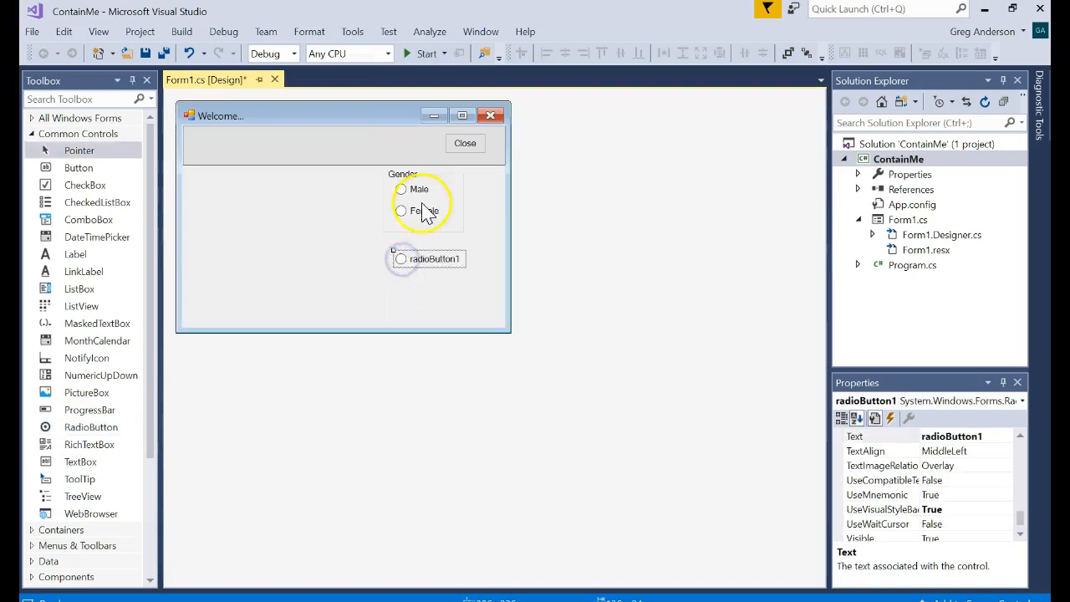
{"action": "left_click", "coordinate": [426, 54]}
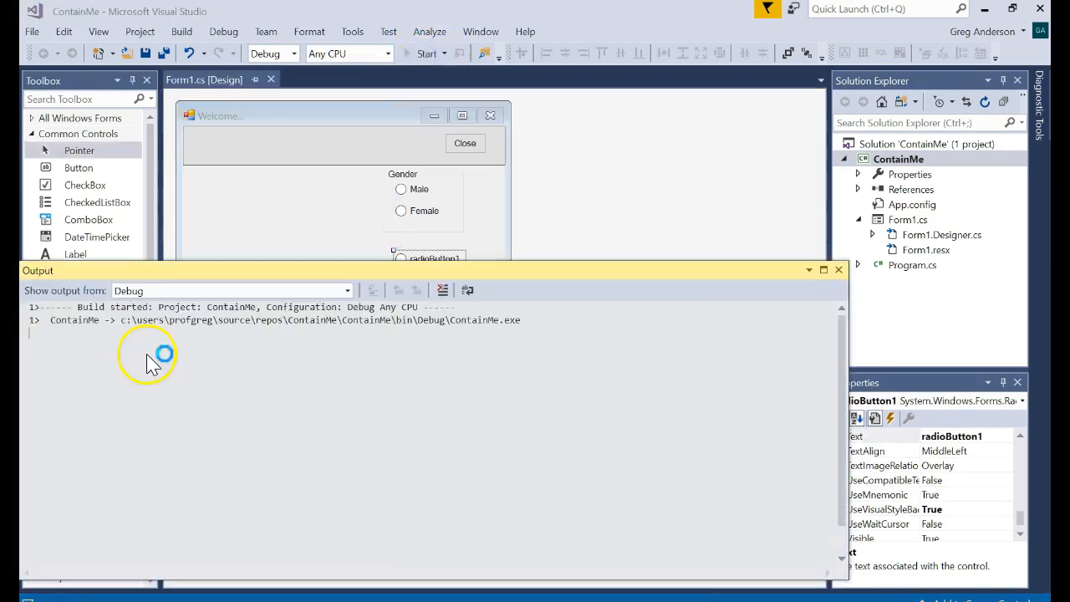
{"action": "left_click", "coordinate": [426, 53]}
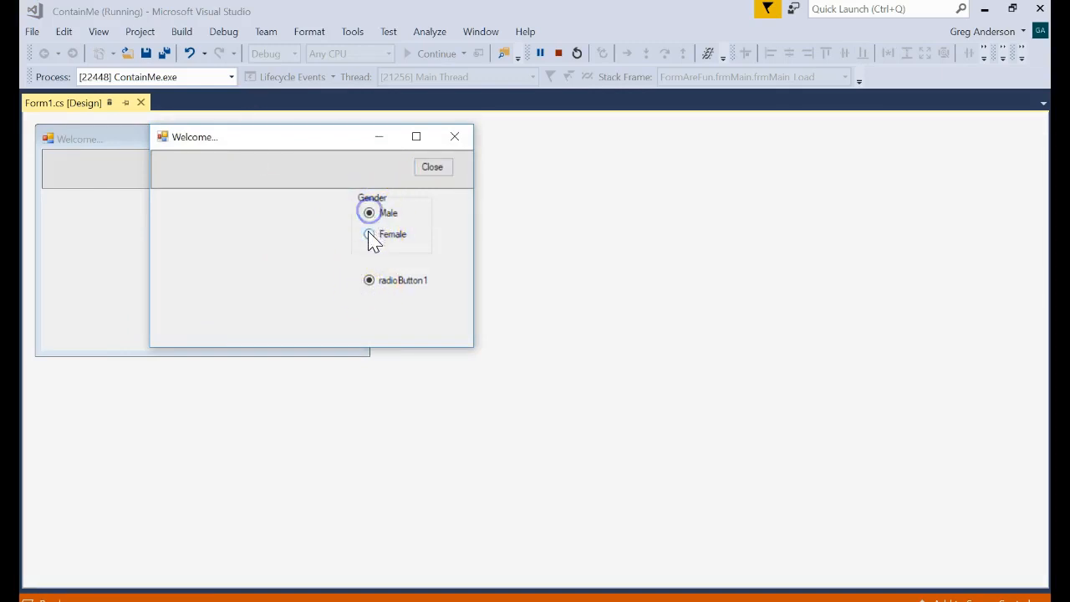
{"action": "left_click", "coordinate": [368, 234]}
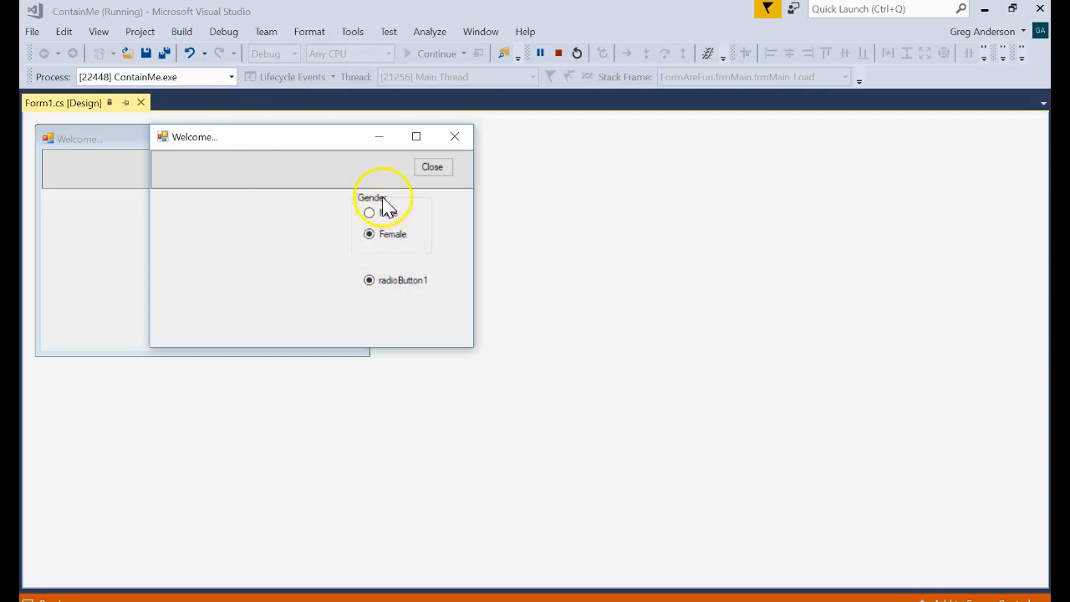
{"action": "mouse_move", "coordinate": [433, 167]}
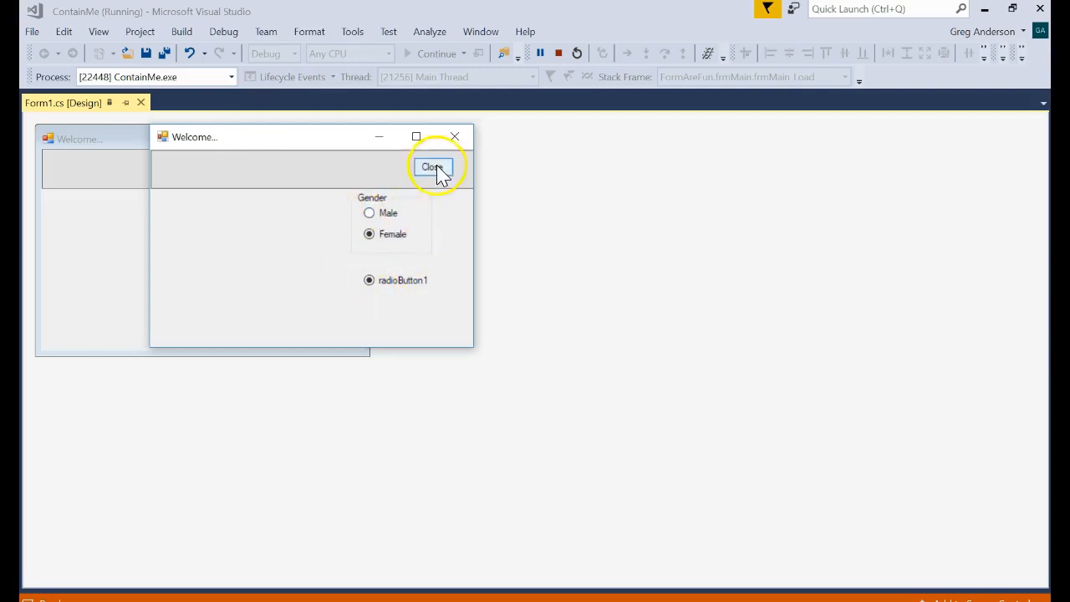
{"action": "left_click", "coordinate": [433, 167]}
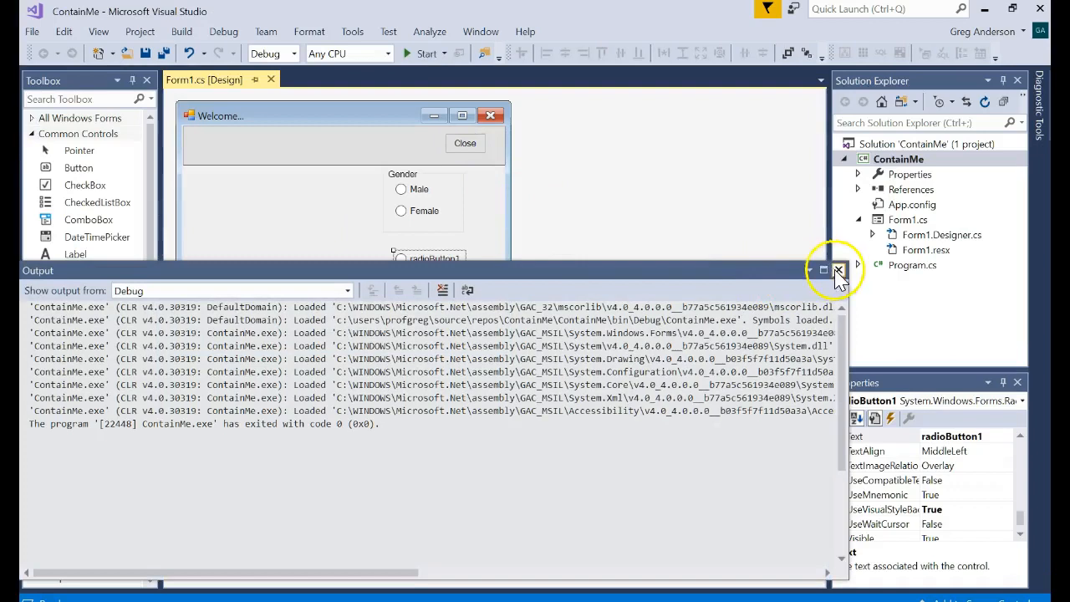
{"action": "left_click", "coordinate": [838, 270]}
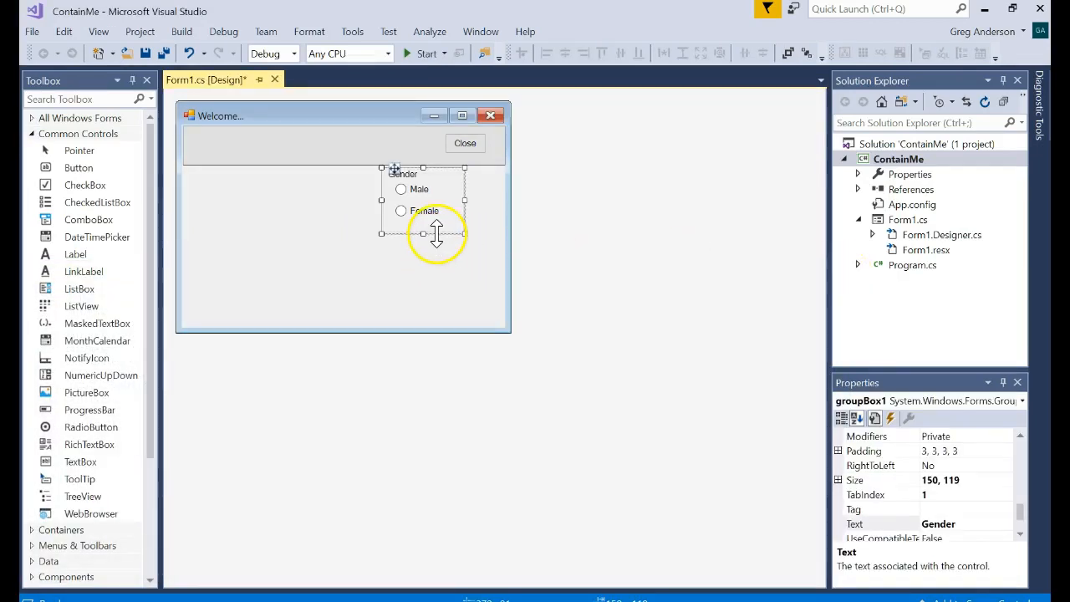
Set the Male radio button's Checked property to True.
{"action": "left_click", "coordinate": [417, 188]}
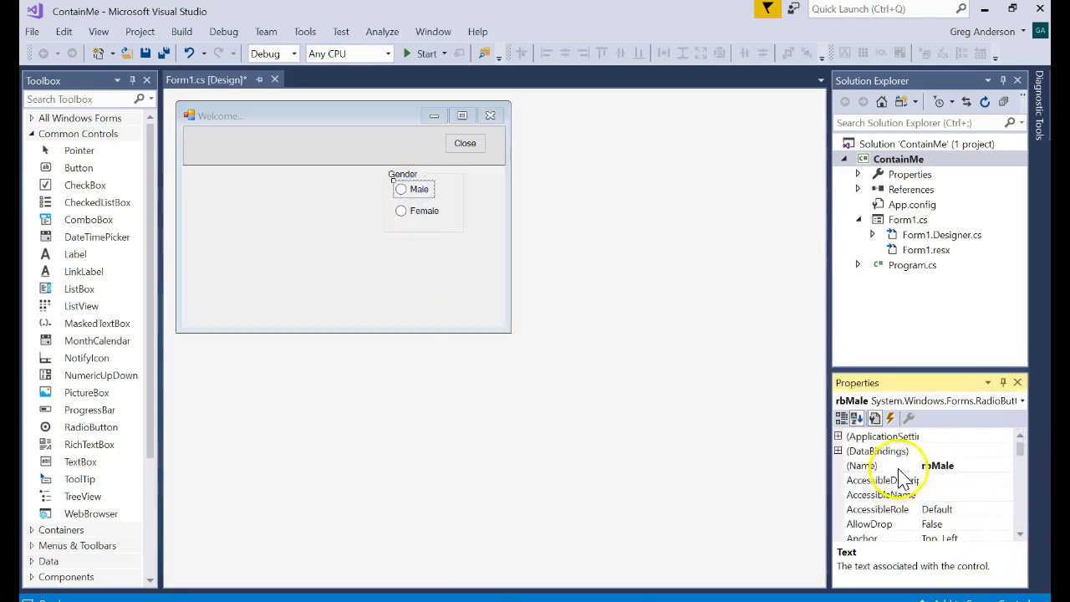
{"action": "scroll", "scroll_direction": "down", "scroll_amount": 3}
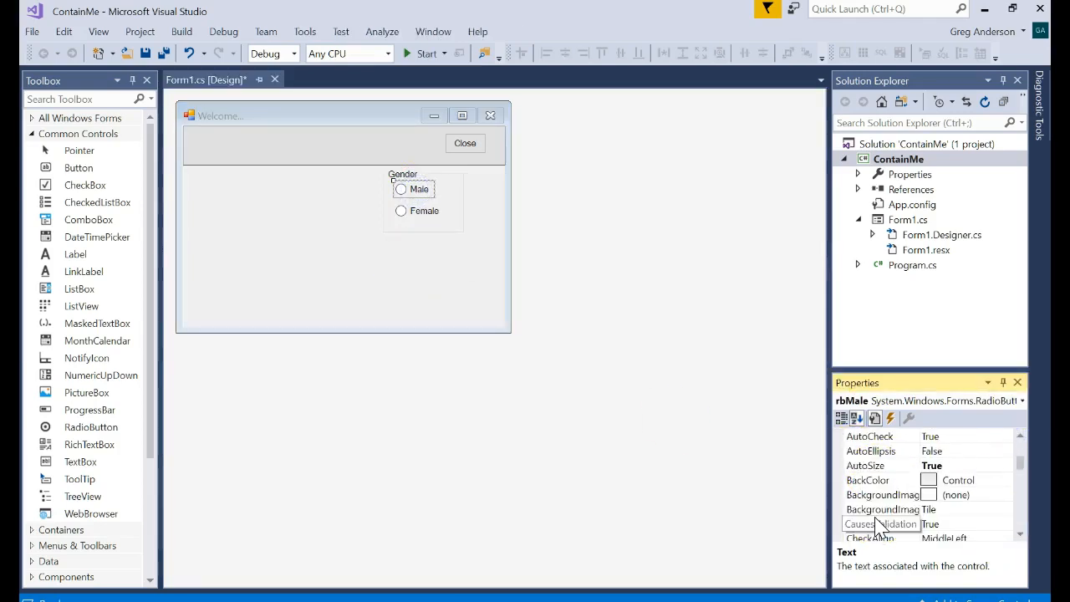
{"action": "scroll", "scroll_direction": "down", "scroll_amount": 3}
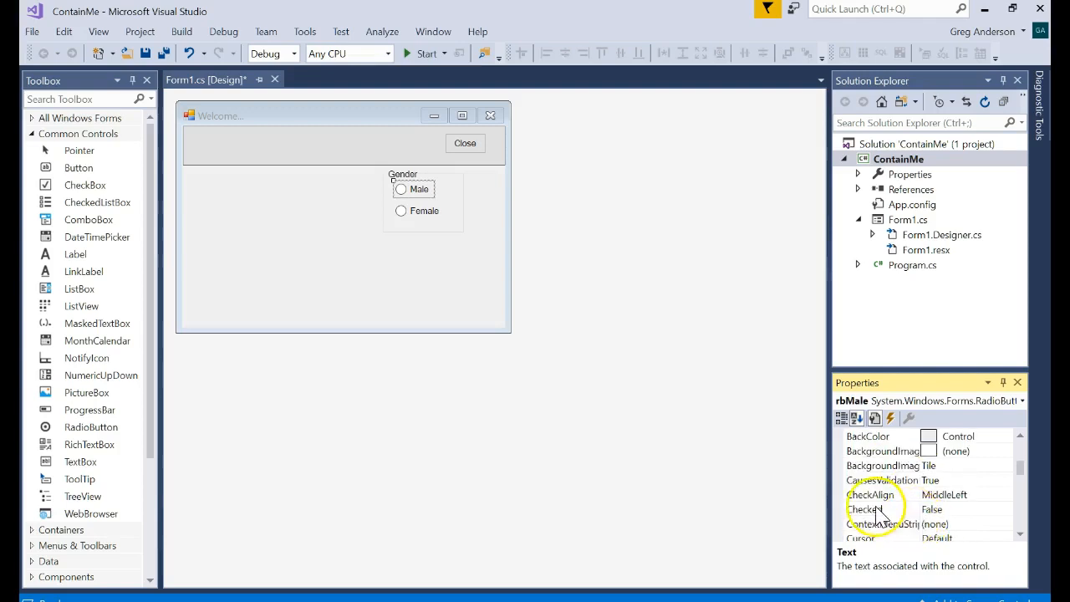
{"action": "left_click", "coordinate": [865, 509]}
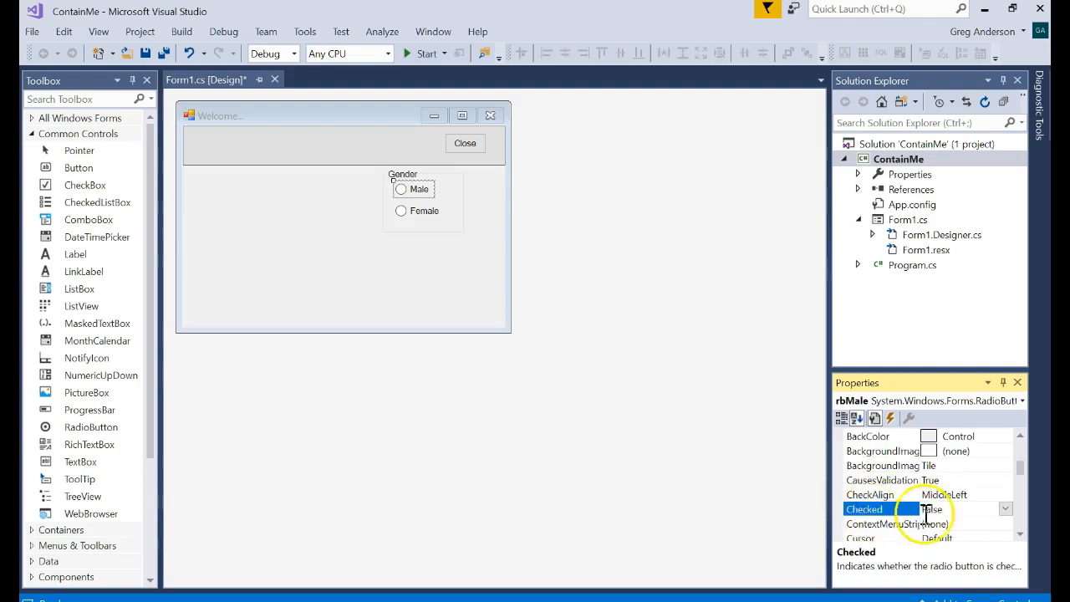
{"action": "left_click", "coordinate": [930, 508]}
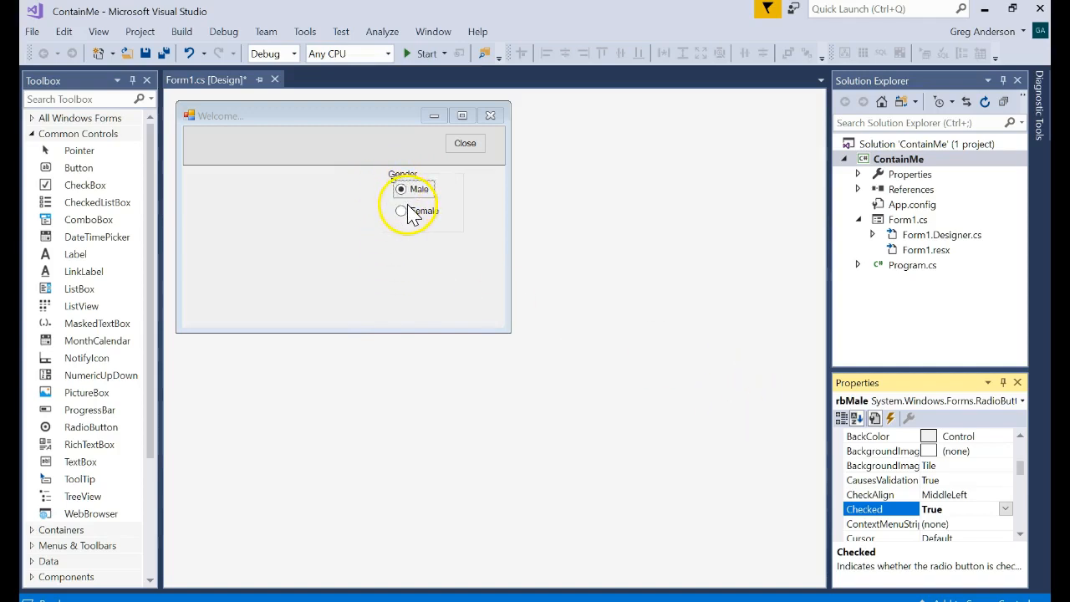
Set the Female radio button's Checked property to True so Female starts checked.
{"action": "left_click", "coordinate": [424, 211]}
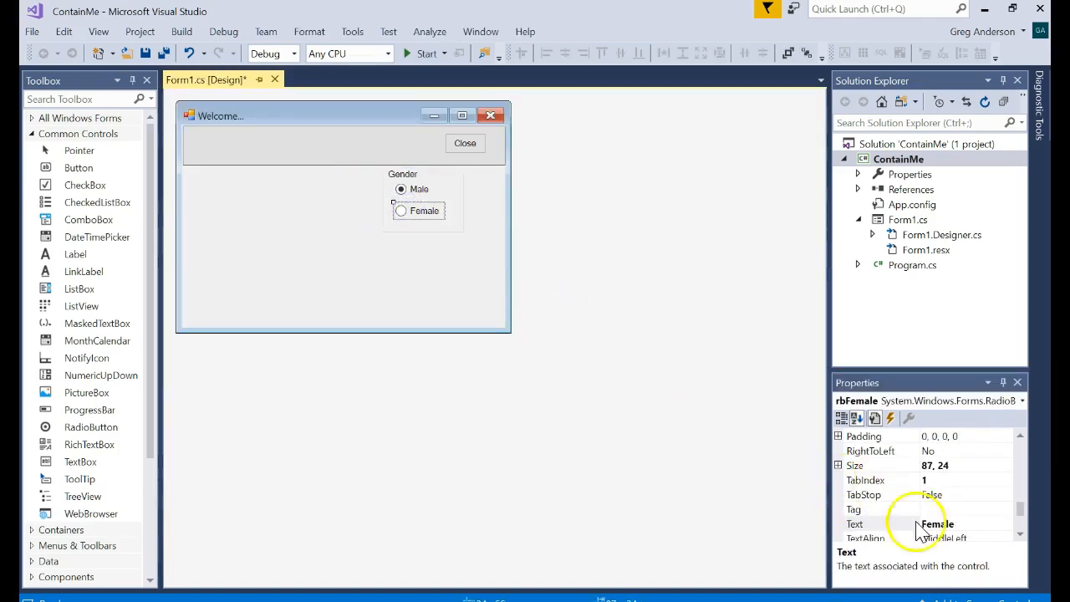
{"action": "scroll", "scroll_direction": "up", "scroll_amount": 3}
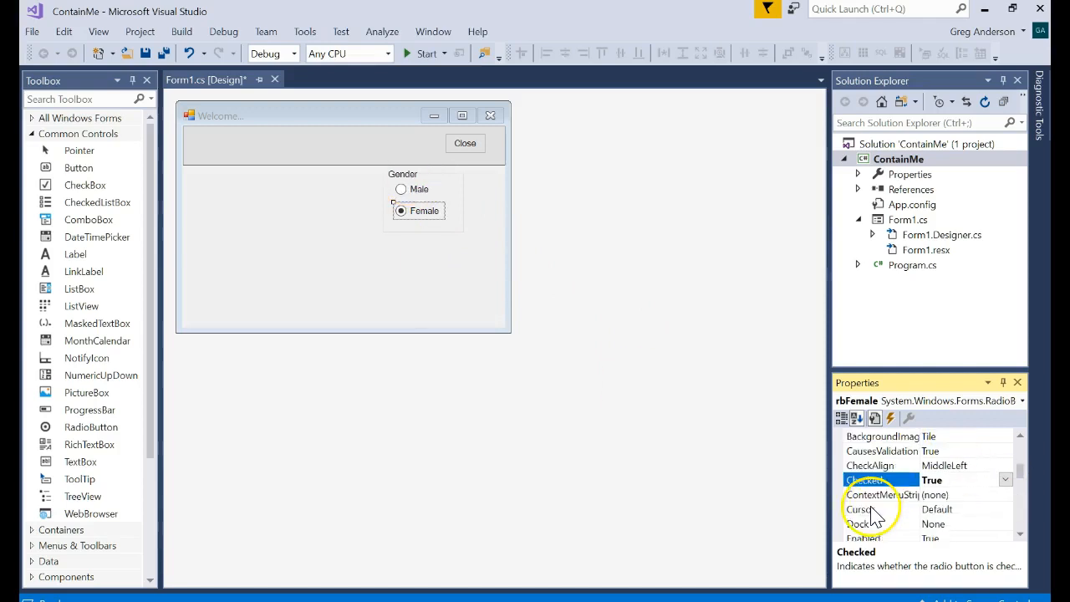
{"action": "scroll", "scroll_direction": "down", "scroll_amount": 3}
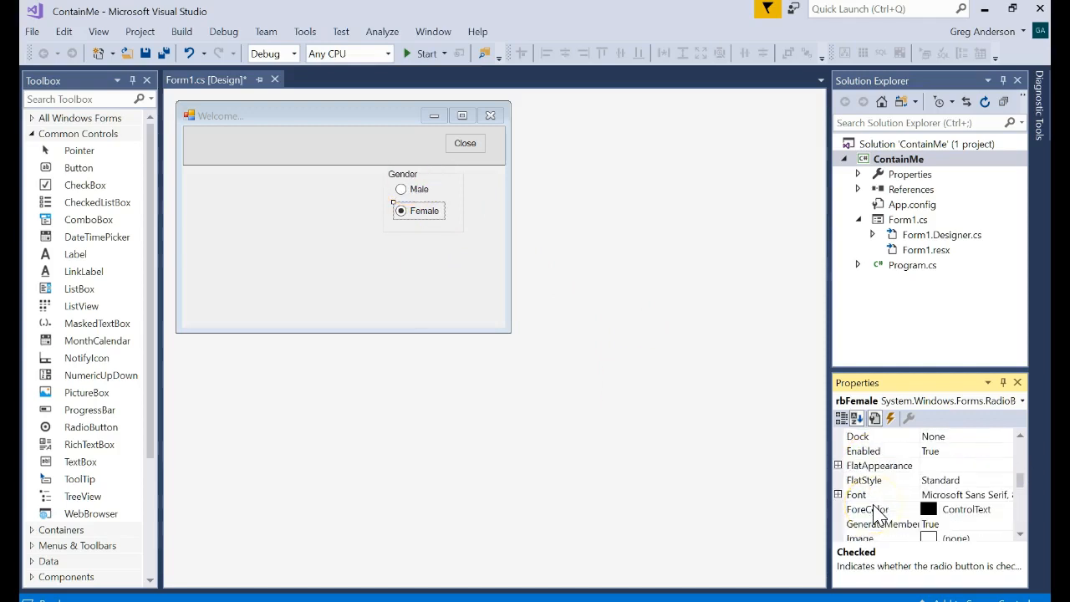
{"action": "scroll", "scroll_direction": "down", "scroll_amount": 3}
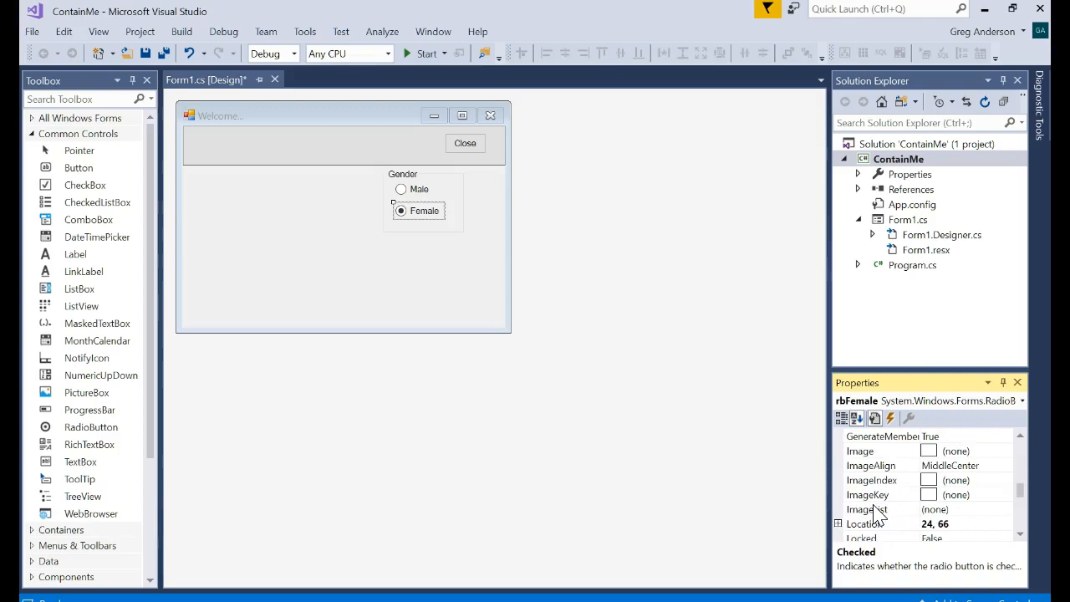
{"action": "scroll", "scroll_direction": "down", "scroll_amount": 3}
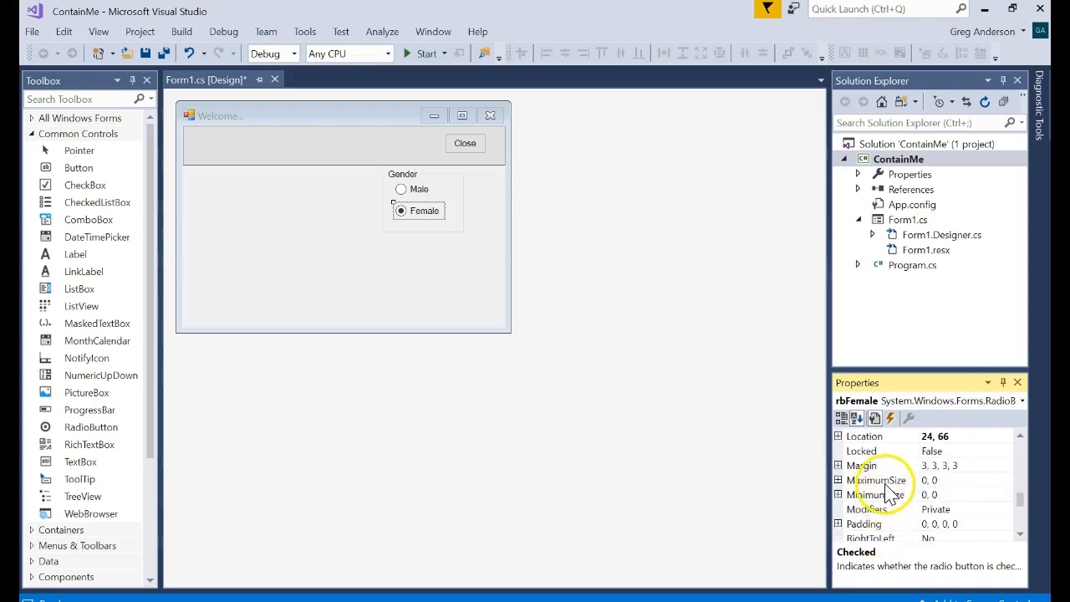
{"action": "scroll", "scroll_direction": "down", "scroll_amount": 3}
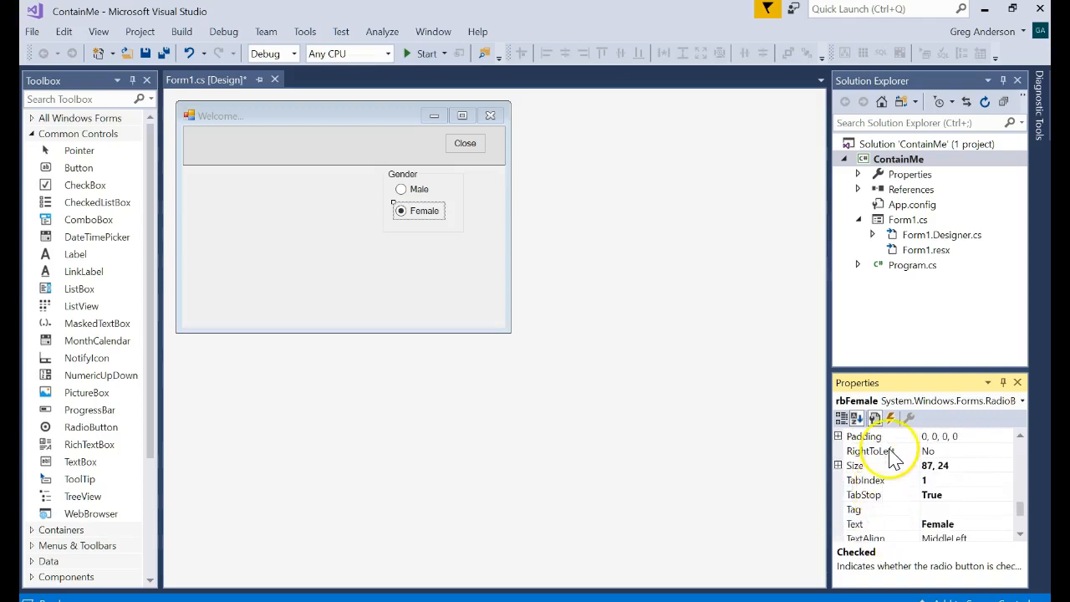
{"action": "scroll", "scroll_direction": "down", "scroll_amount": 3}
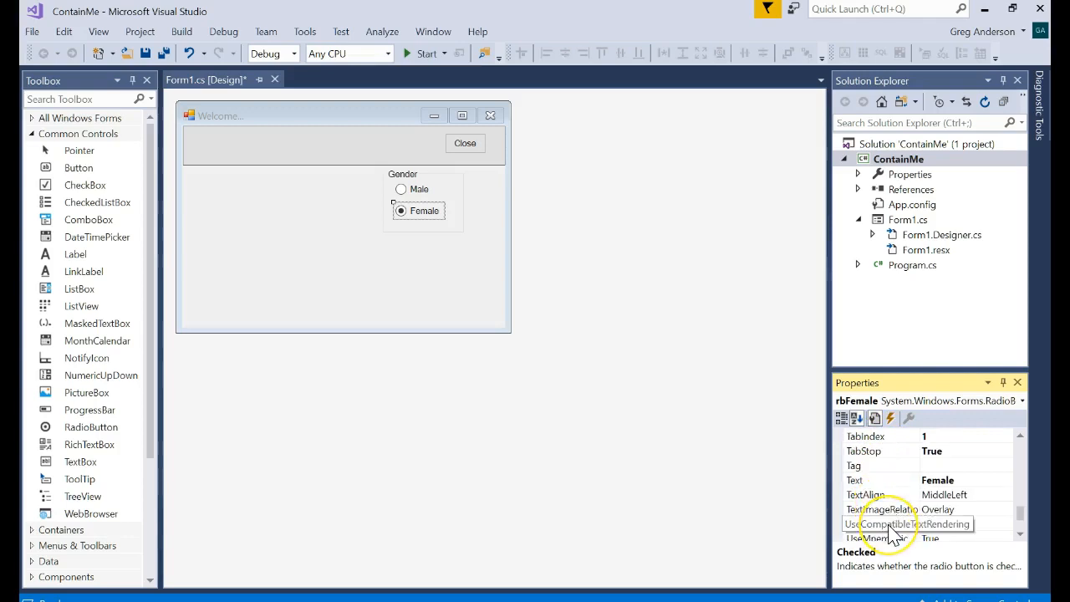
{"action": "scroll", "scroll_direction": "up", "scroll_amount": 3}
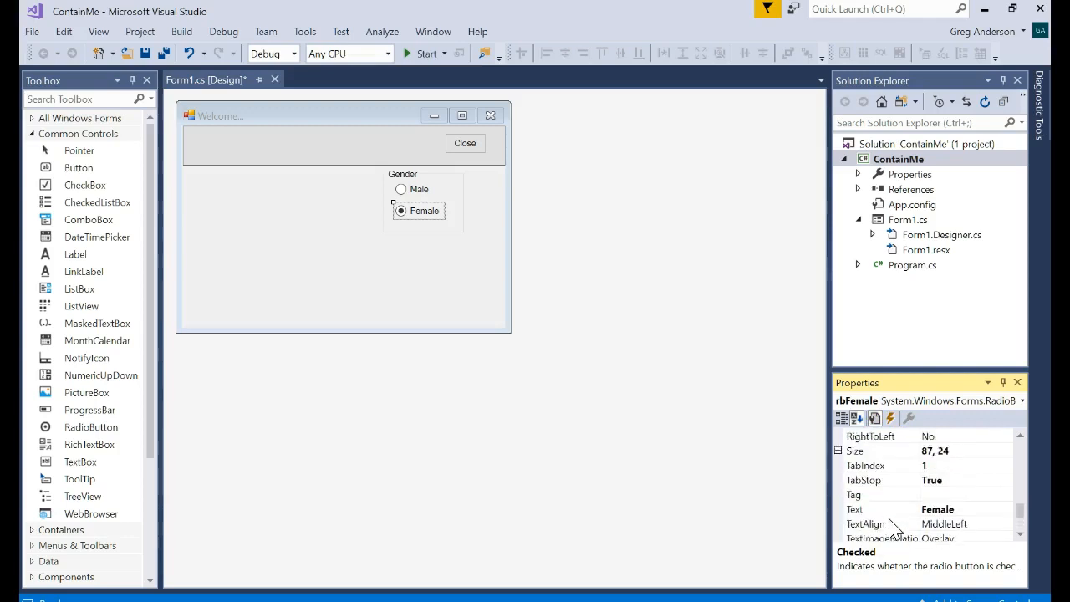
{"action": "scroll", "scroll_direction": "up", "scroll_amount": 3}
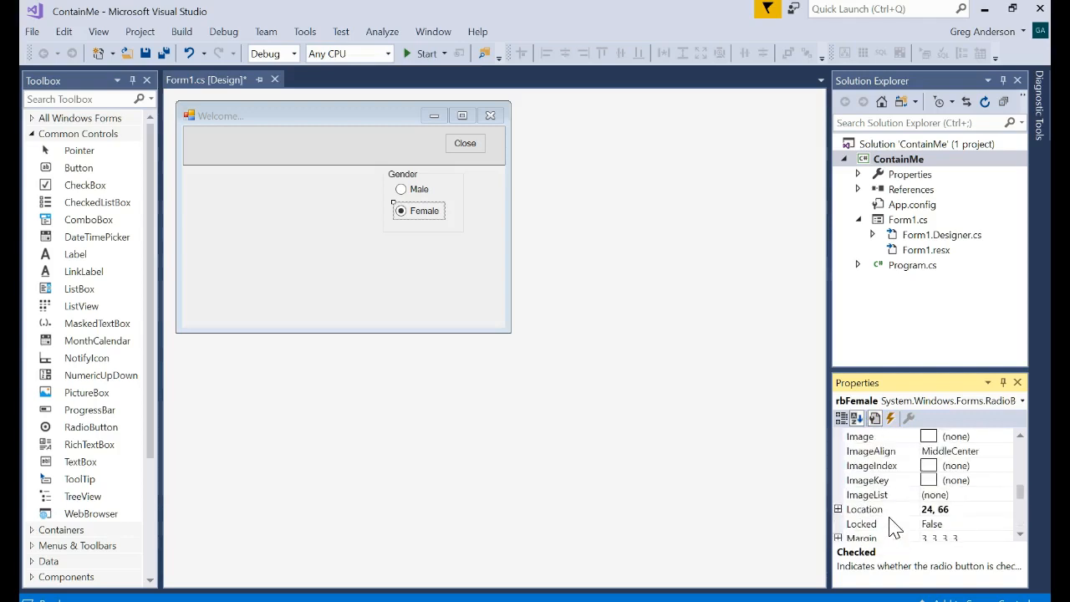
{"action": "mouse_move", "coordinate": [422, 253]}
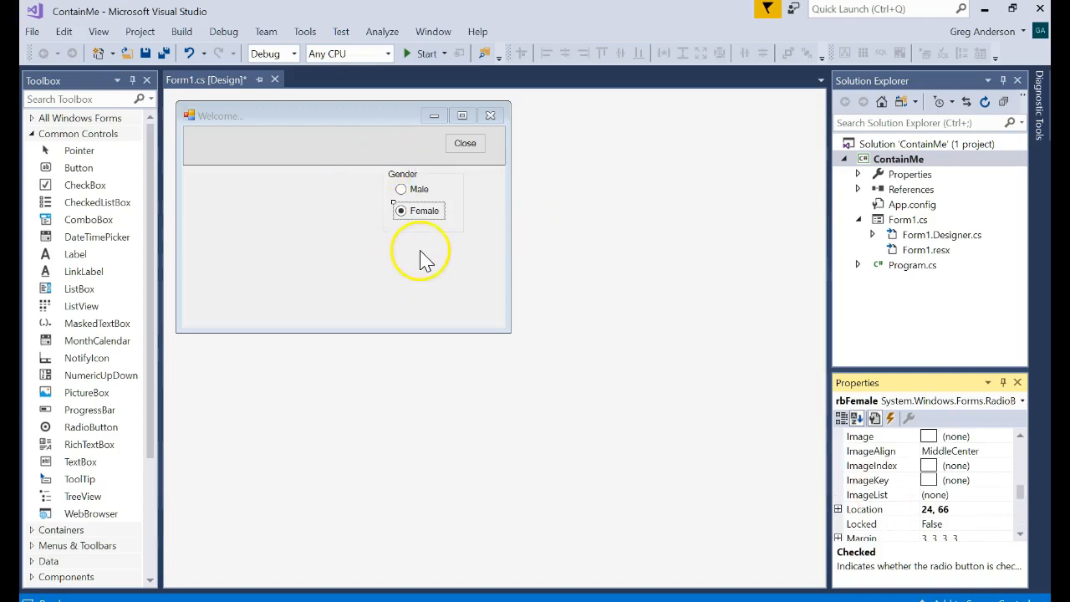
{"action": "left_click", "coordinate": [402, 189]}
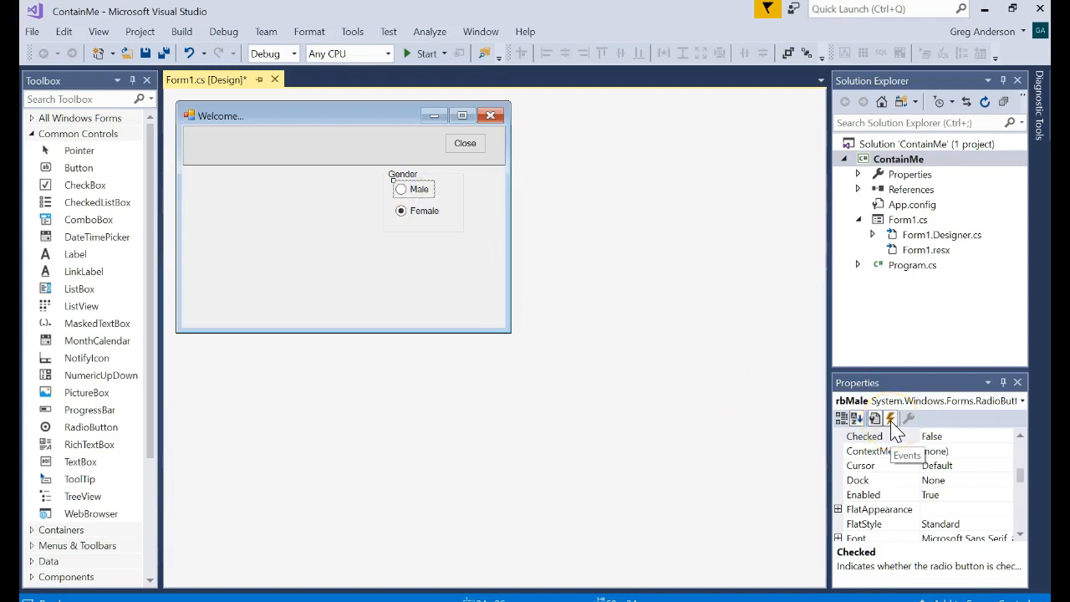
Show the Male radio button's events in Properties and pick CheckedChanged.
{"action": "left_click", "coordinate": [890, 419]}
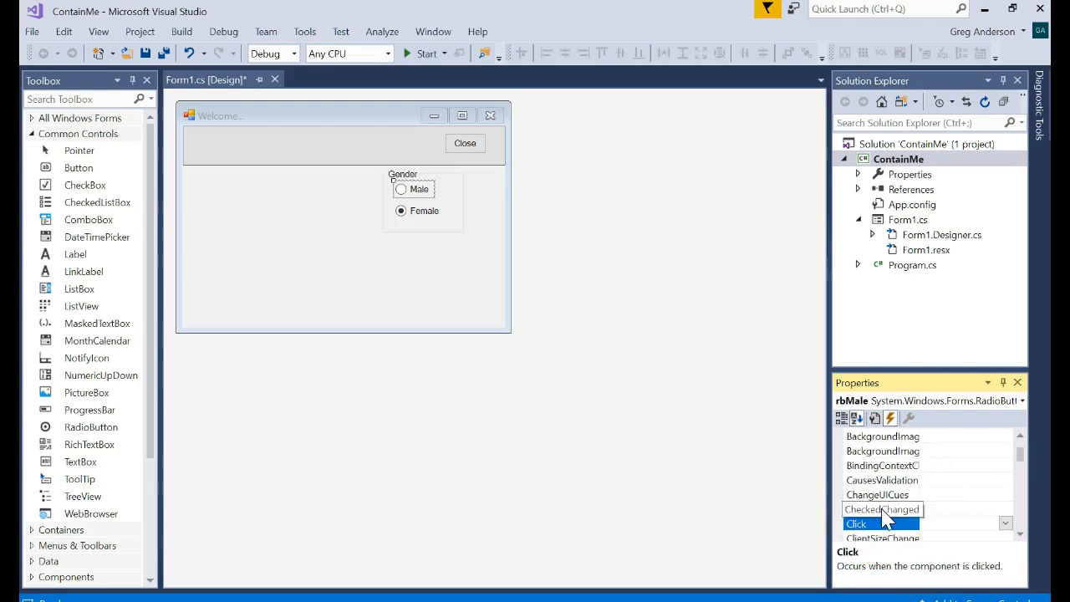
{"action": "left_click", "coordinate": [881, 509]}
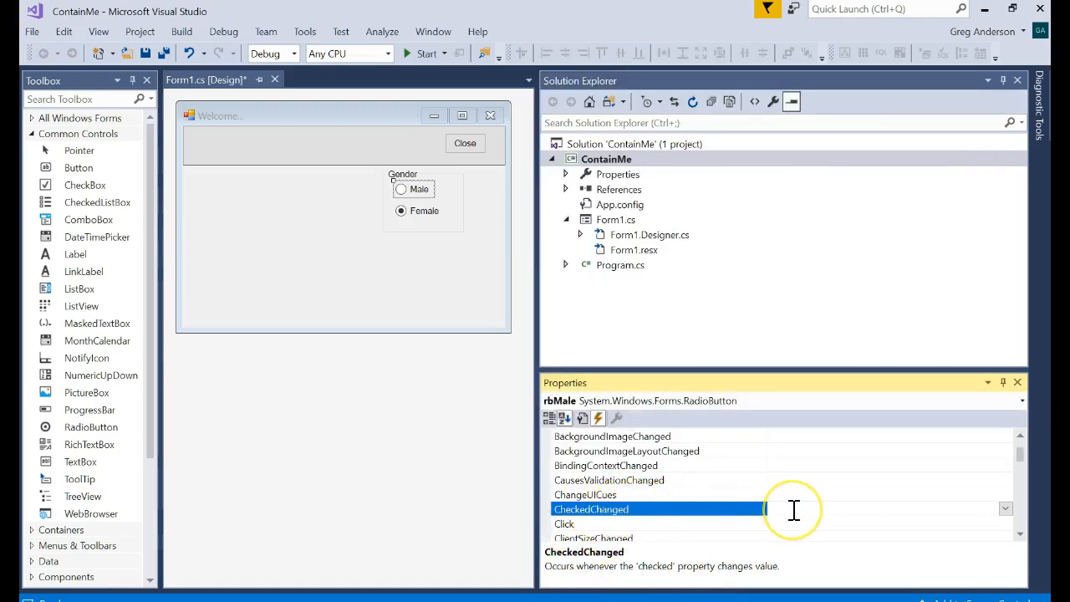
{"action": "mouse_move", "coordinate": [740, 573]}
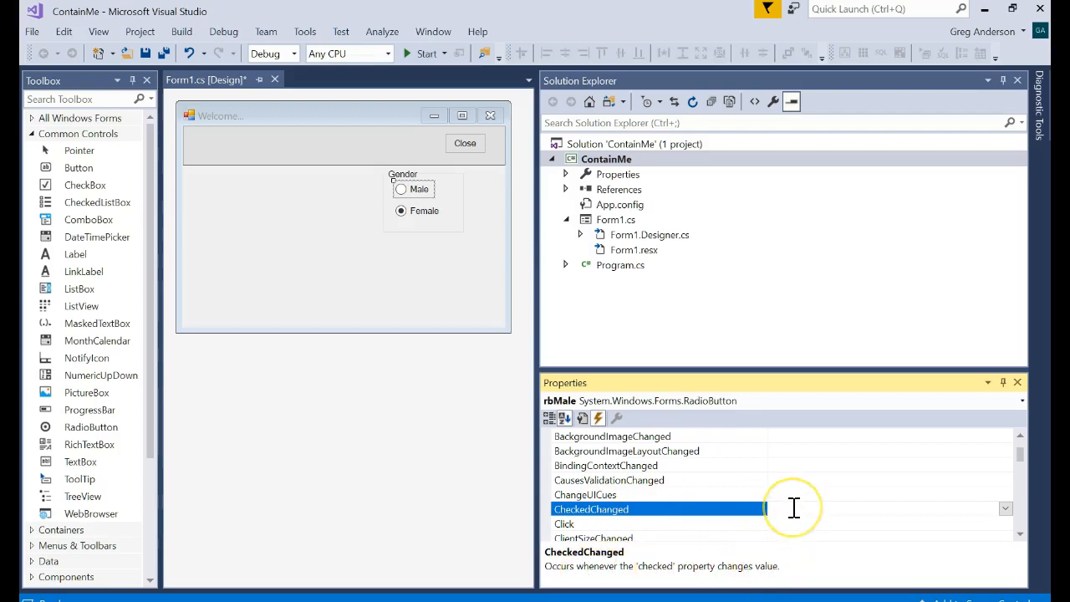
{"action": "mouse_move", "coordinate": [793, 509]}
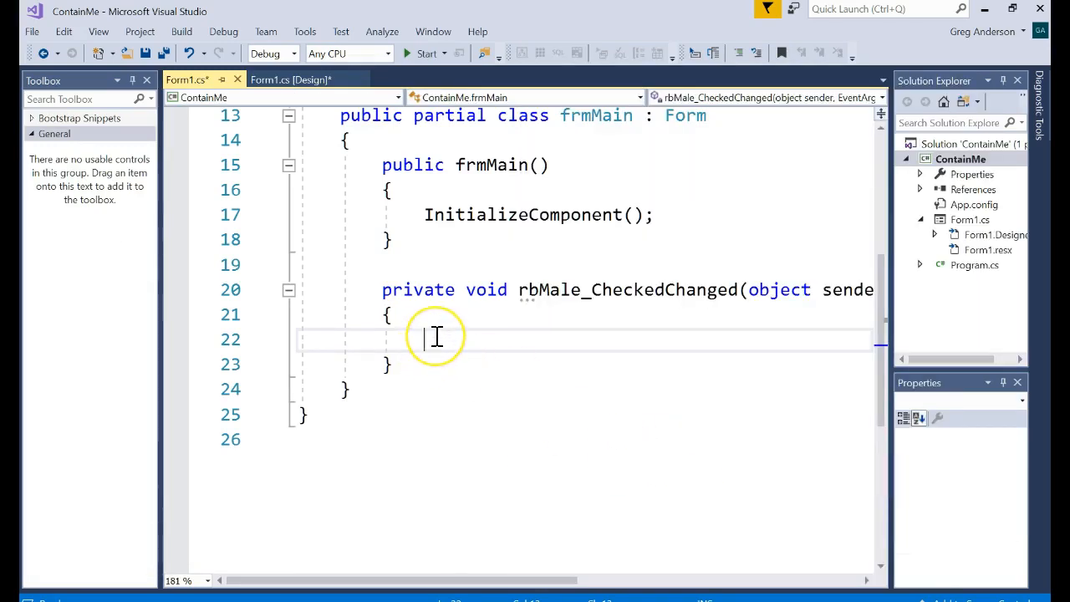
Code rbMale_CheckedChanged: title becomes rbMale.Text if Male is checked, else rbFemale.Text.
{"action": "type", "text": "this.T"}
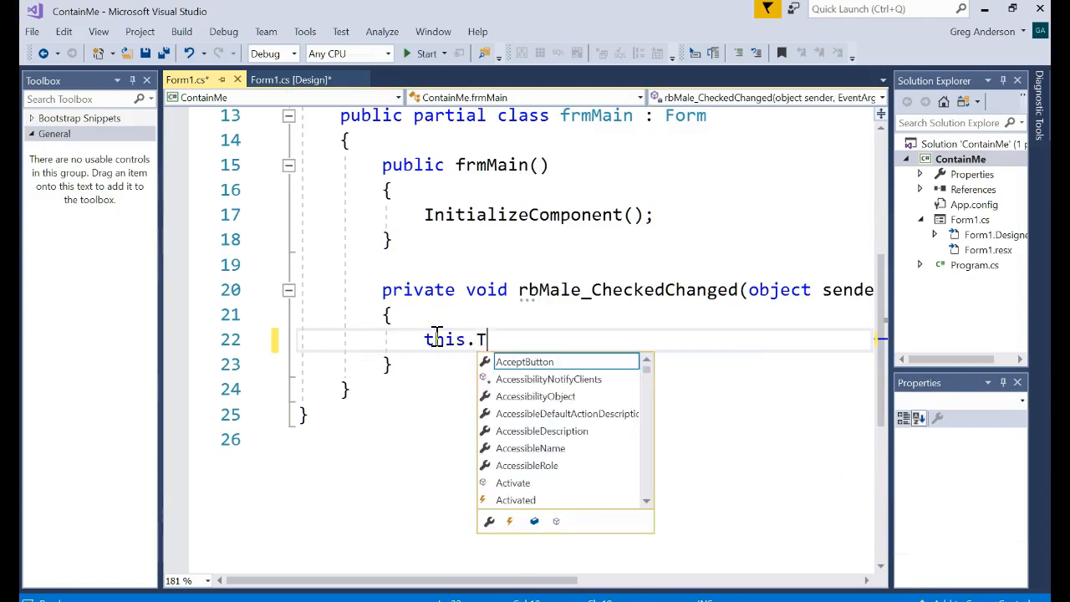
{"action": "type", "text": "ext"}
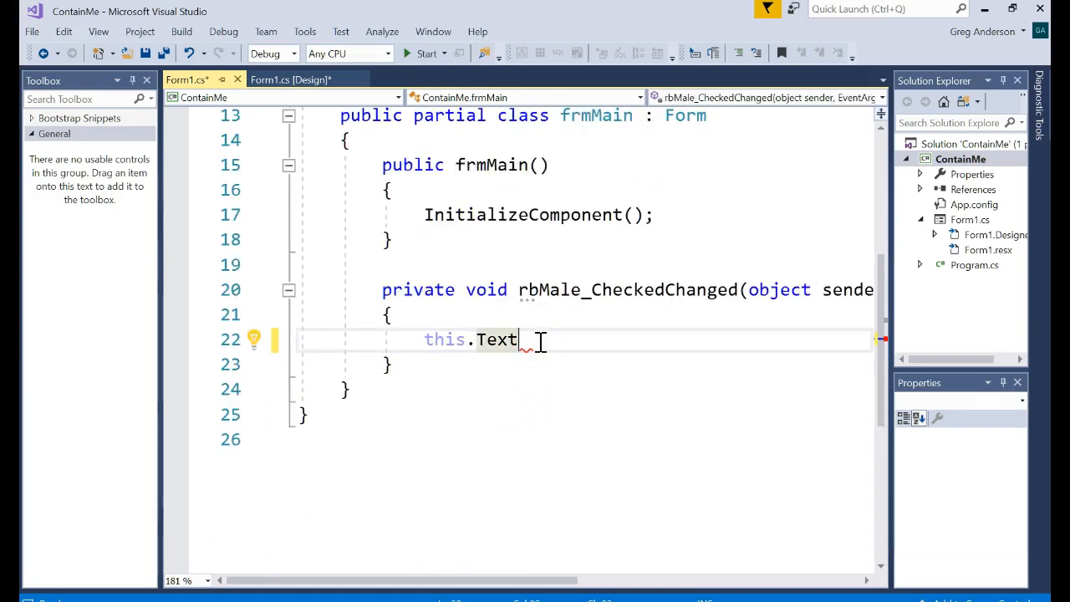
{"action": "type", "text": "="}
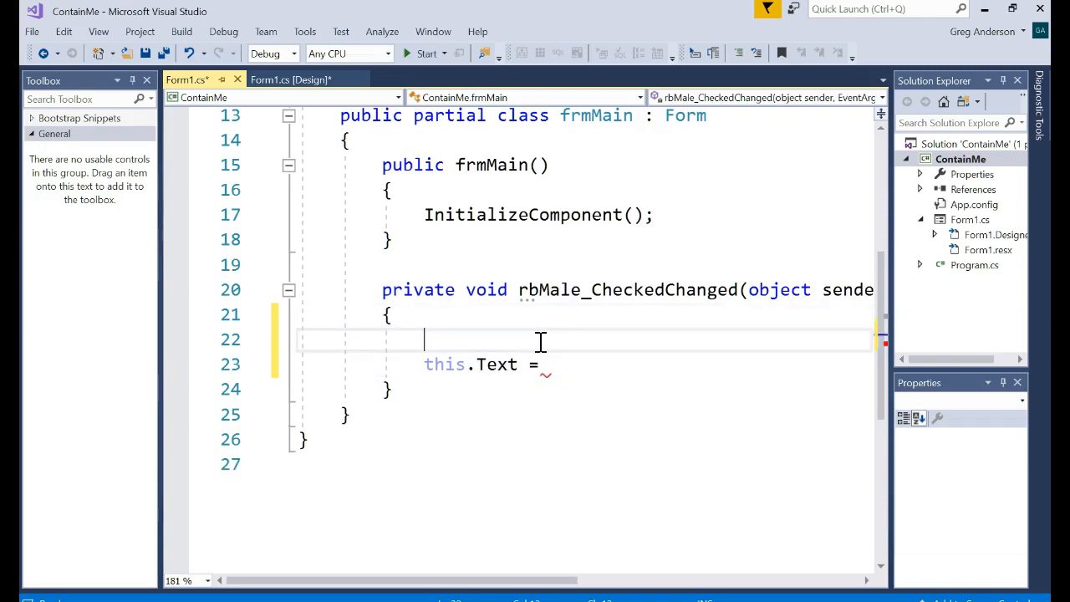
{"action": "type", "text": "if ("}
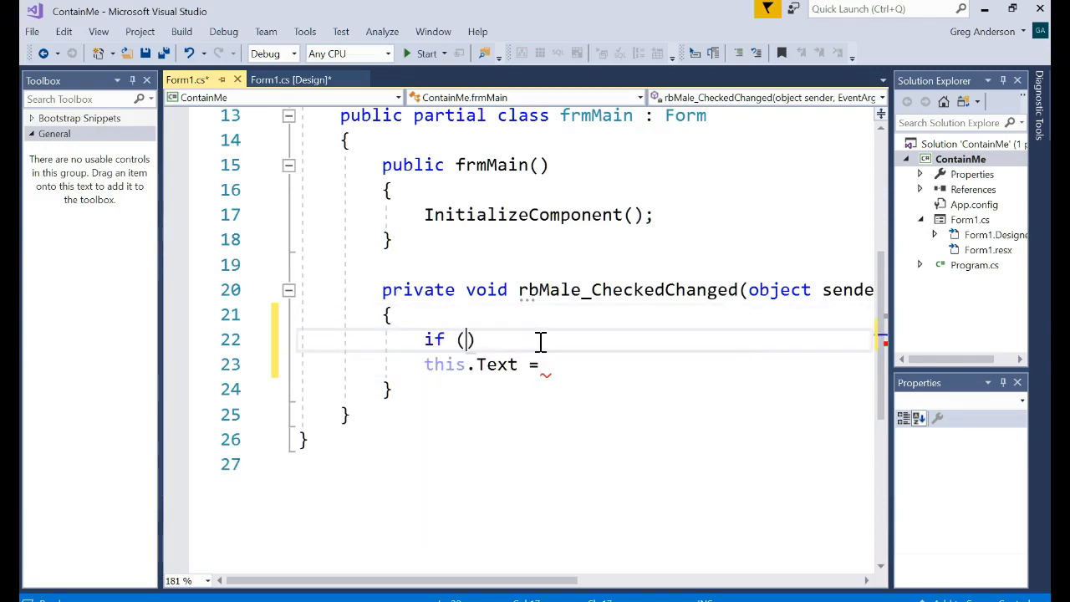
{"action": "type", "text": "rbMale"}
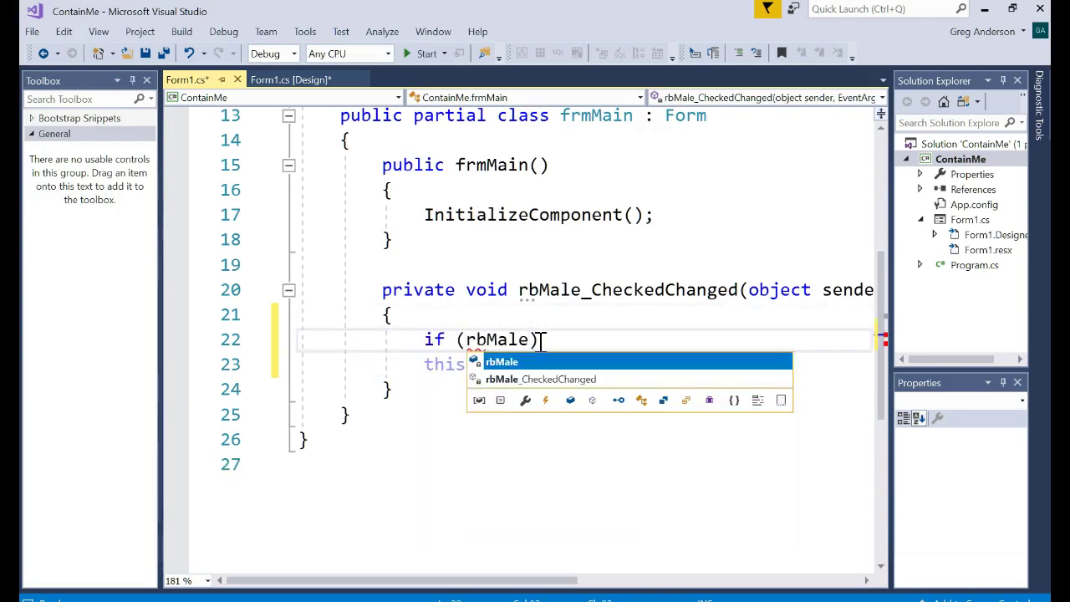
{"action": "type", "text": ".Checked =="}
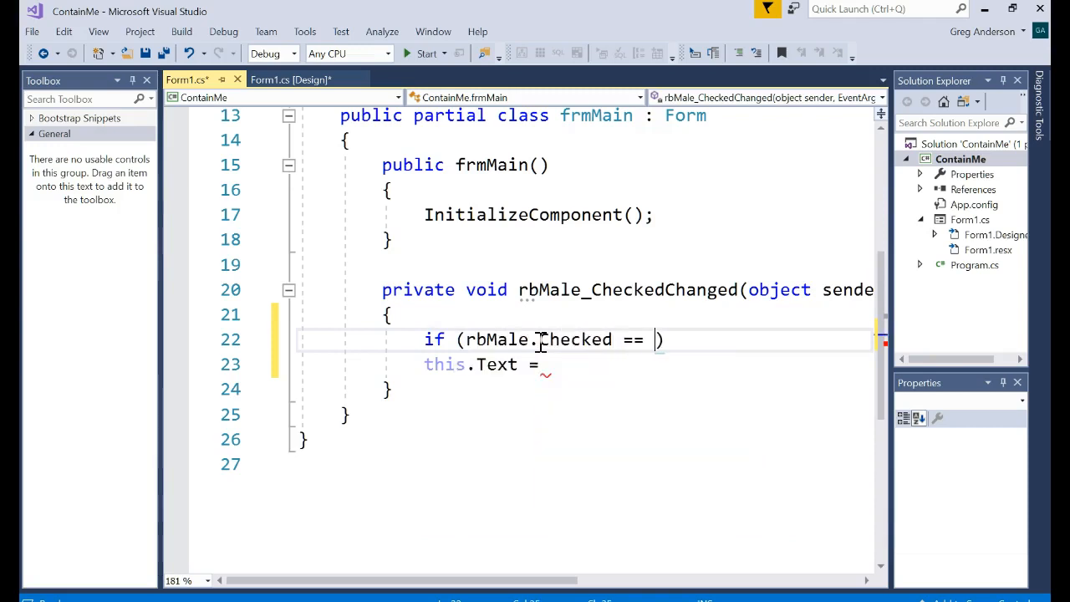
{"action": "type", "text": "true"}
{"action": "type", "text": "{"}
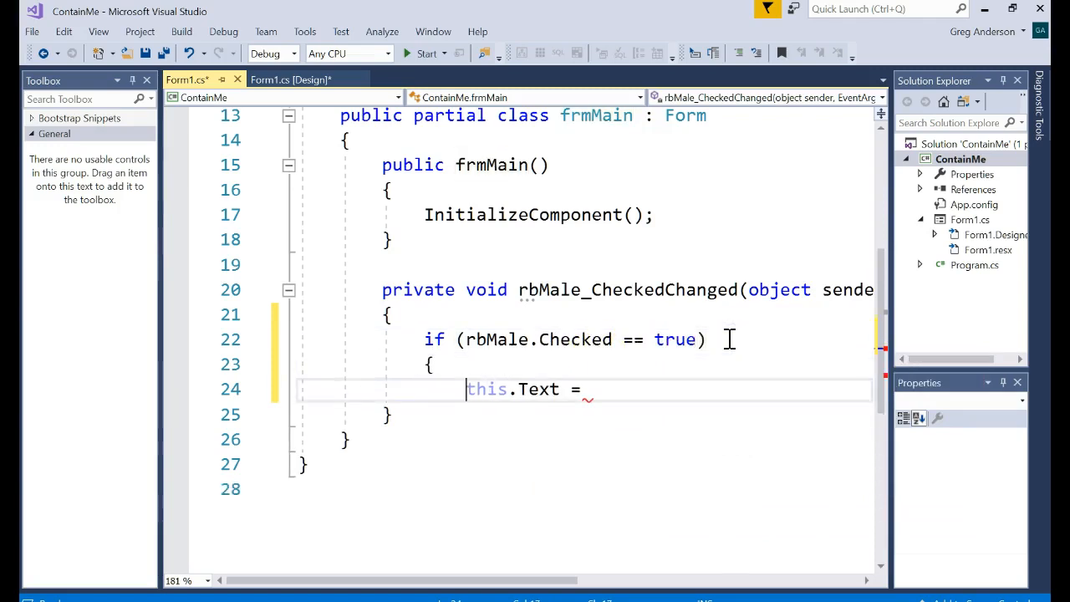
{"action": "type", "text": "\""}
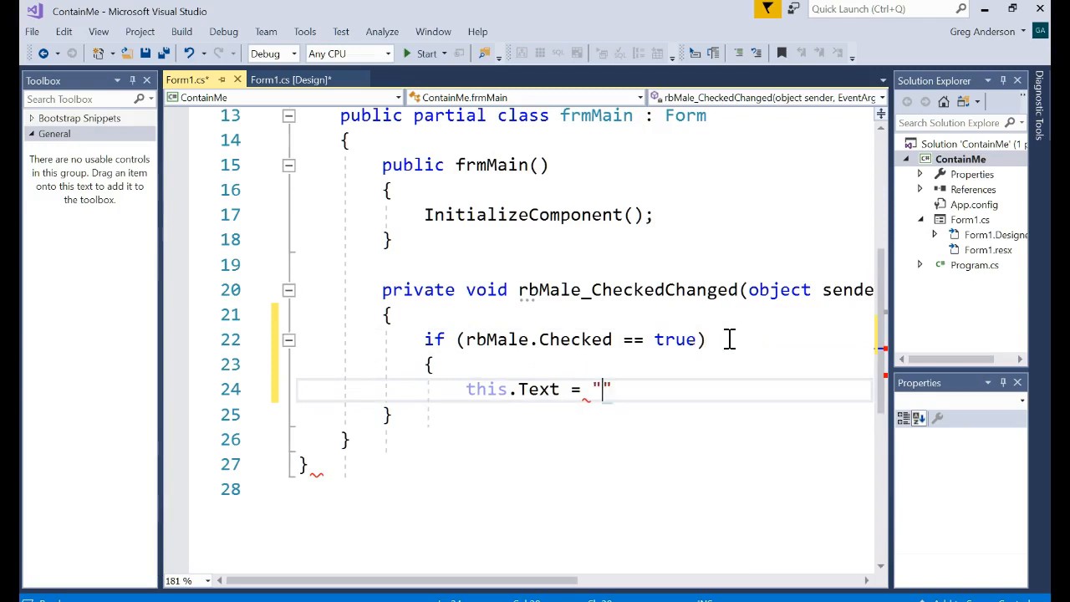
{"action": "key", "text": "Backspace"}
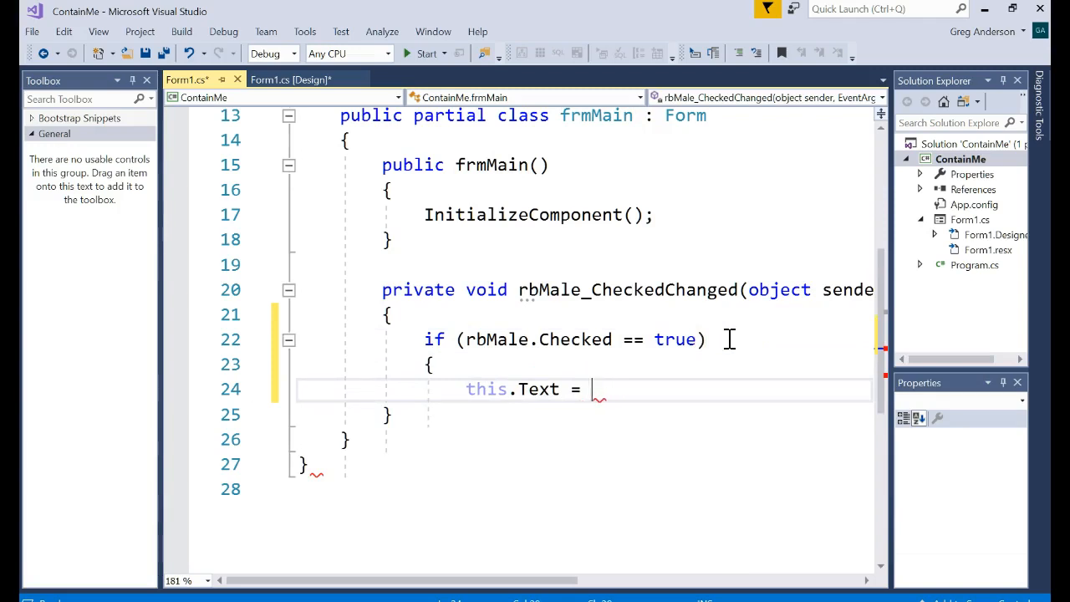
{"action": "type", "text": "rbMale < async;e"}
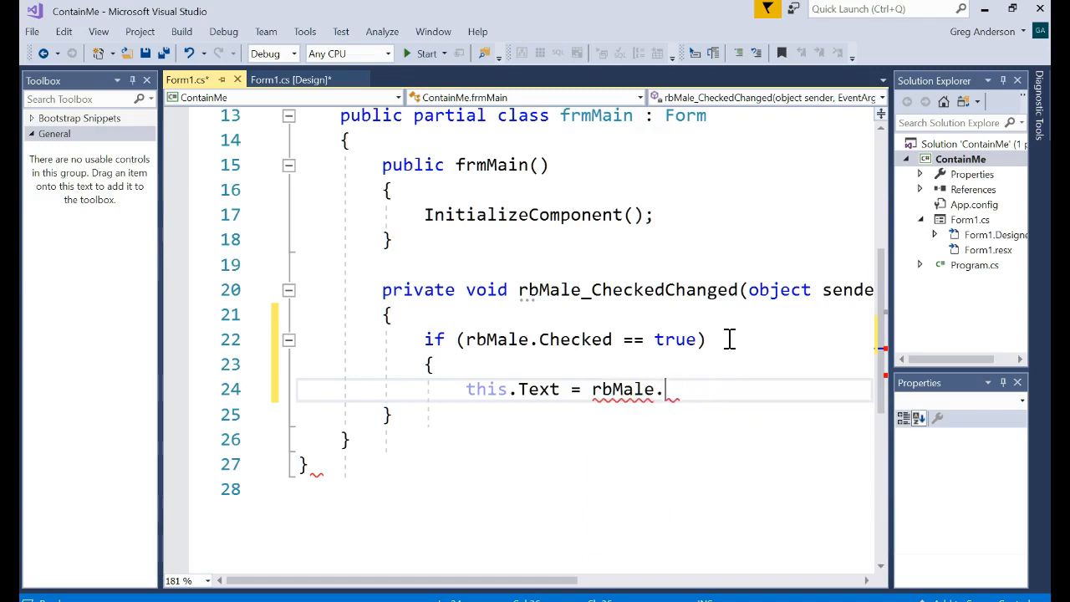
{"action": "type", "text": "Text;"}
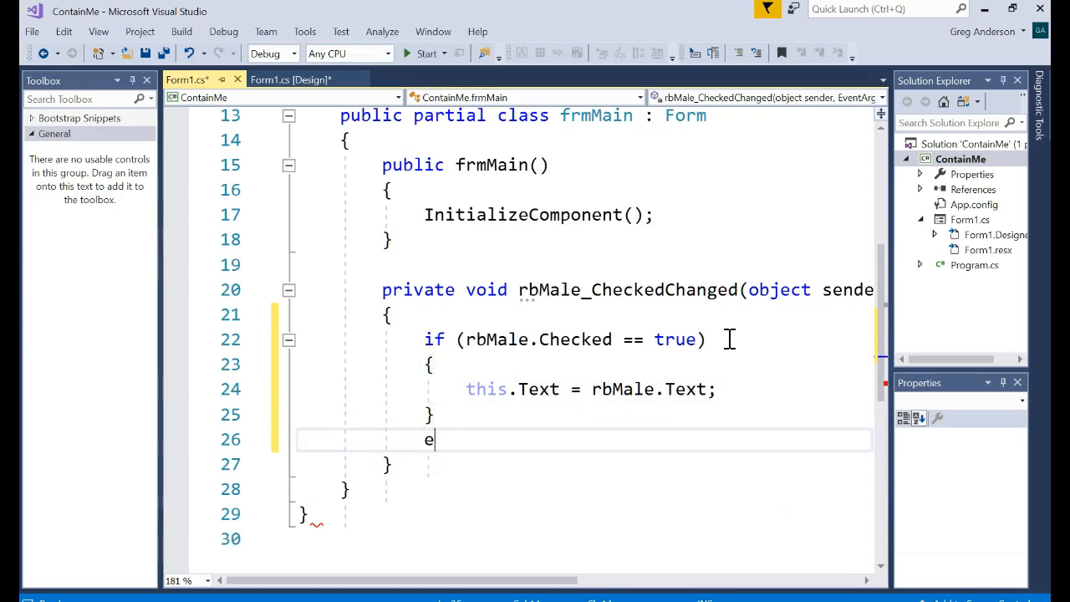
{"action": "type", "text": "lse"}
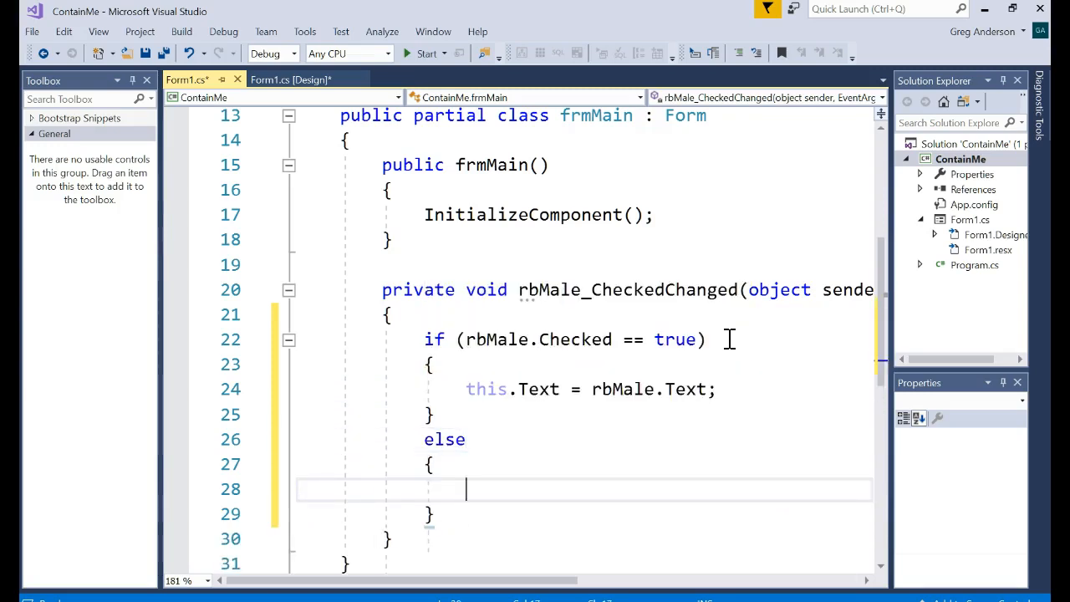
{"action": "type", "text": "this.Text = rbFemale.Text;"}
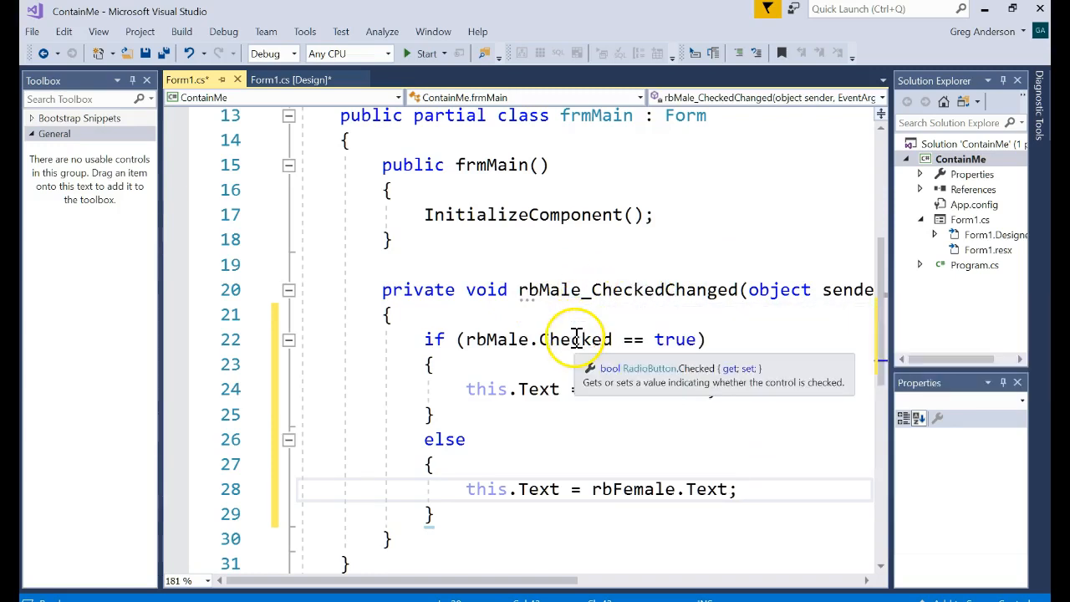
{"action": "mouse_move", "coordinate": [539, 389]}
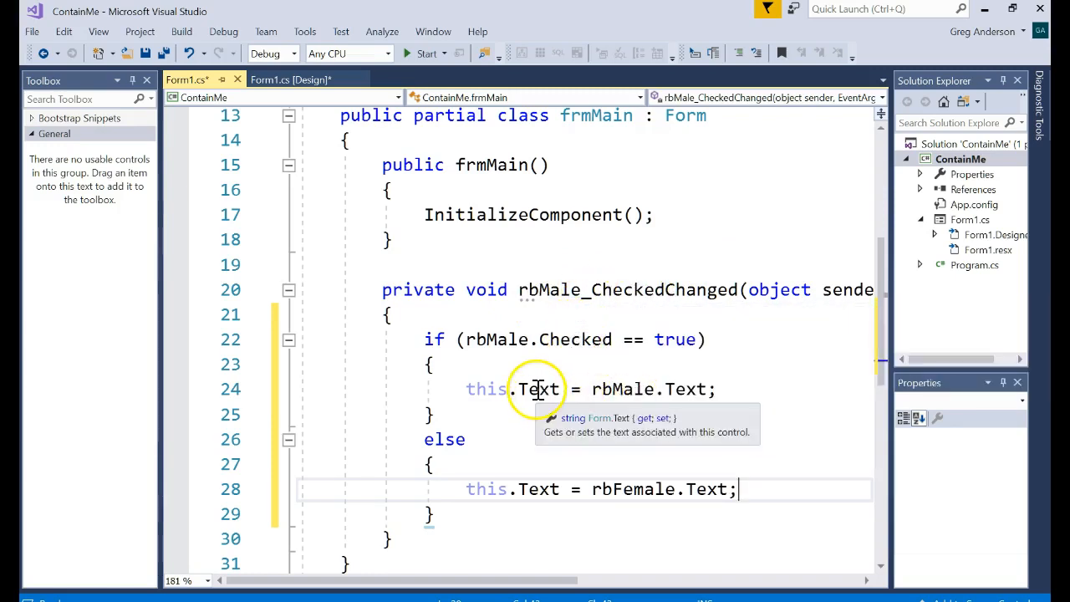
{"action": "mouse_move", "coordinate": [623, 388]}
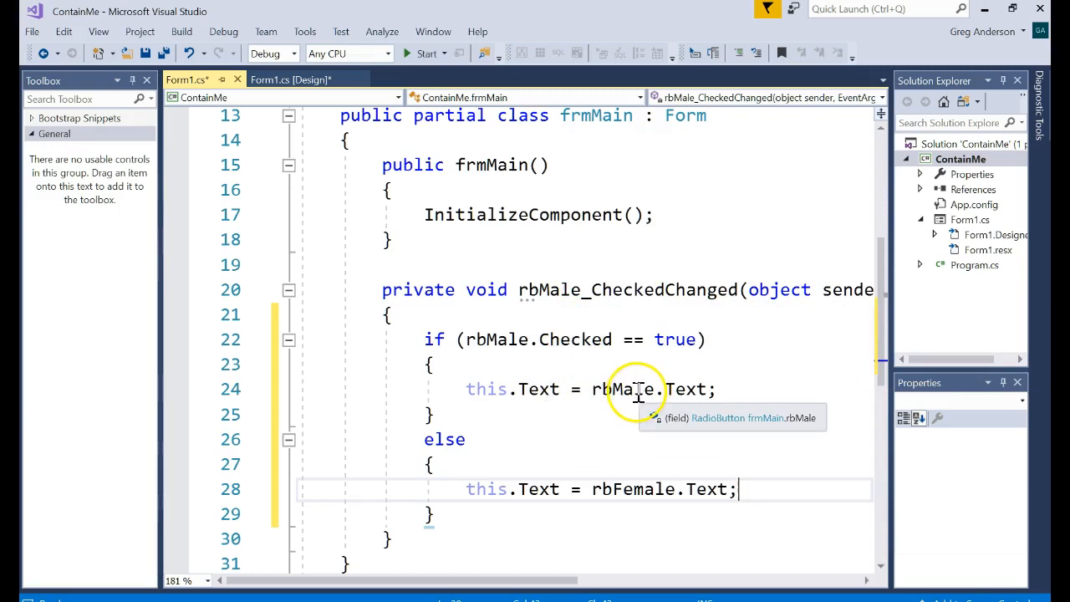
{"action": "mouse_move", "coordinate": [514, 489]}
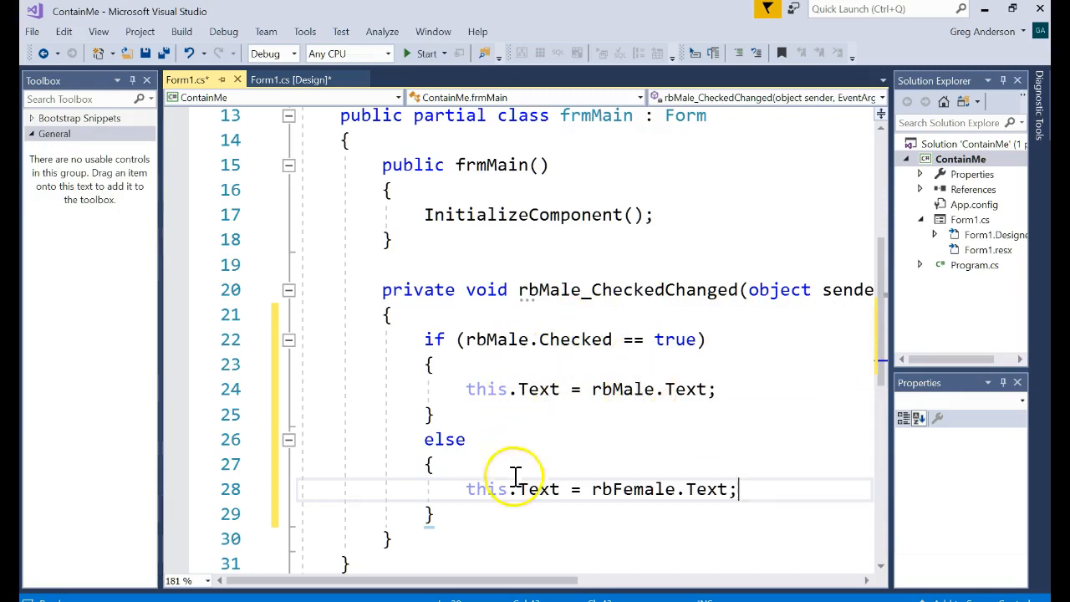
{"action": "mouse_move", "coordinate": [623, 423]}
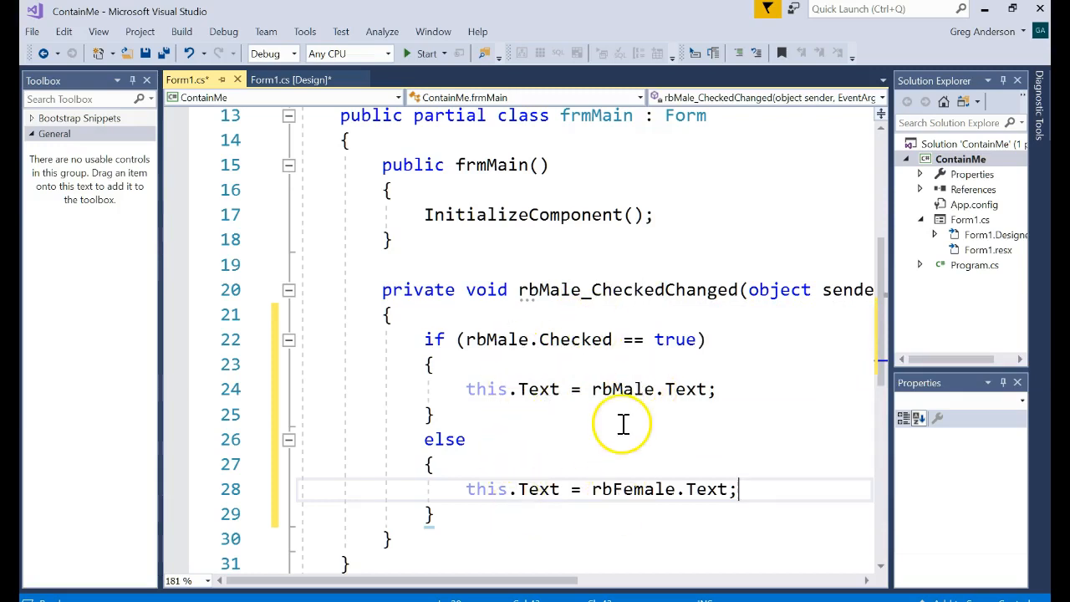
{"action": "mouse_move", "coordinate": [426, 54]}
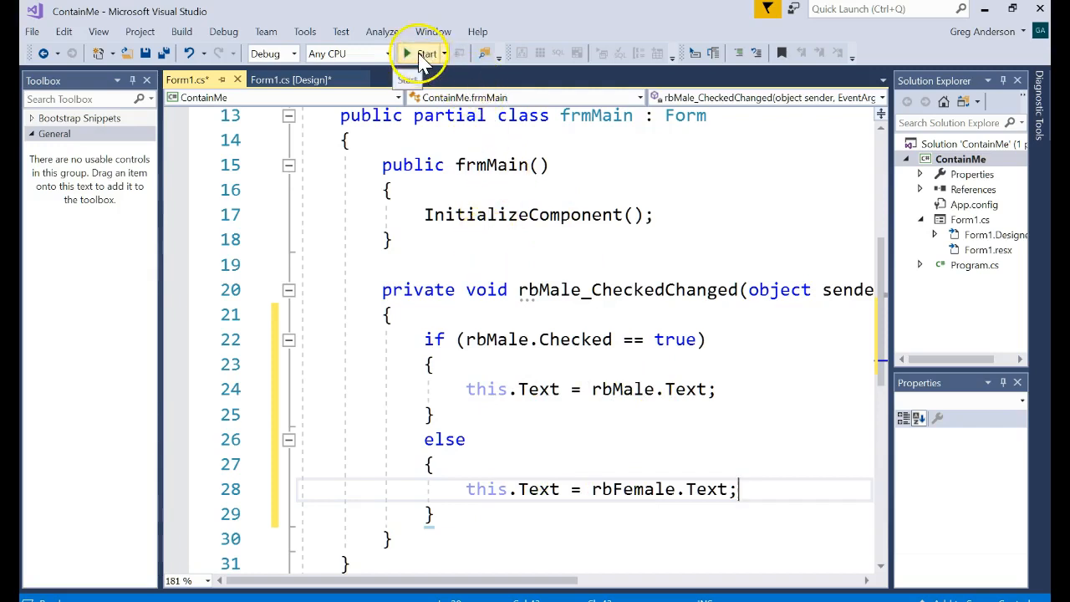
Run the form, toggle Male and Female to watch the title change, then exit.
{"action": "left_click", "coordinate": [424, 54]}
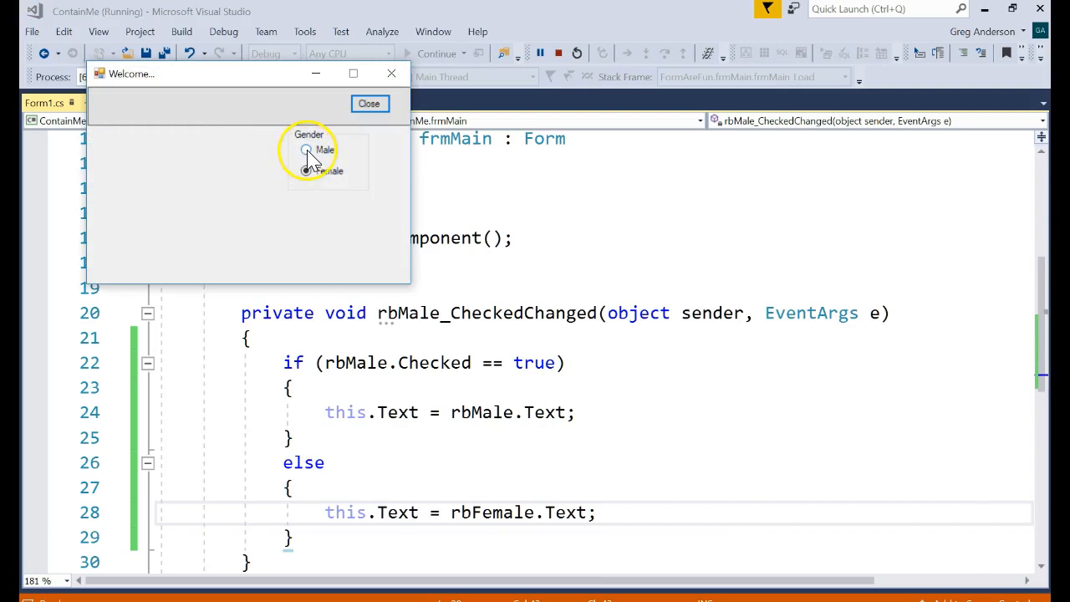
{"action": "left_click", "coordinate": [306, 150]}
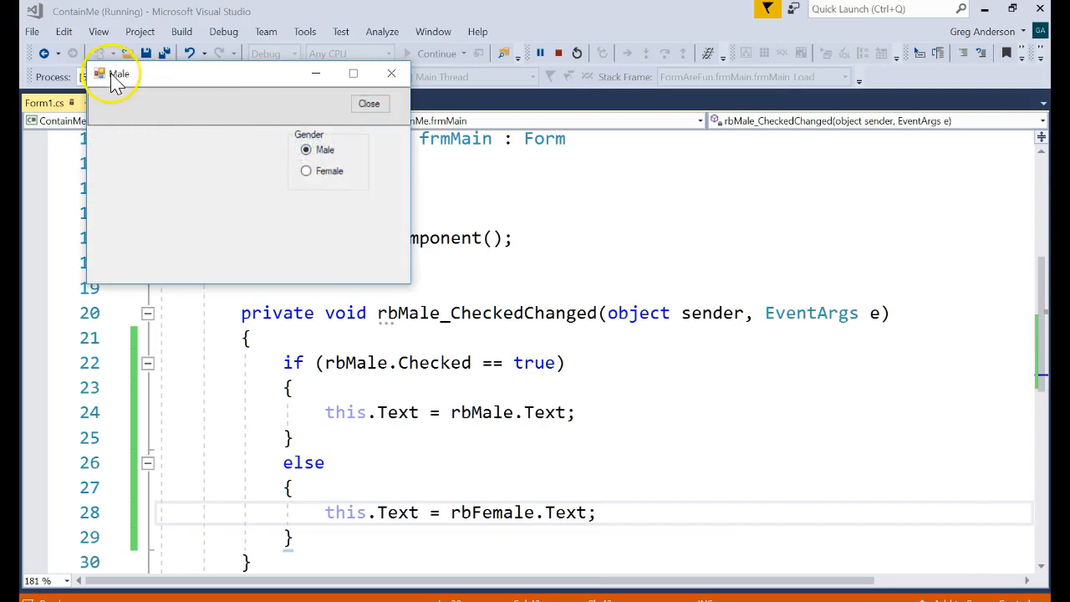
{"action": "left_click", "coordinate": [306, 171]}
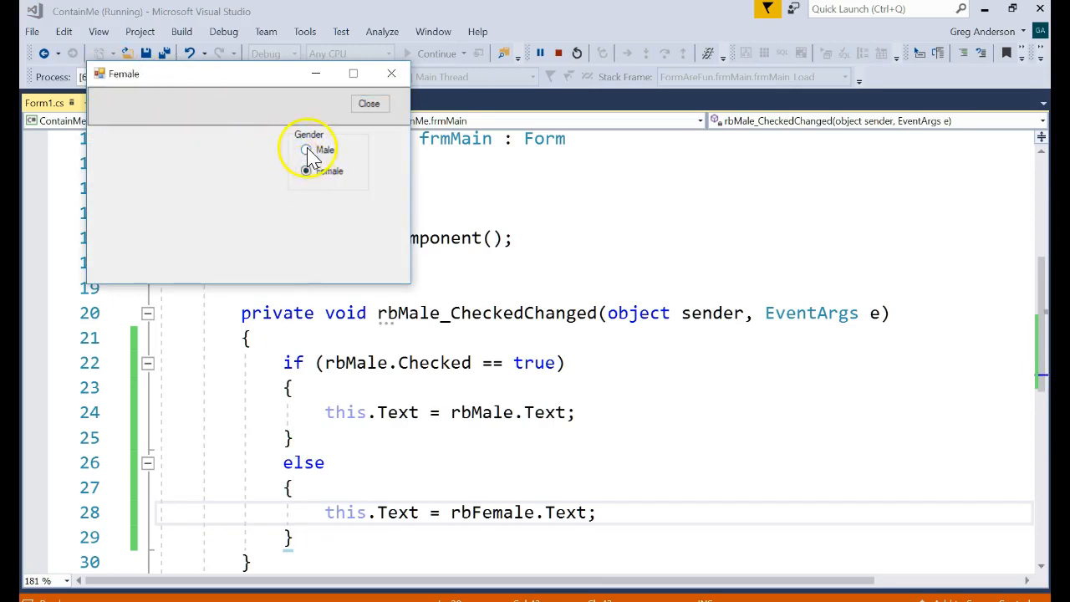
{"action": "left_click", "coordinate": [306, 170]}
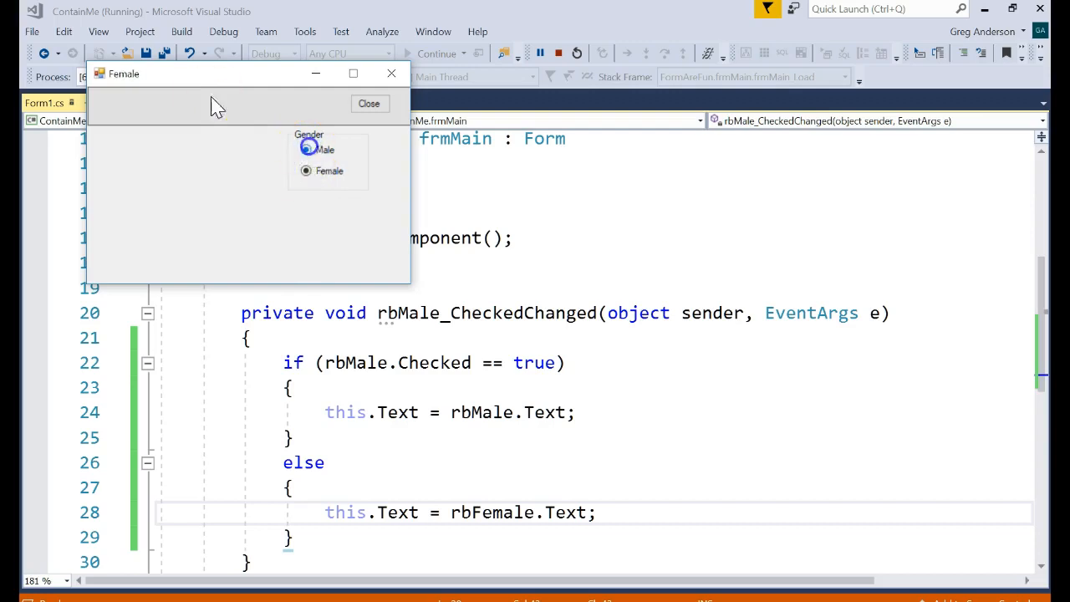
{"action": "left_click", "coordinate": [306, 149]}
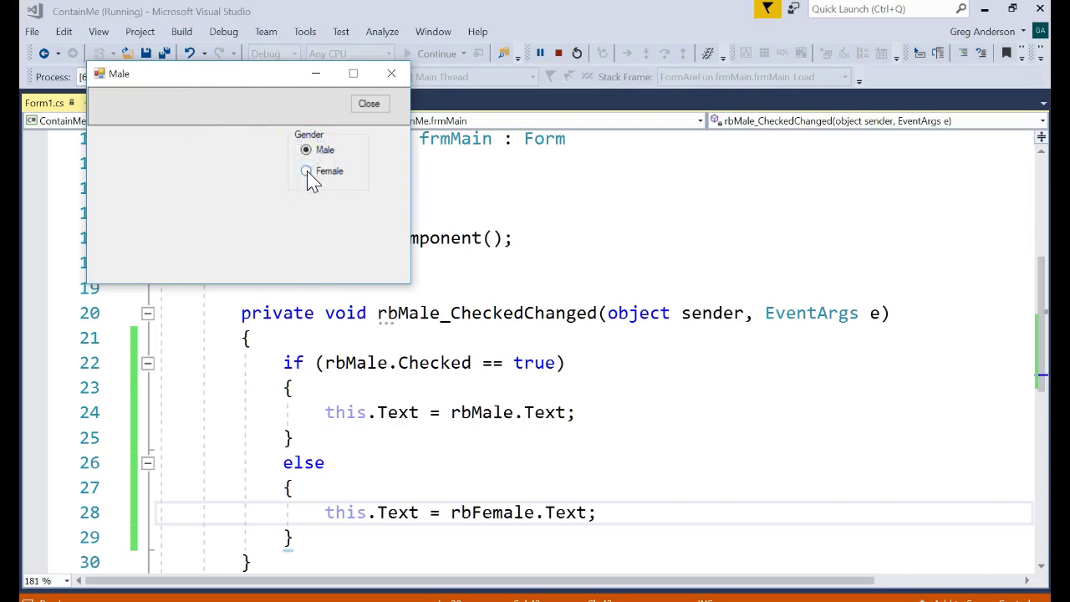
{"action": "left_click", "coordinate": [305, 170]}
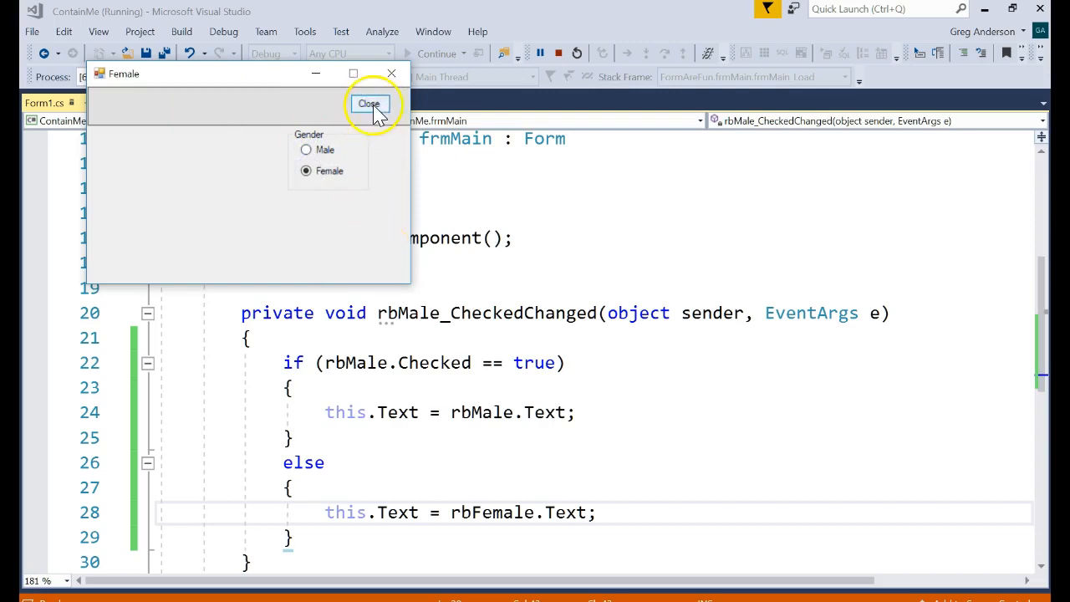
{"action": "mouse_move", "coordinate": [514, 275]}
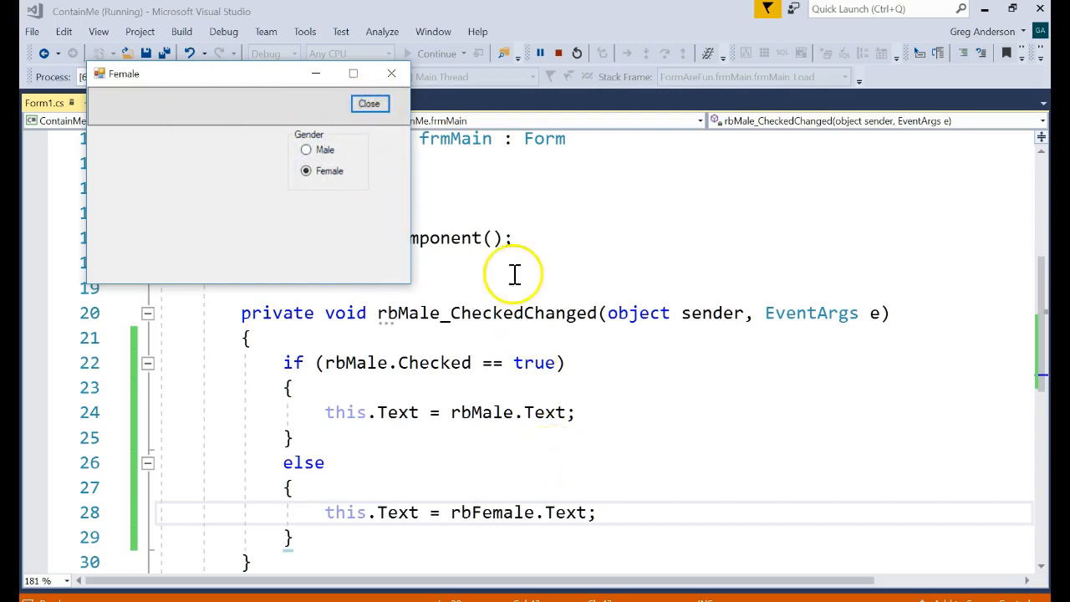
{"action": "left_click", "coordinate": [370, 103]}
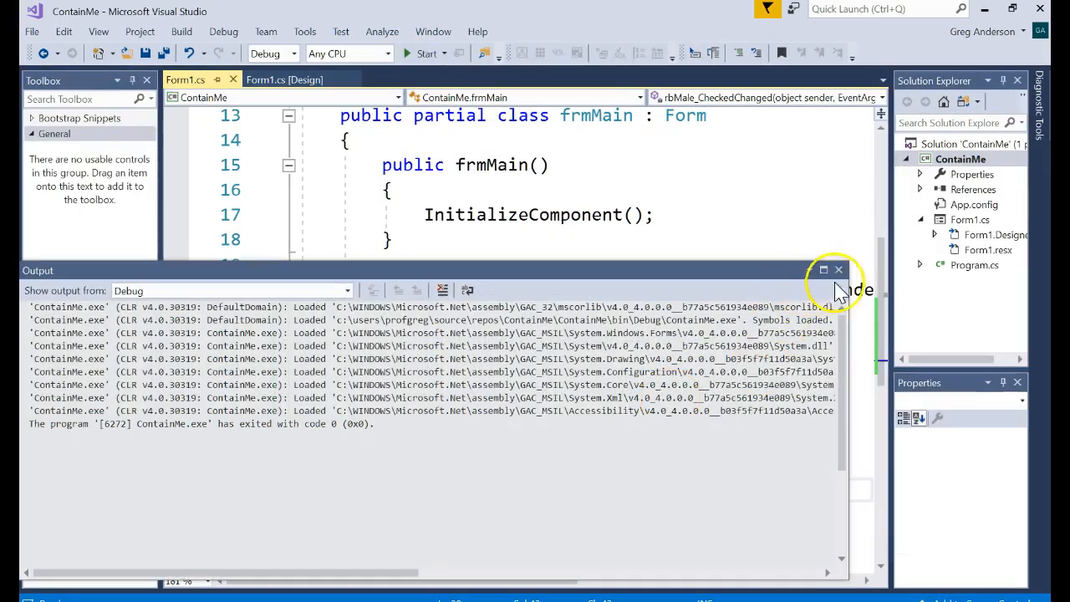
Close the Output window and nudge the Male and Female options lower in the Gender box.
{"action": "left_click", "coordinate": [838, 269]}
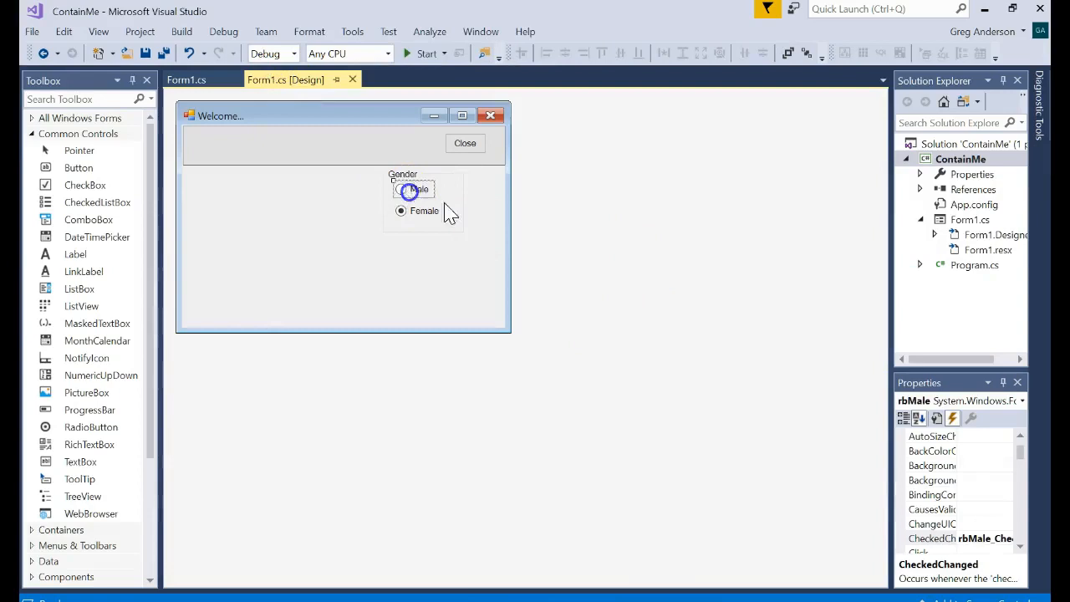
{"action": "left_click", "coordinate": [936, 418]}
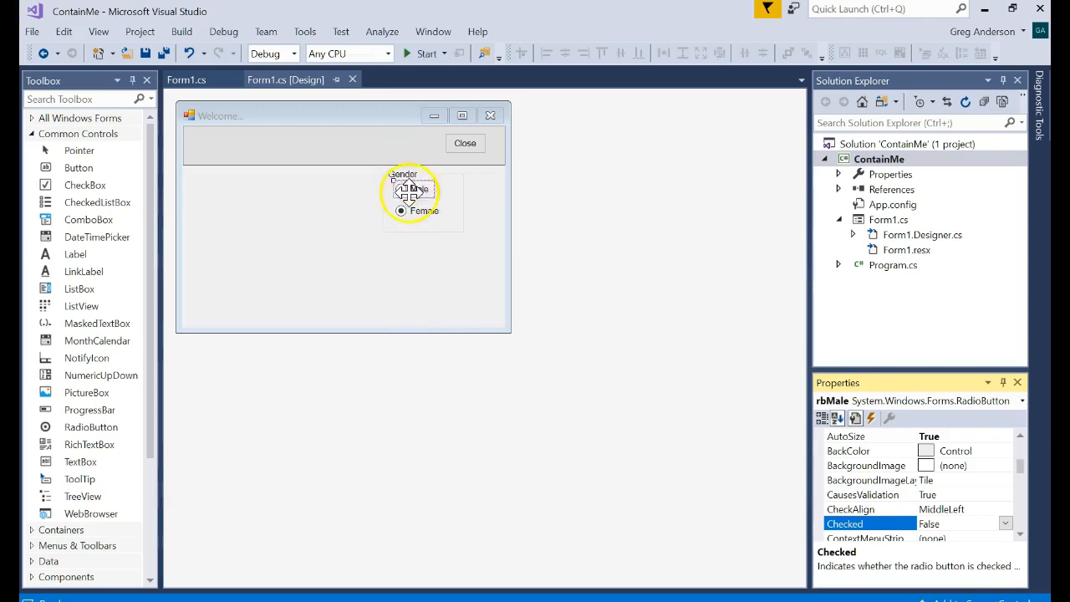
{"action": "left_click", "coordinate": [401, 215]}
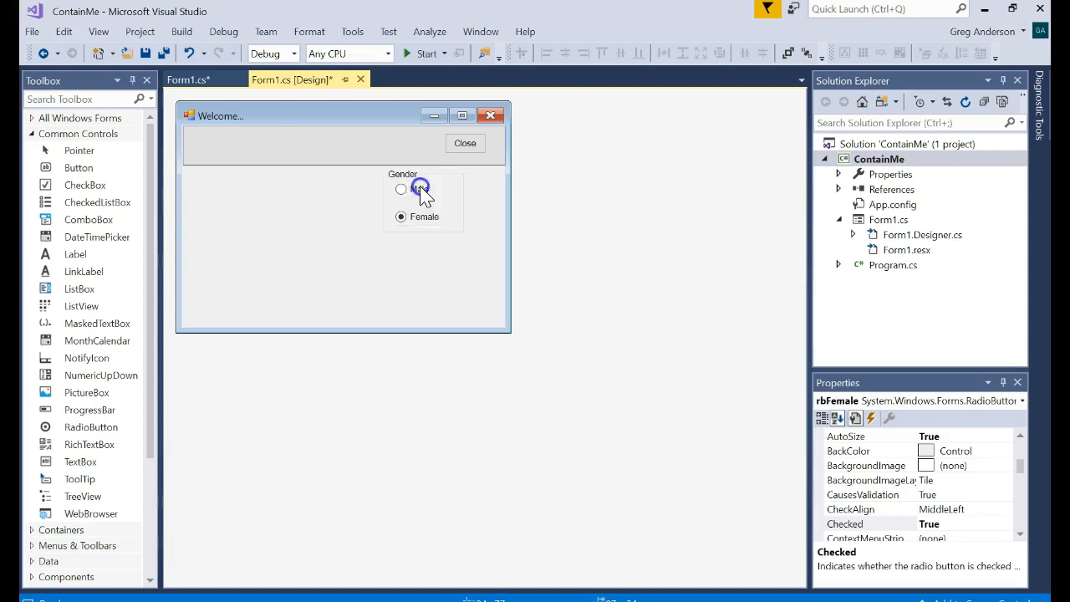
{"action": "left_click", "coordinate": [401, 194]}
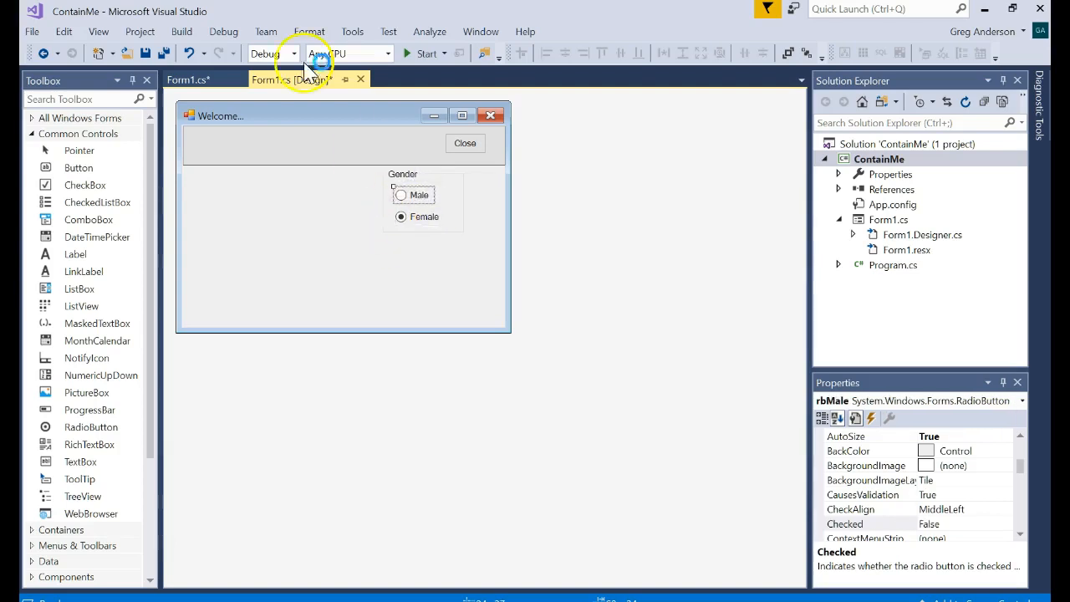
{"action": "mouse_move", "coordinate": [369, 186]}
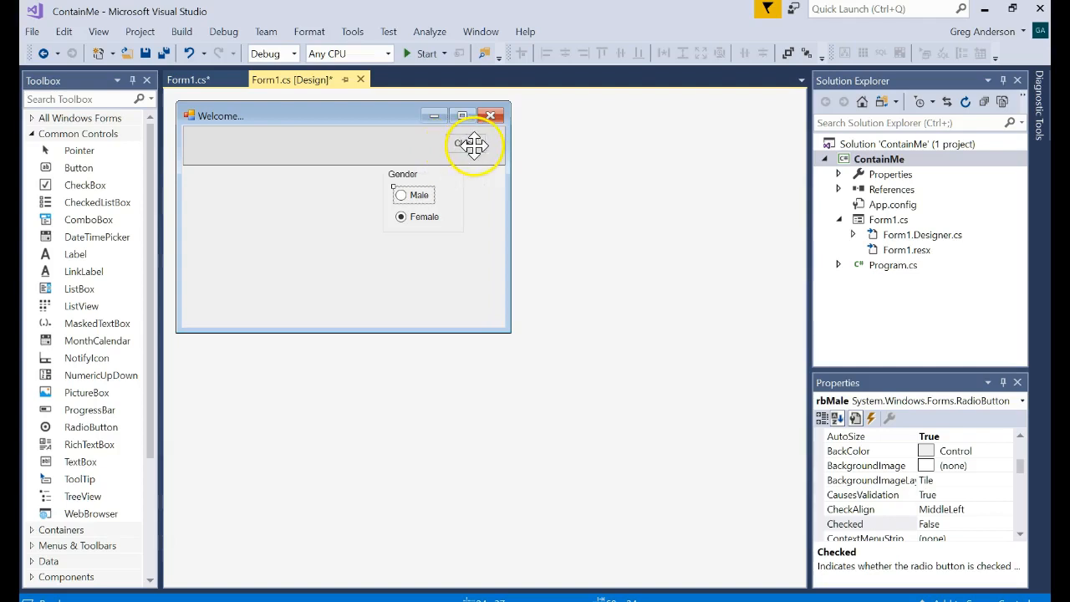
Make the Close button's click handler call this.Close() and run the form to test it.
{"action": "left_click", "coordinate": [468, 144]}
{"action": "type", "text": "this.C"}
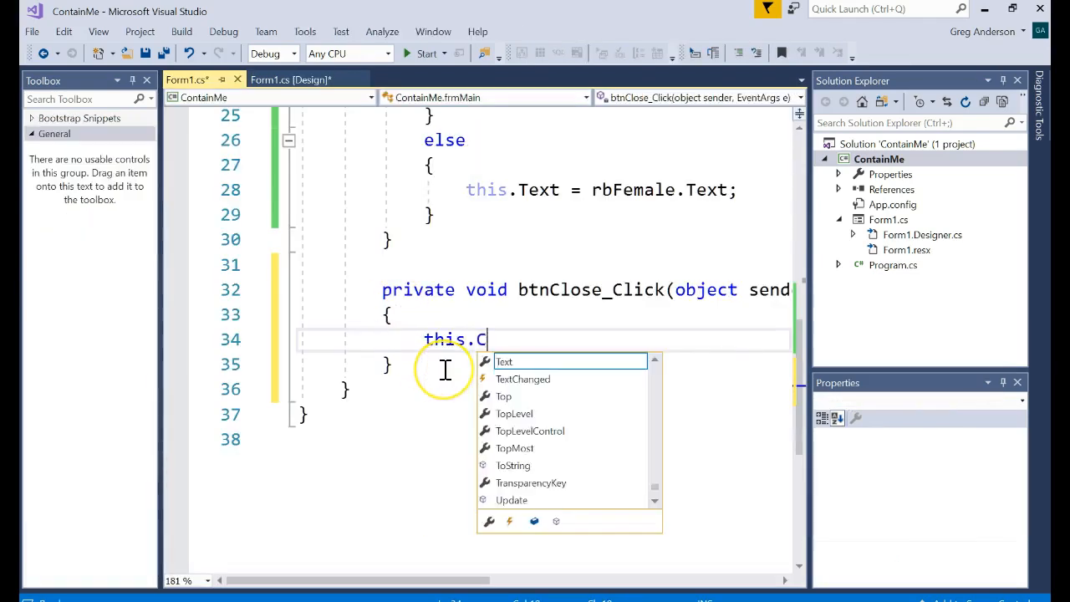
{"action": "type", "text": "lose();"}
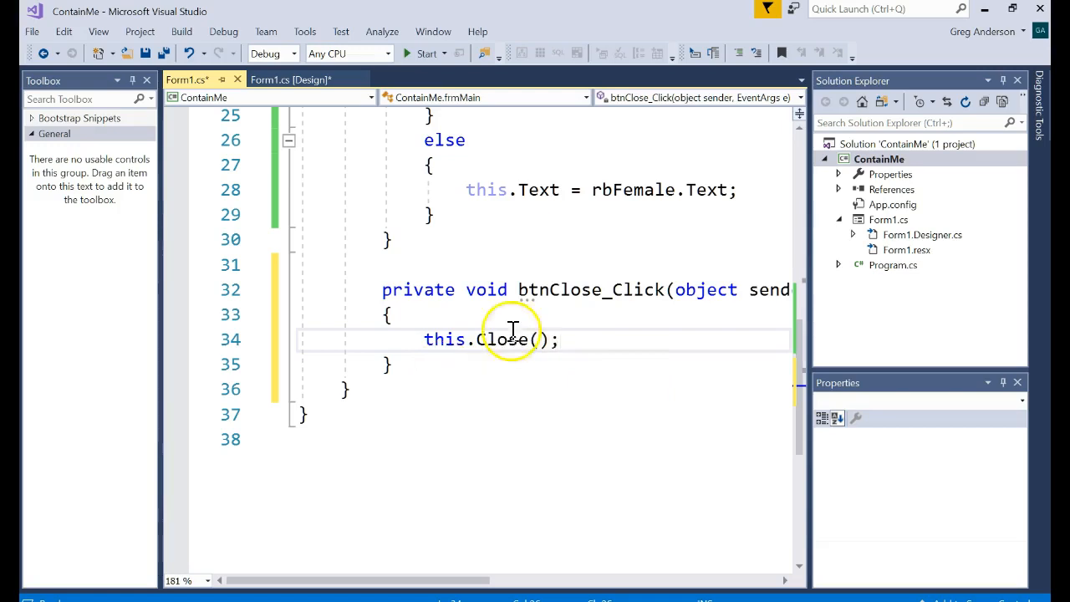
{"action": "left_click", "coordinate": [426, 54]}
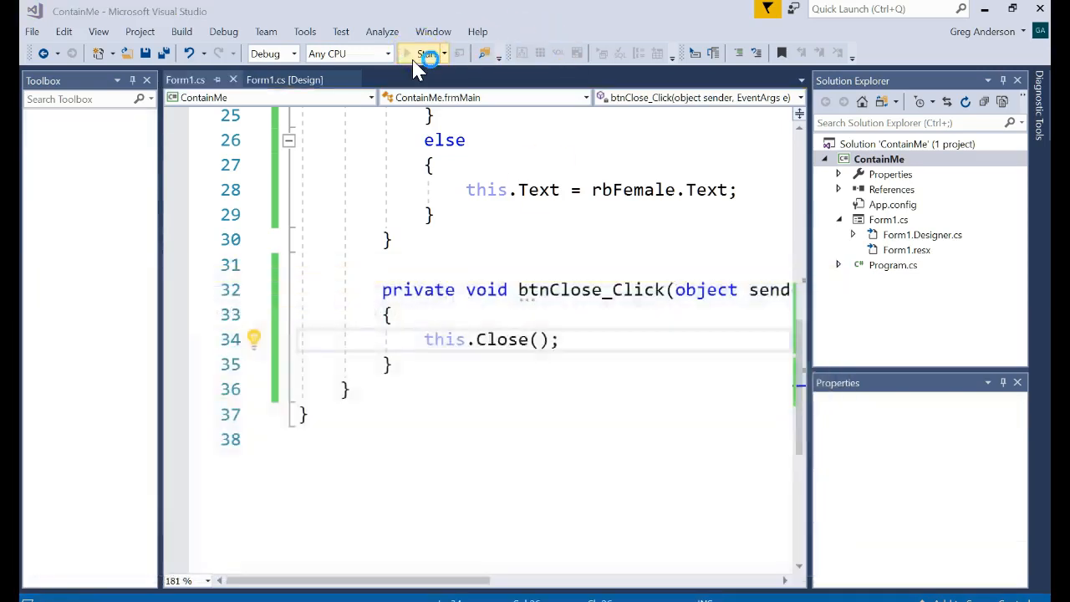
{"action": "left_click", "coordinate": [425, 53]}
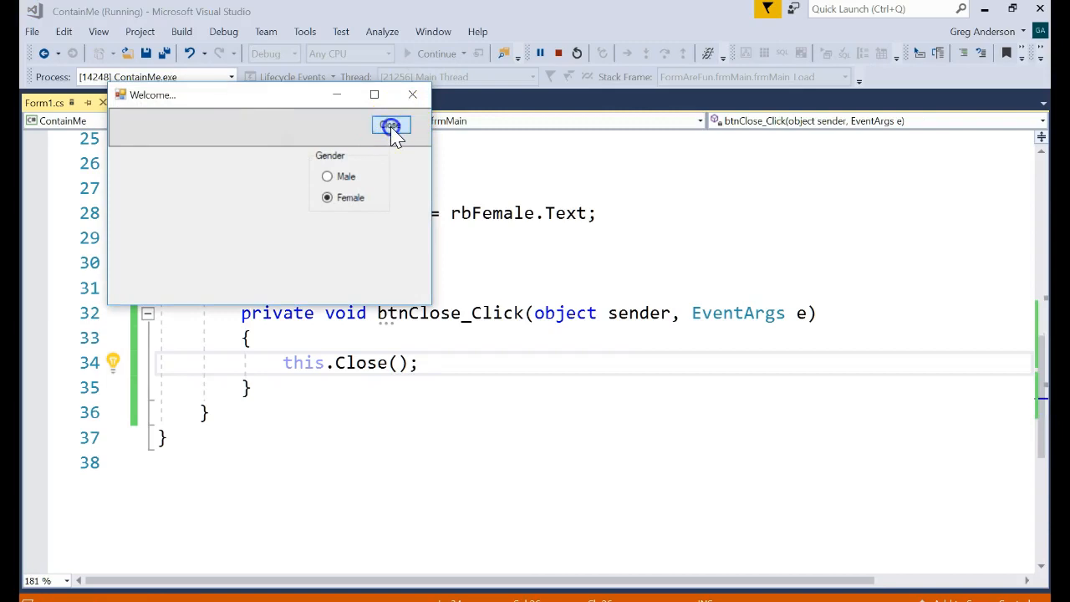